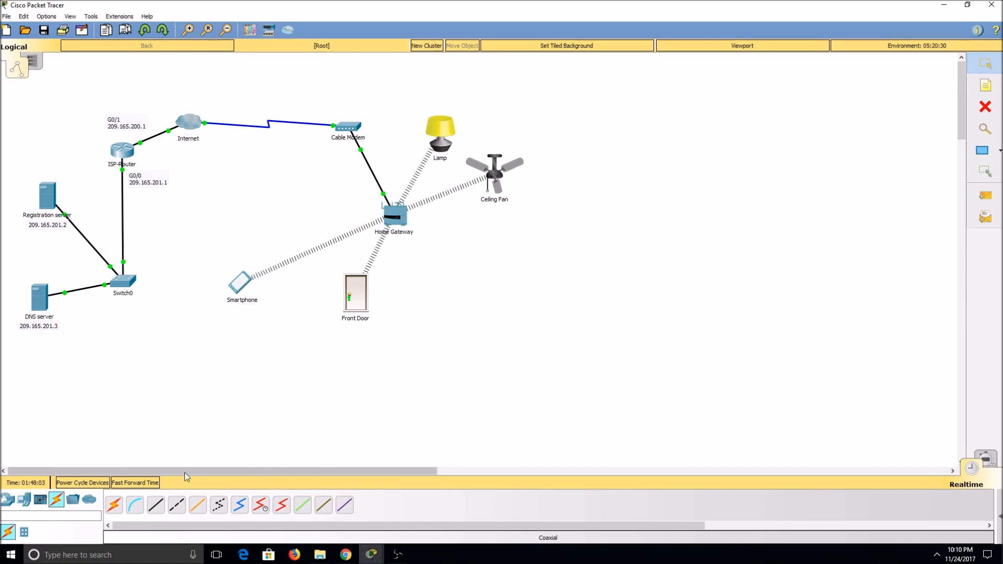
Step: Wire Switch0 to the Central Office Server's Backbone port, then its Coaxial0/0 to the Cell Tower
{"action": "left_click", "coordinate": [56, 533]}
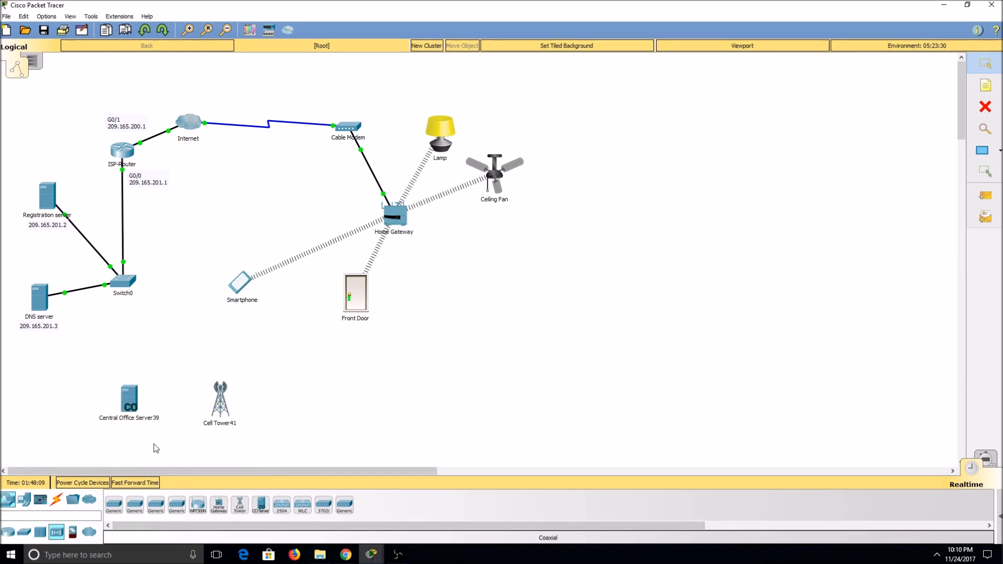
{"action": "left_click", "coordinate": [56, 499]}
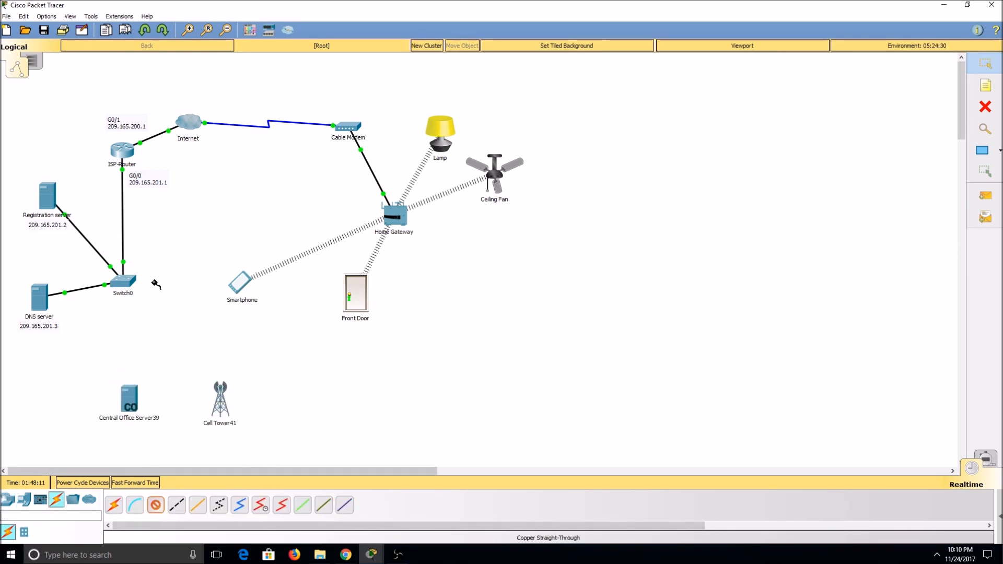
{"action": "left_click", "coordinate": [128, 396]}
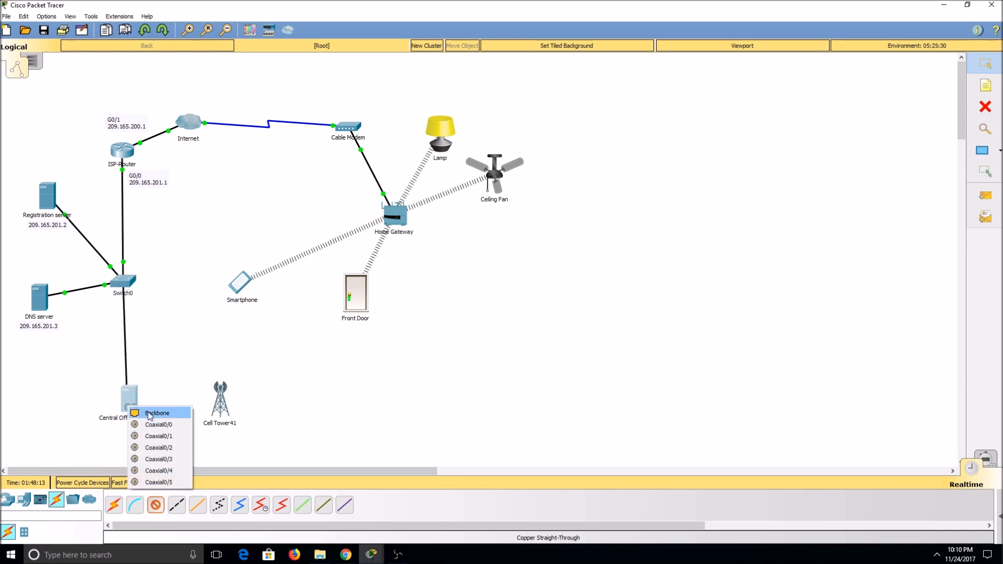
{"action": "left_click", "coordinate": [156, 413]}
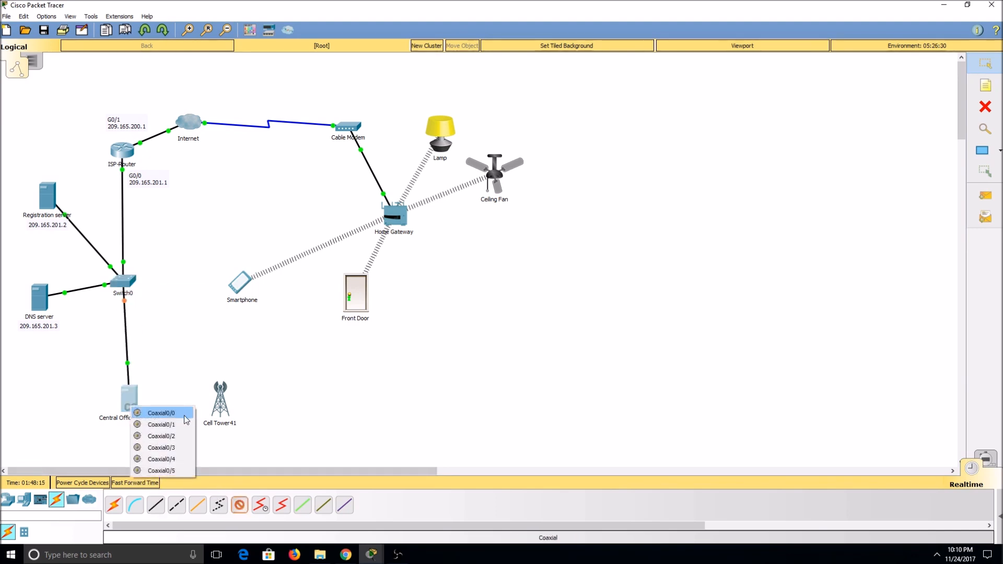
{"action": "left_click", "coordinate": [160, 412]}
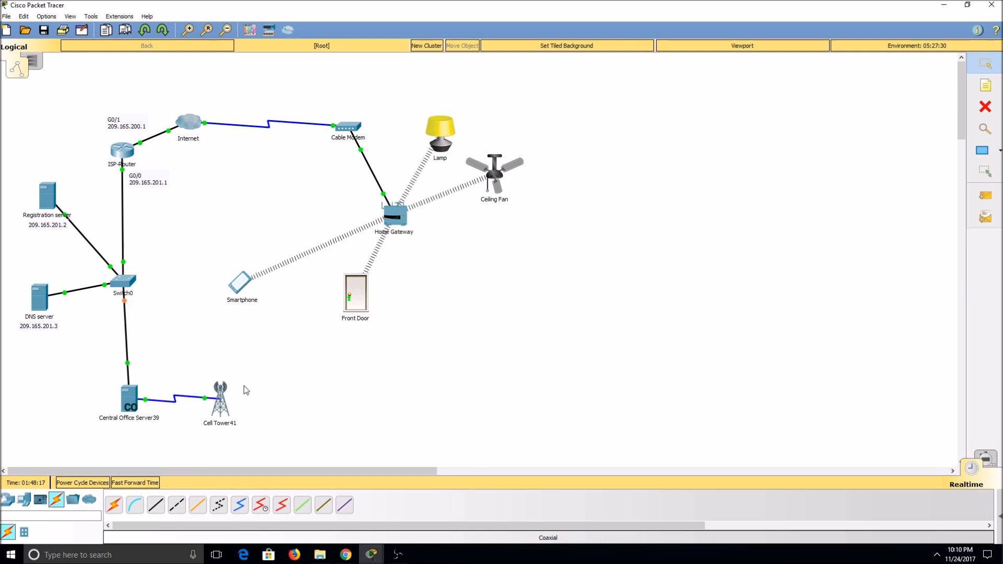
Step: Give the server's Backbone interface static IP 209.165.201.4 with gateway and DNS, and review the Cell Tower interface
{"action": "double_click", "coordinate": [128, 397]}
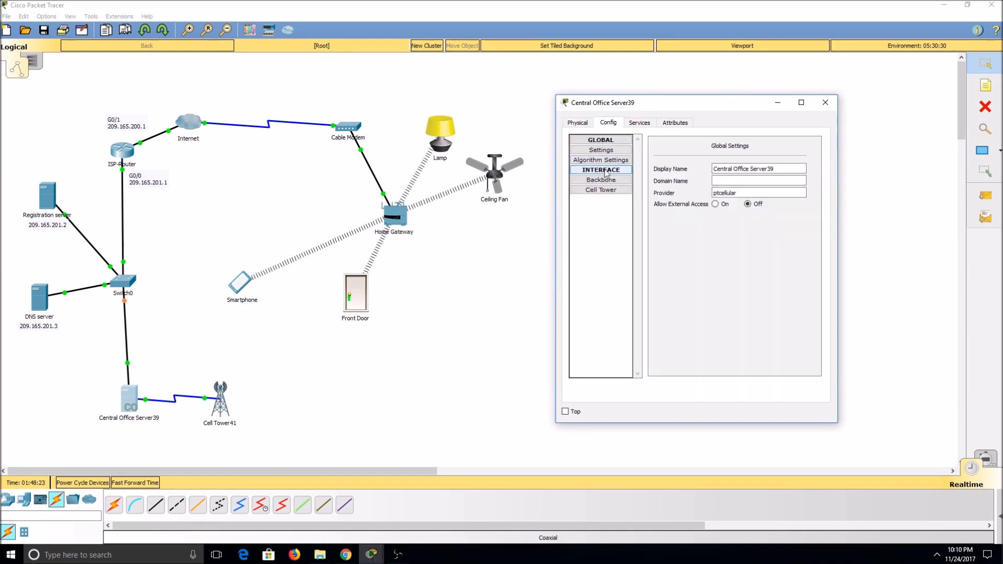
{"action": "left_click", "coordinate": [600, 179]}
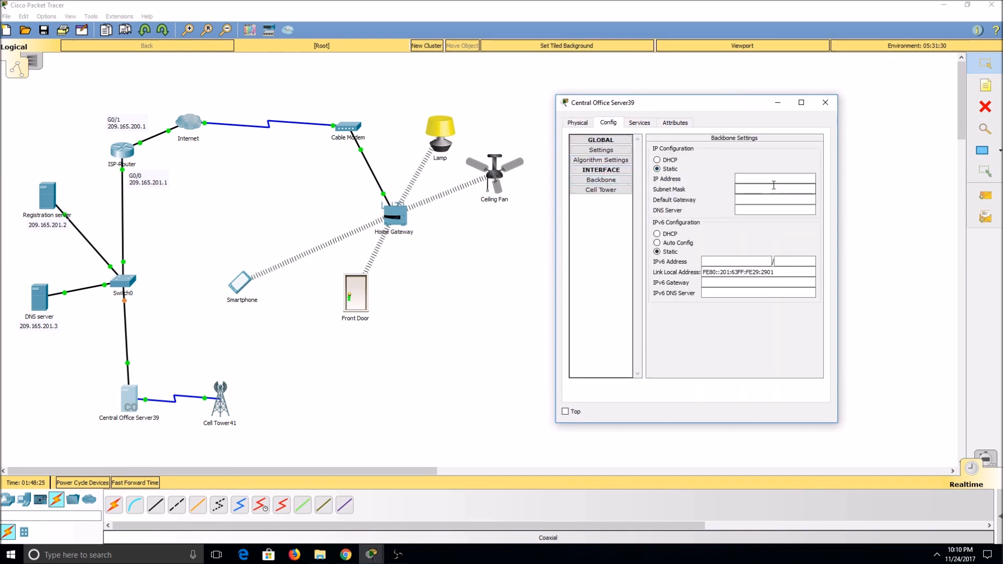
{"action": "type", "text": "209.165.201.3"}
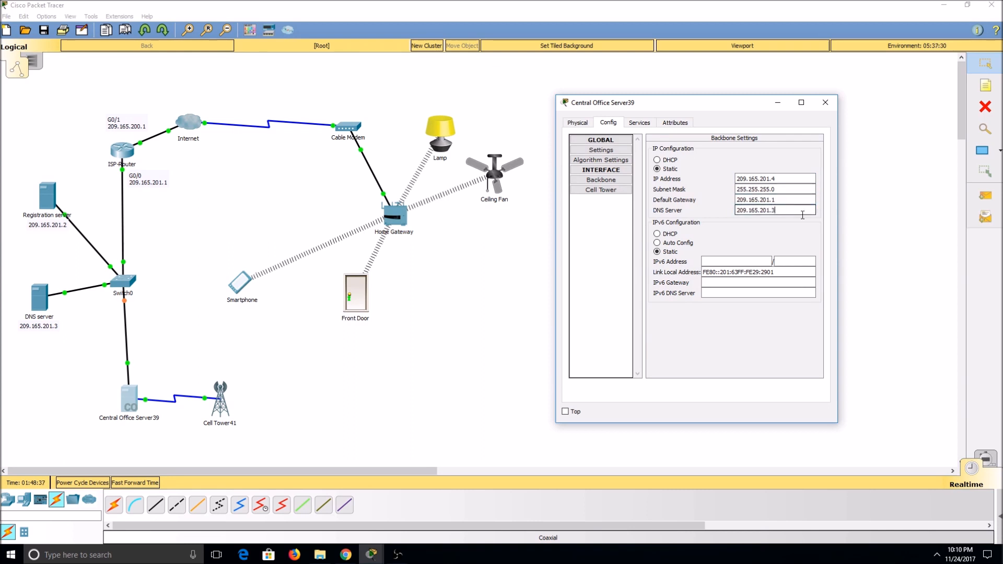
{"action": "left_click", "coordinate": [600, 189]}
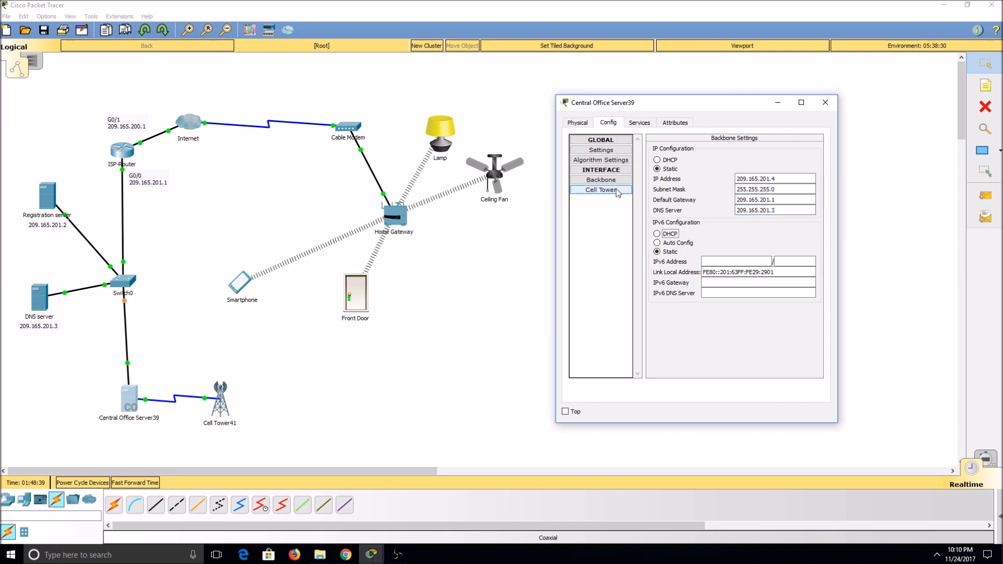
{"action": "left_click", "coordinate": [600, 190]}
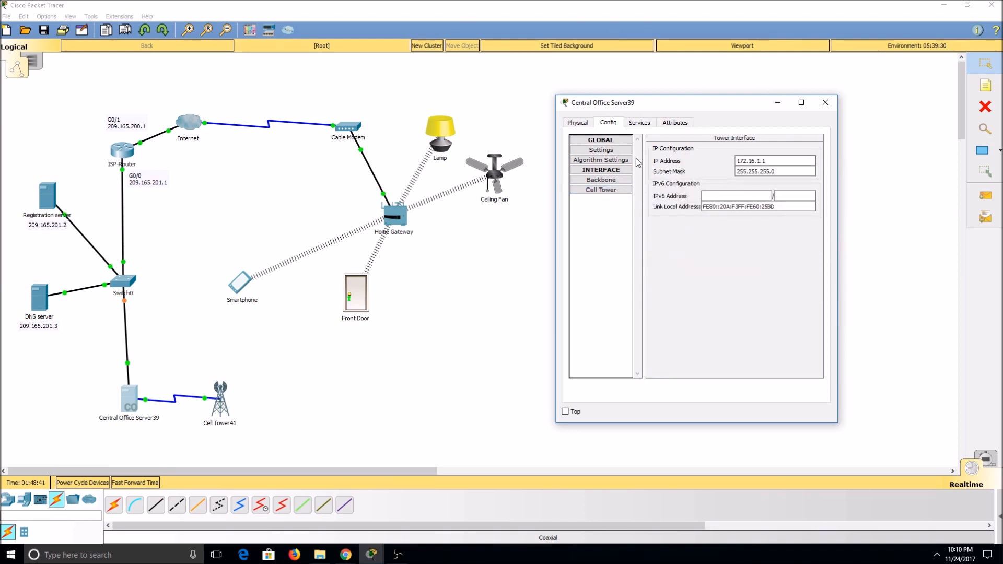
{"action": "left_click", "coordinate": [601, 150]}
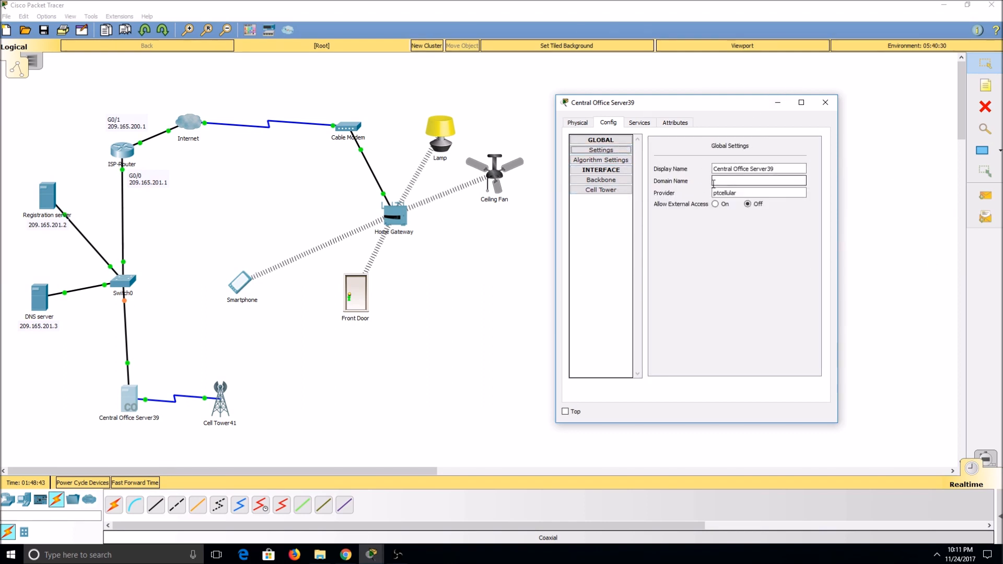
{"action": "type", "text": "www."}
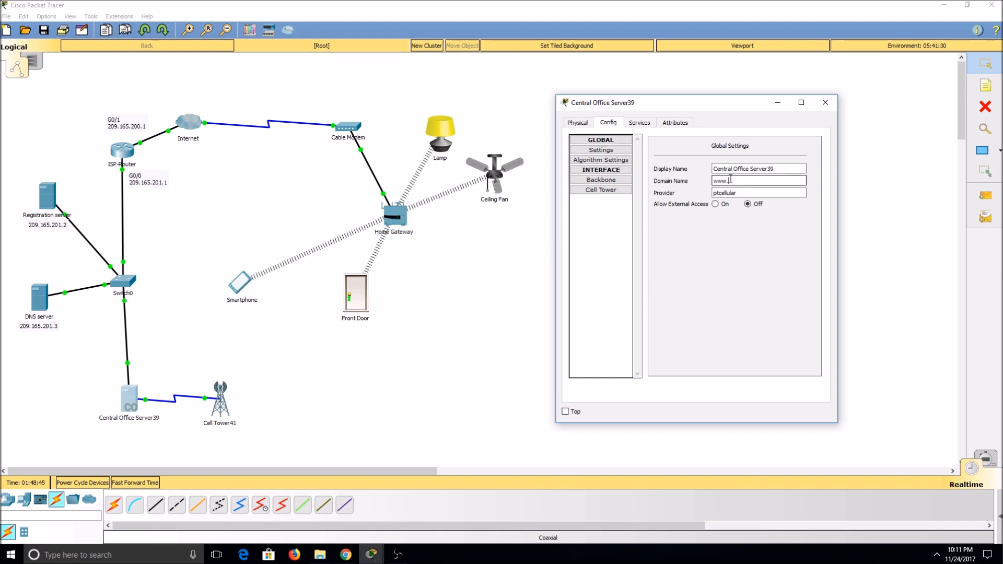
{"action": "type", "text": "ptcell.com"}
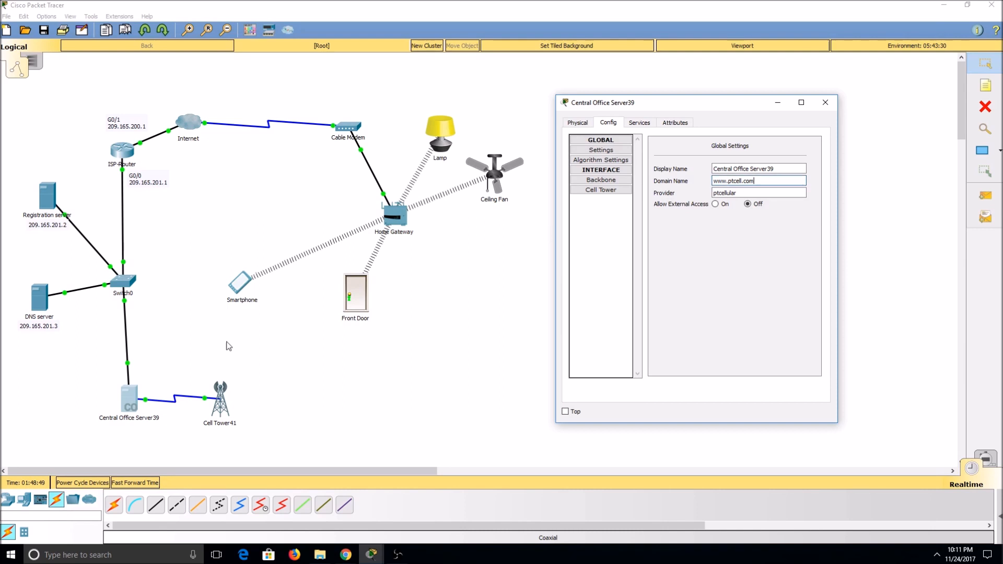
{"action": "mouse_move", "coordinate": [226, 226]}
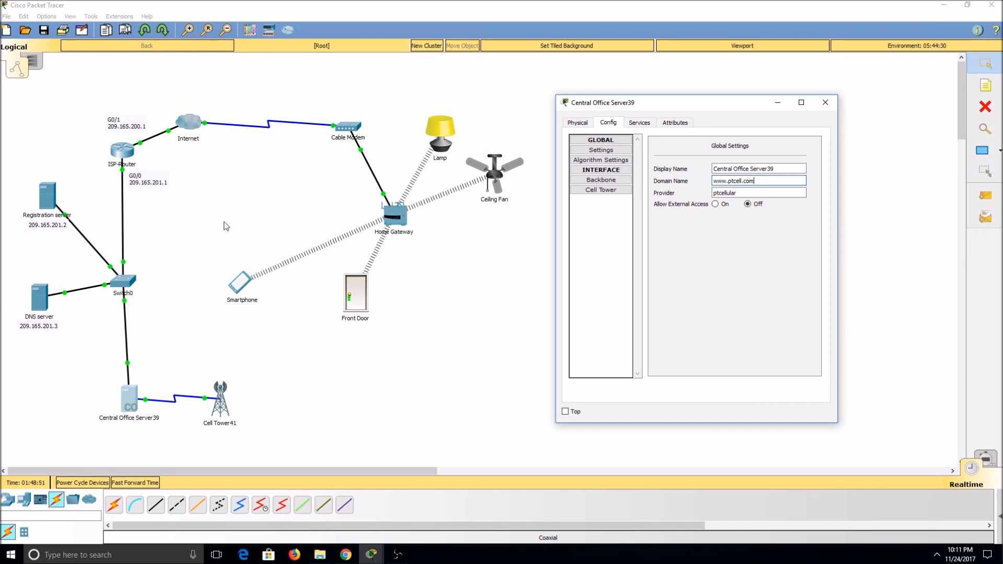
{"action": "left_click", "coordinate": [826, 102]}
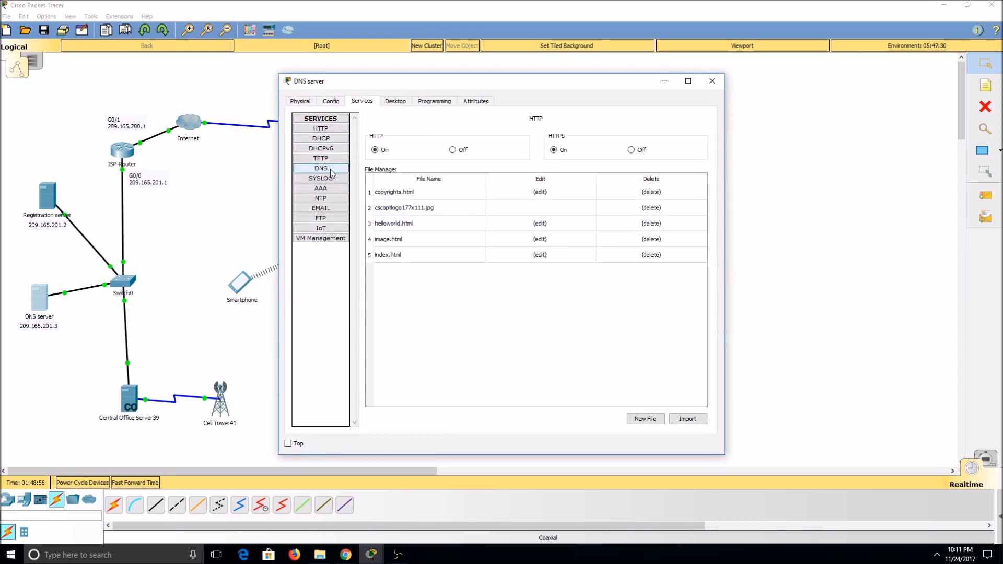
{"action": "left_click", "coordinate": [321, 168]}
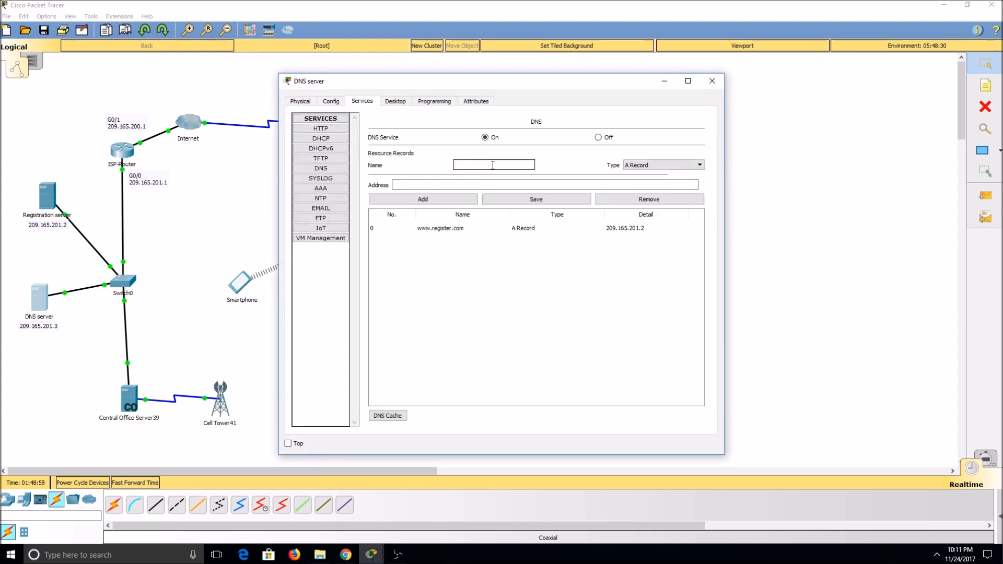
{"action": "type", "text": "www."}
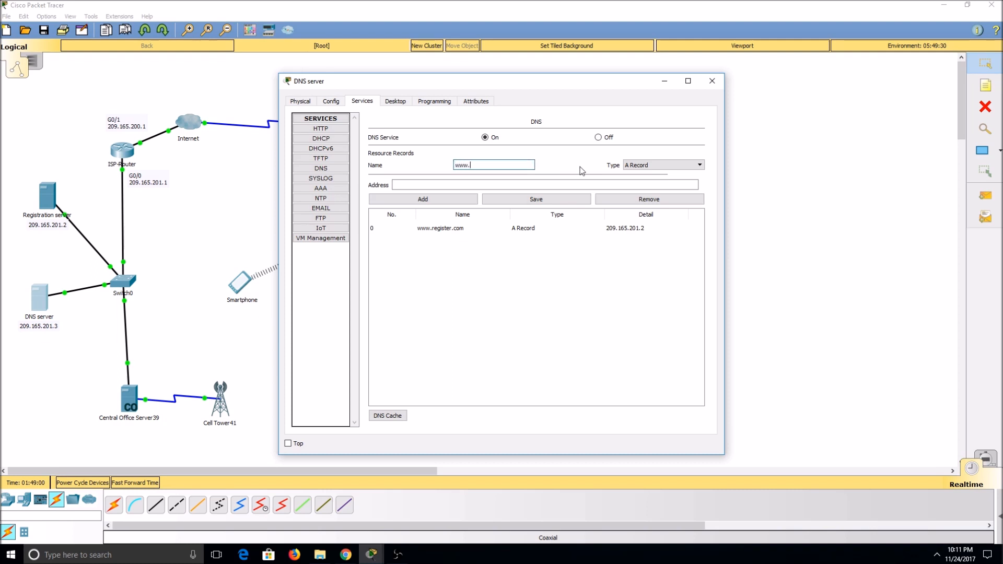
{"action": "type", "text": "ptcell.com"}
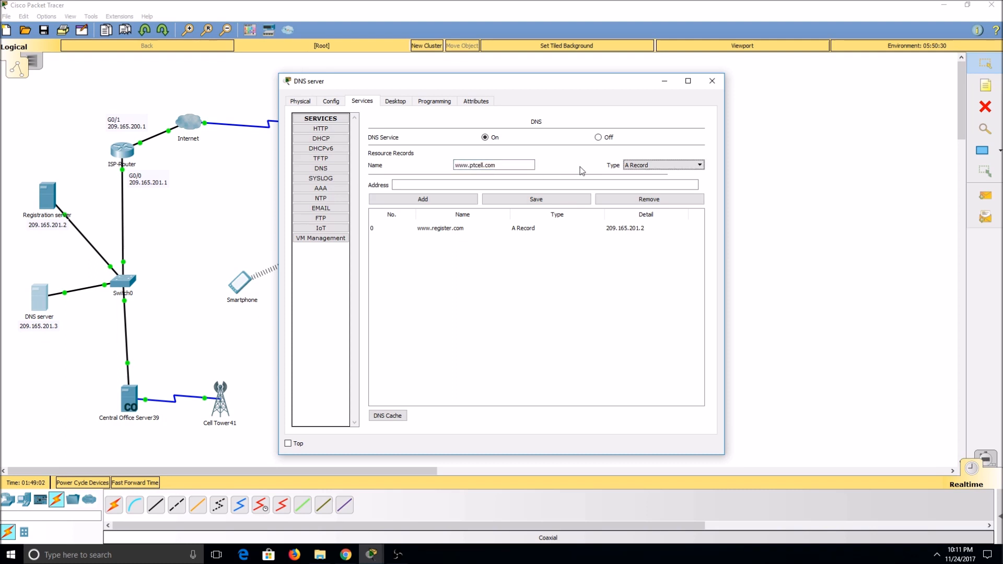
{"action": "type", "text": "209.165.201.4"}
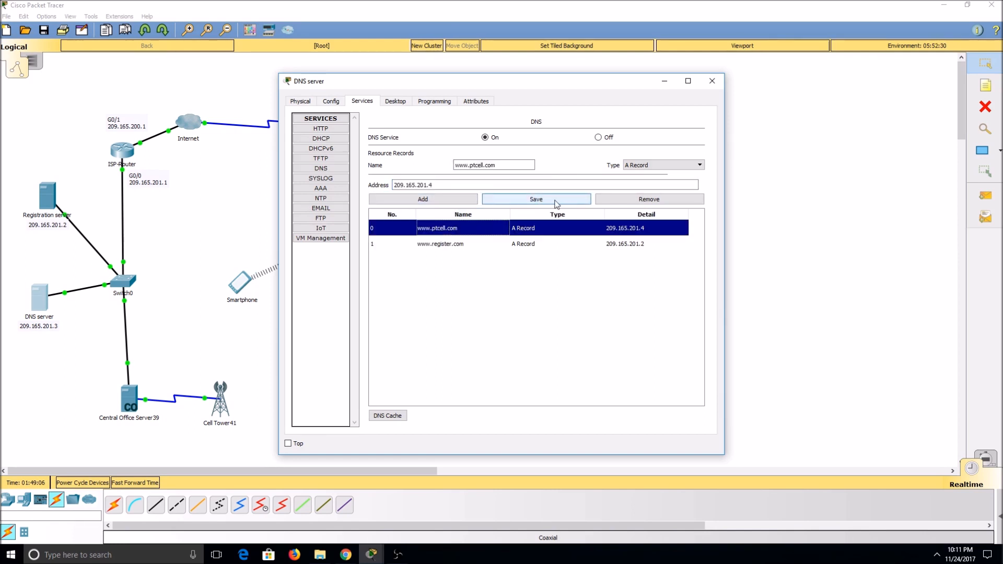
{"action": "mouse_move", "coordinate": [712, 80]}
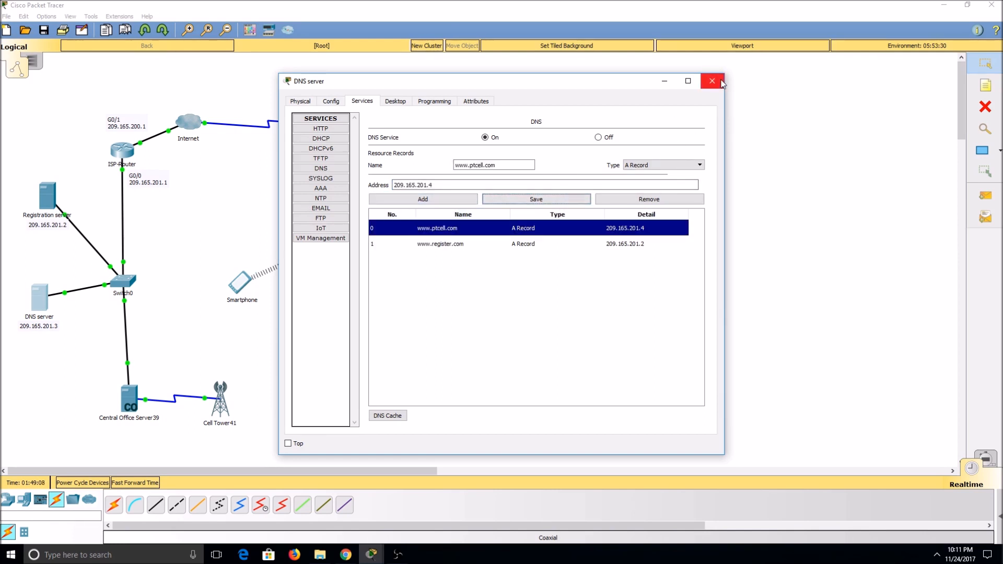
{"action": "left_click", "coordinate": [711, 80]}
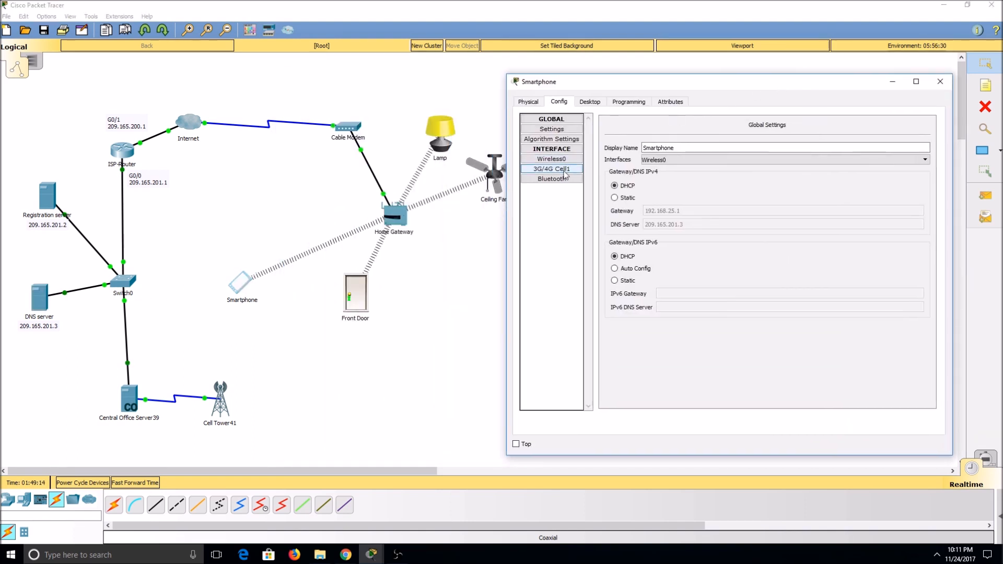
Step: Turn off the smartphone's Wireless0 port and turn on its 3G/4G Cell1 port
{"action": "left_click", "coordinate": [551, 159]}
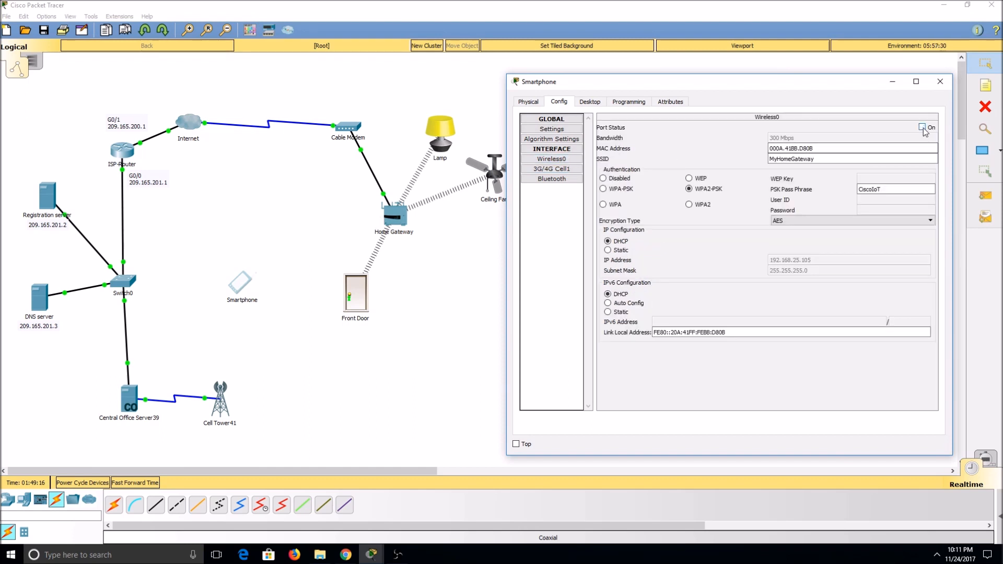
{"action": "left_click", "coordinate": [551, 169]}
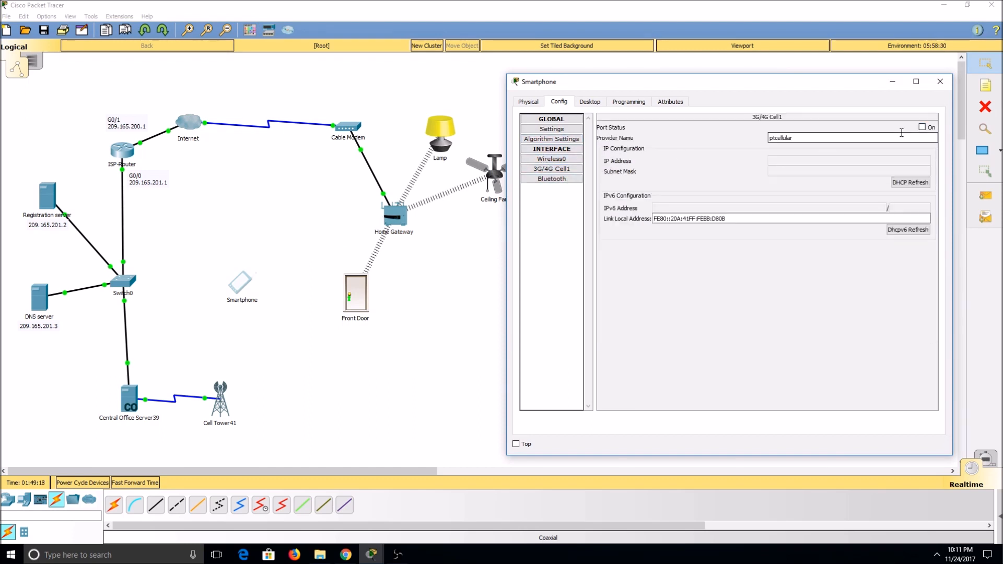
{"action": "left_click", "coordinate": [922, 128]}
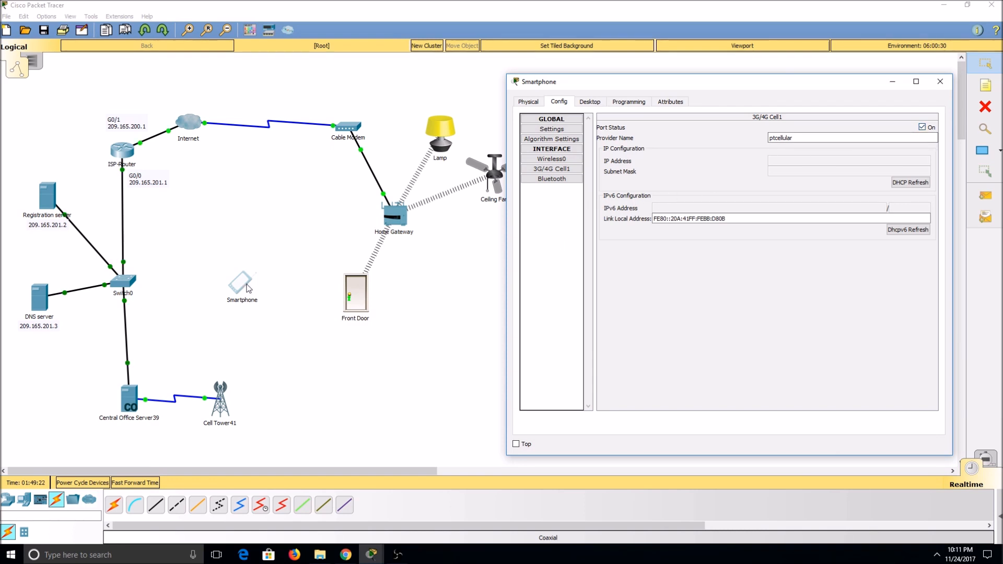
{"action": "left_click", "coordinate": [588, 102]}
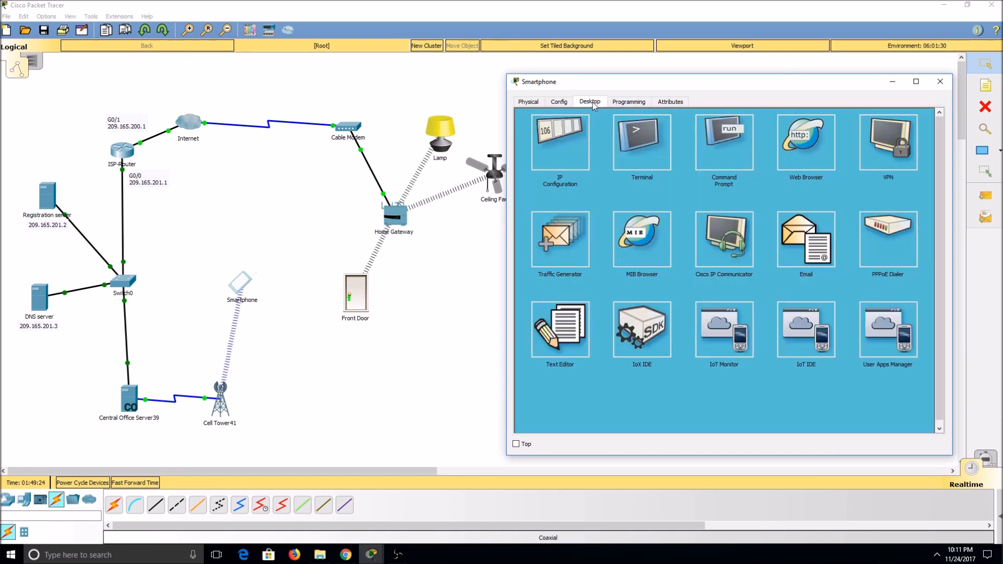
{"action": "mouse_move", "coordinate": [650, 171]}
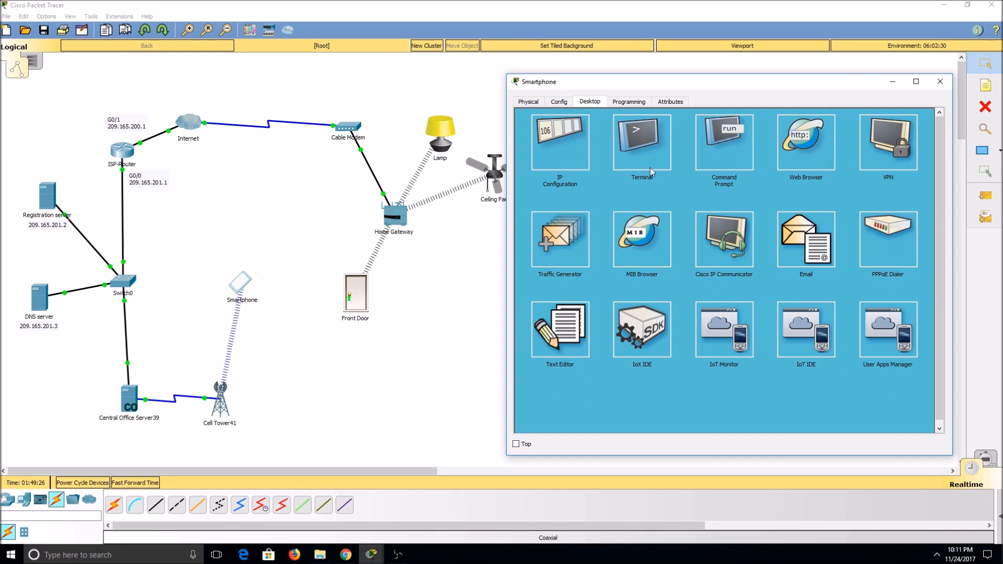
{"action": "left_click", "coordinate": [806, 141]}
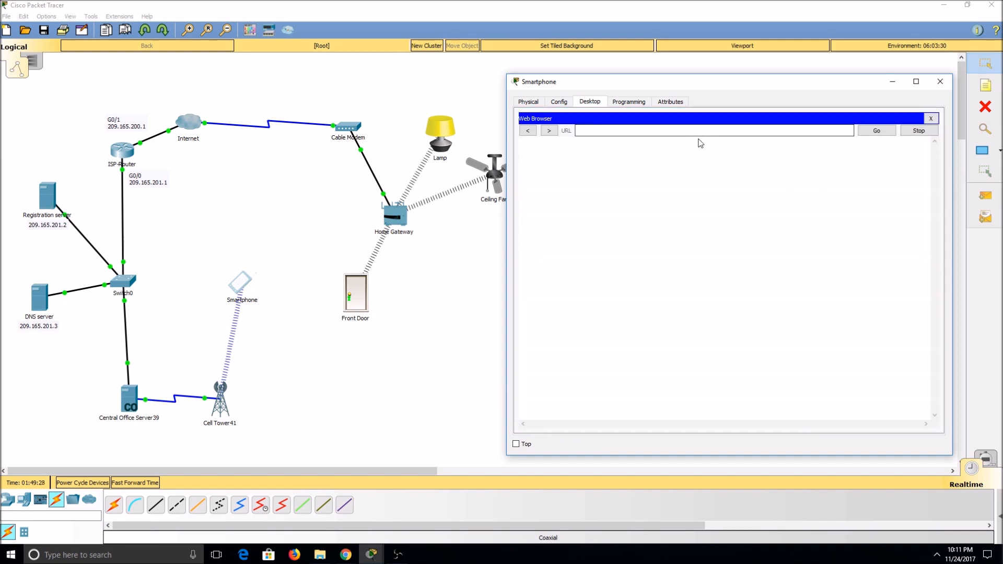
{"action": "type", "text": "www."}
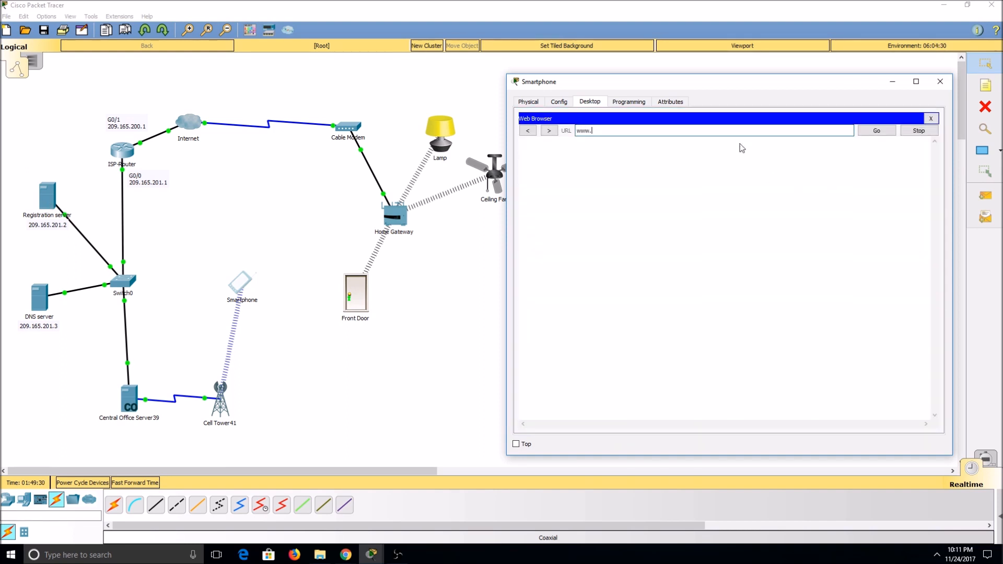
{"action": "type", "text": "registe"}
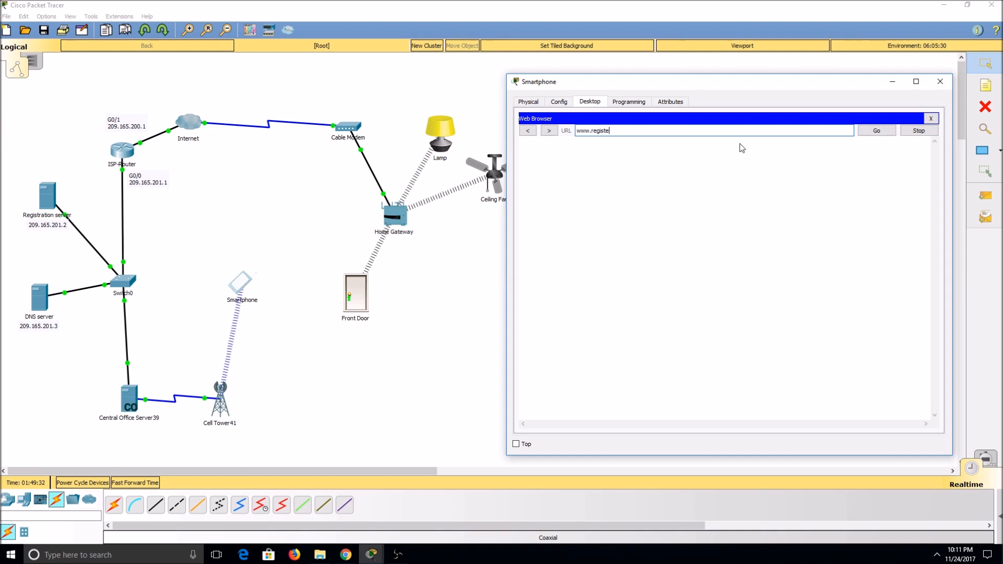
{"action": "type", "text": "r.com"}
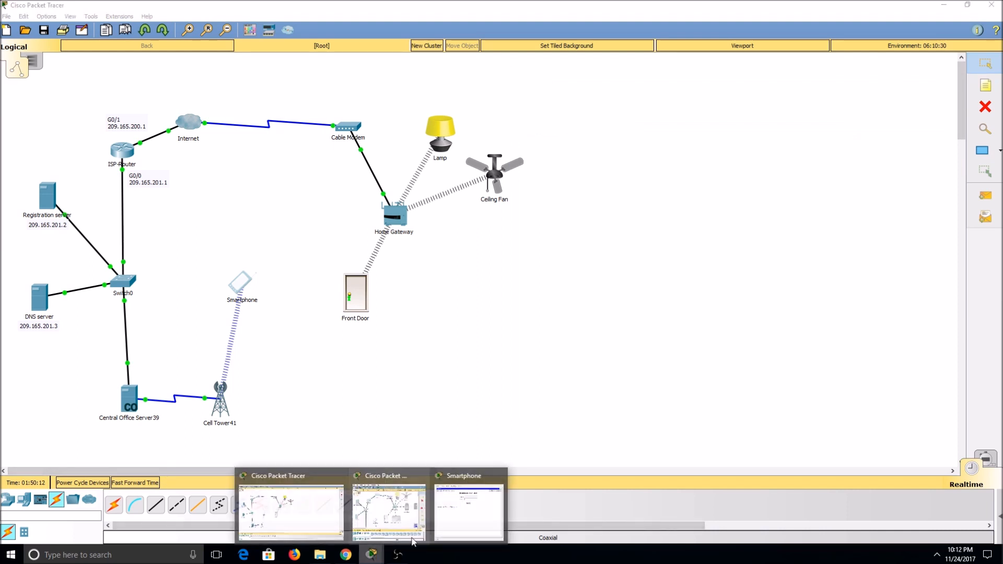
Step: Sign in with admin credentials and view the registration server's IoT device list
{"action": "left_click", "coordinate": [468, 512]}
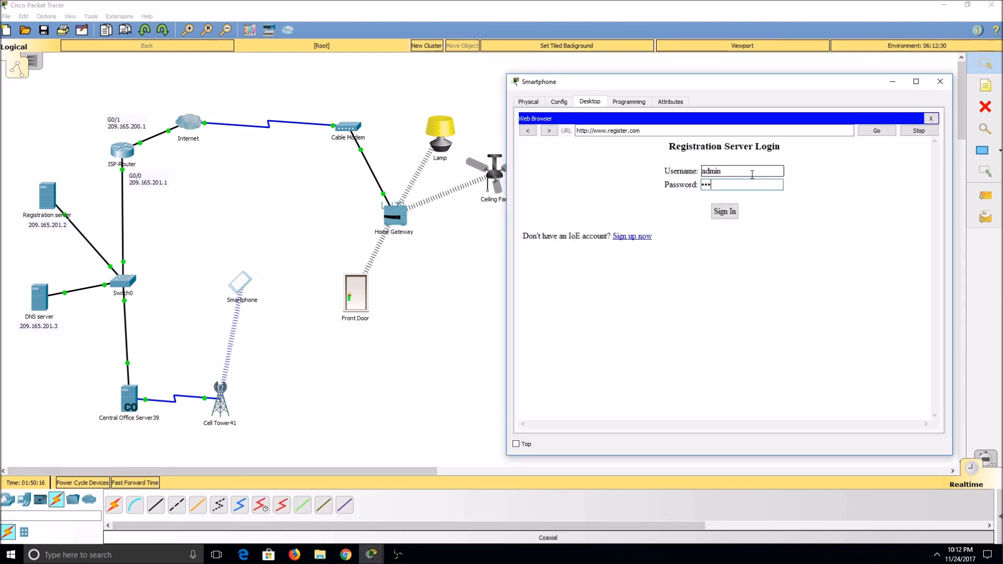
{"action": "left_click", "coordinate": [724, 211]}
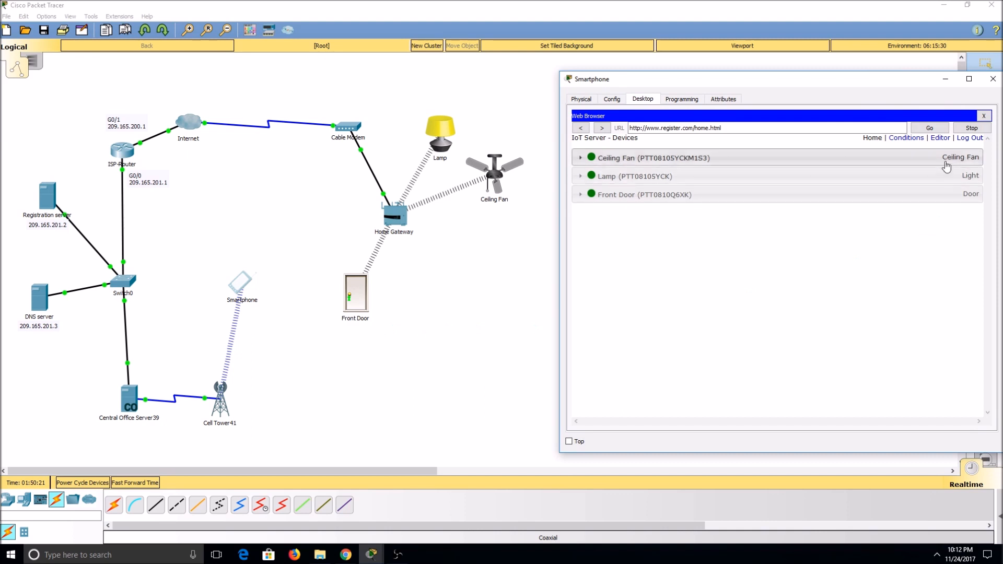
{"action": "left_click", "coordinate": [580, 158]}
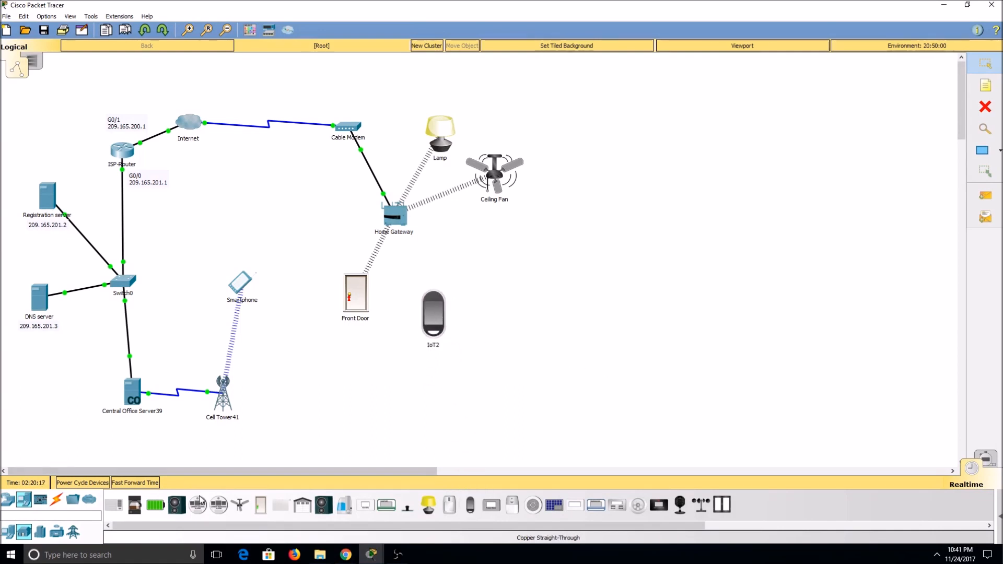
Step: Open the new IoT2 device's settings to its I/O configuration
{"action": "left_click", "coordinate": [534, 362]}
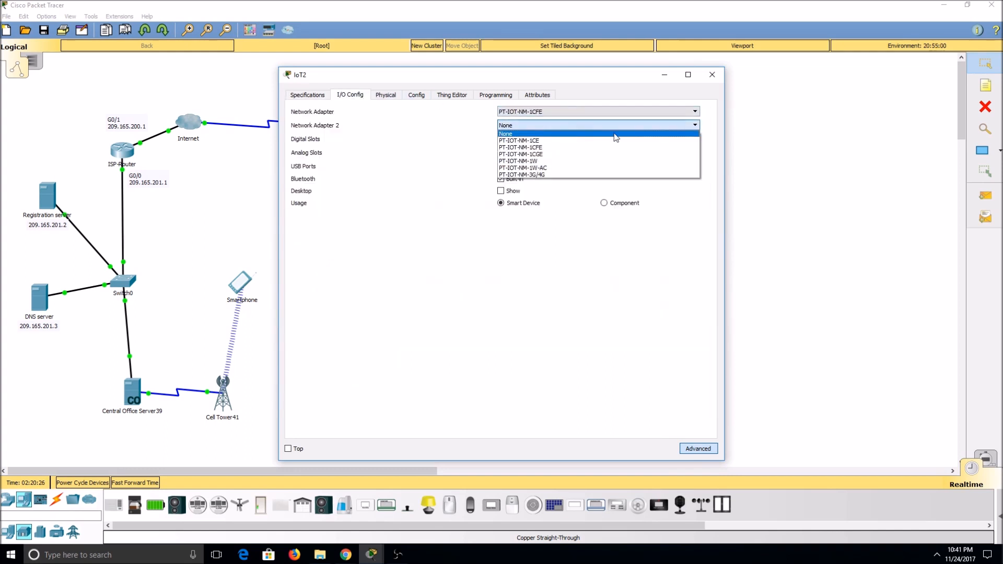
Step: Add a PT-IOT-NM-1W adapter and join Wireless3 to MyHomeGateway with WPA2-PSK CiscoIoT
{"action": "left_click", "coordinate": [519, 160]}
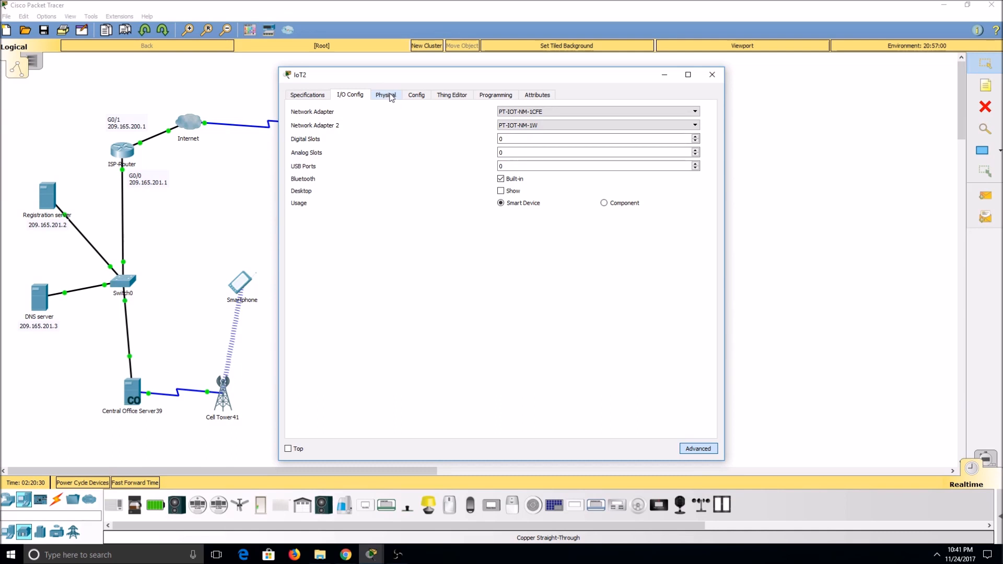
{"action": "left_click", "coordinate": [416, 94]}
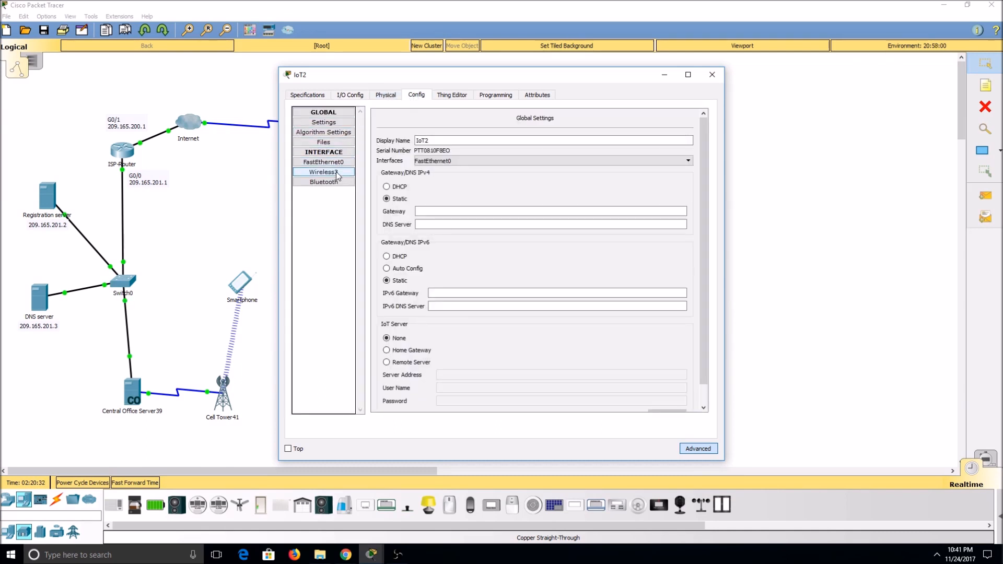
{"action": "left_click", "coordinate": [323, 172]}
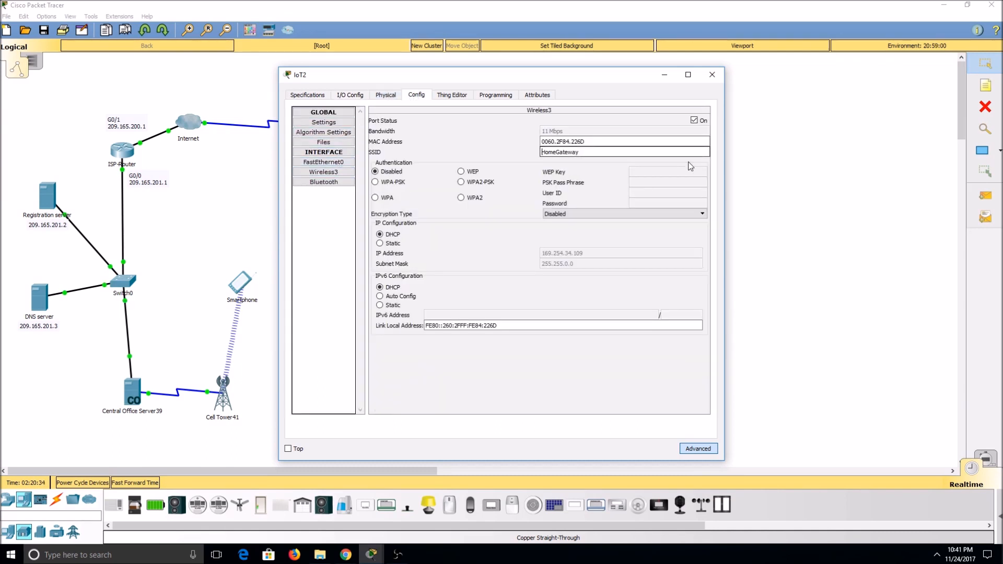
{"action": "type", "text": "MyHomeGateway"}
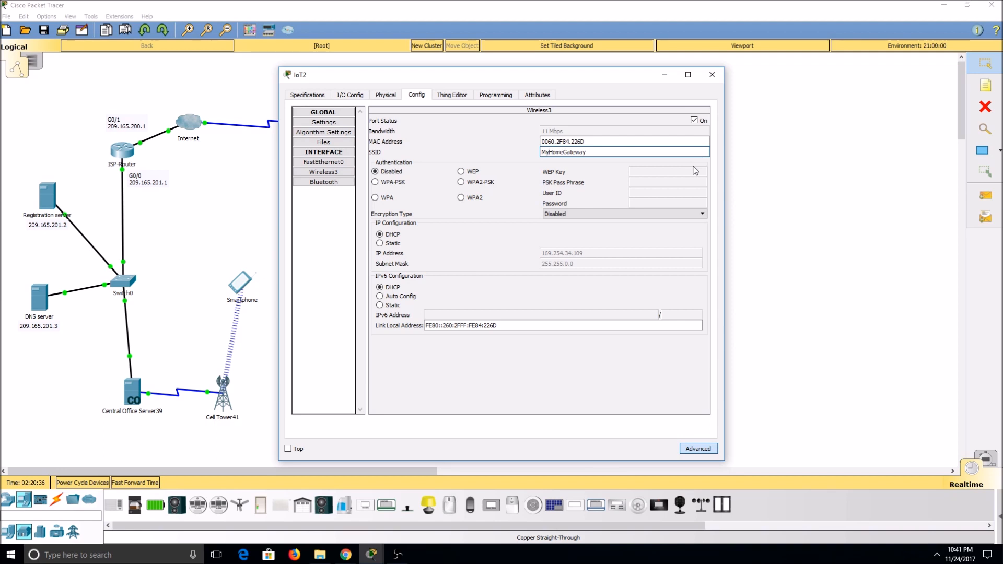
{"action": "left_click", "coordinate": [461, 182]}
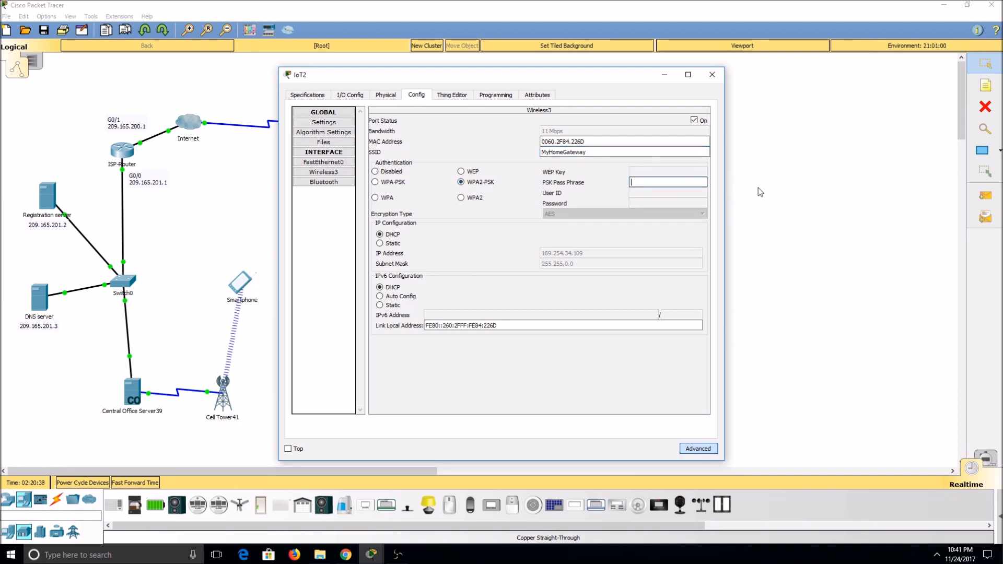
{"action": "type", "text": "C"}
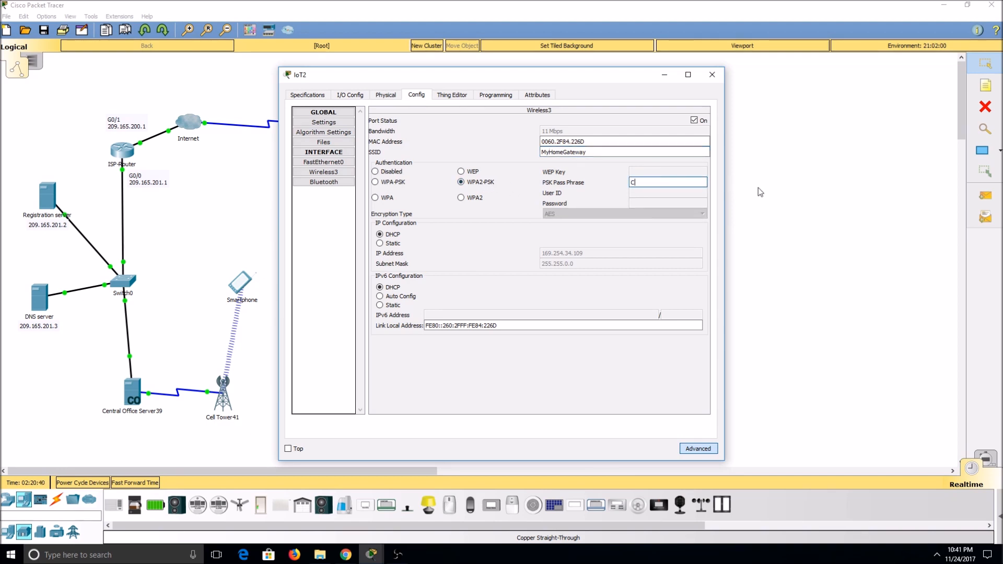
{"action": "type", "text": "iscoIoT"}
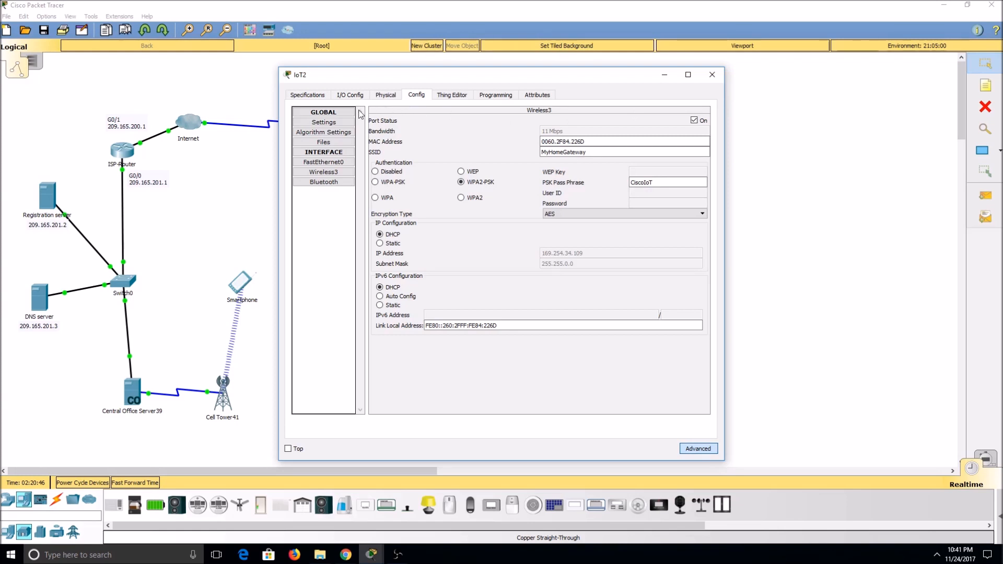
{"action": "left_click", "coordinate": [324, 122]}
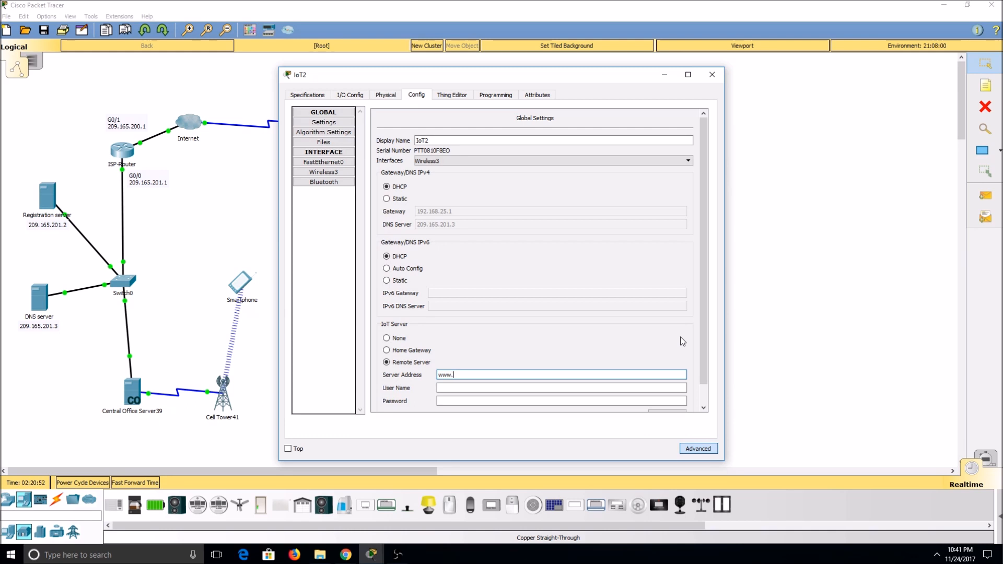
{"action": "type", "text": "register"}
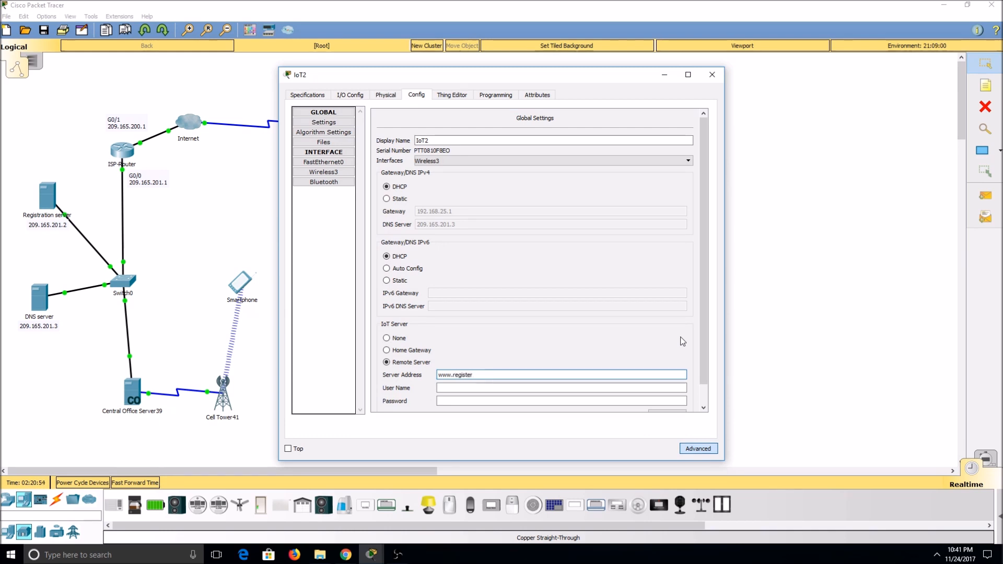
{"action": "type", "text": ".com"}
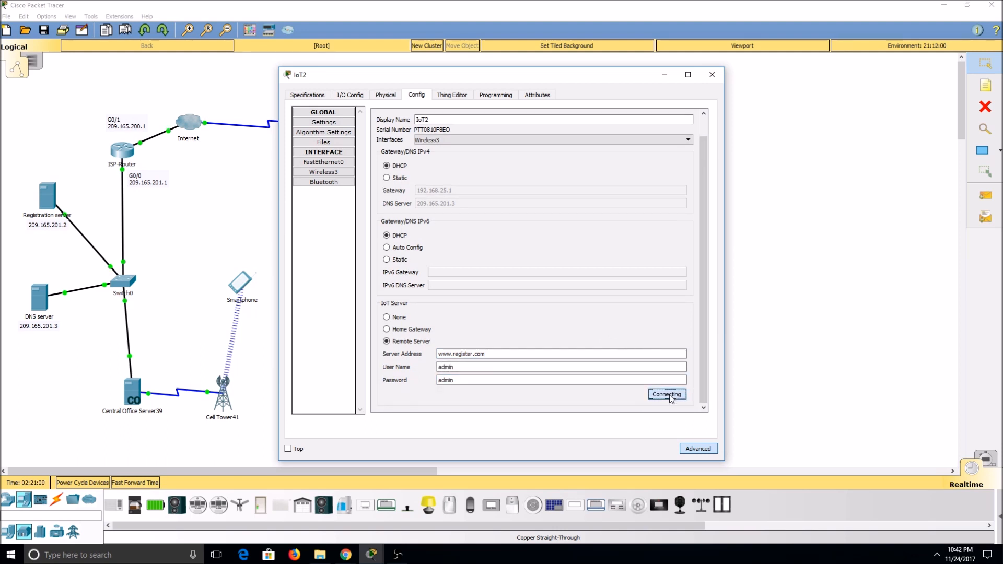
{"action": "mouse_move", "coordinate": [652, 231]}
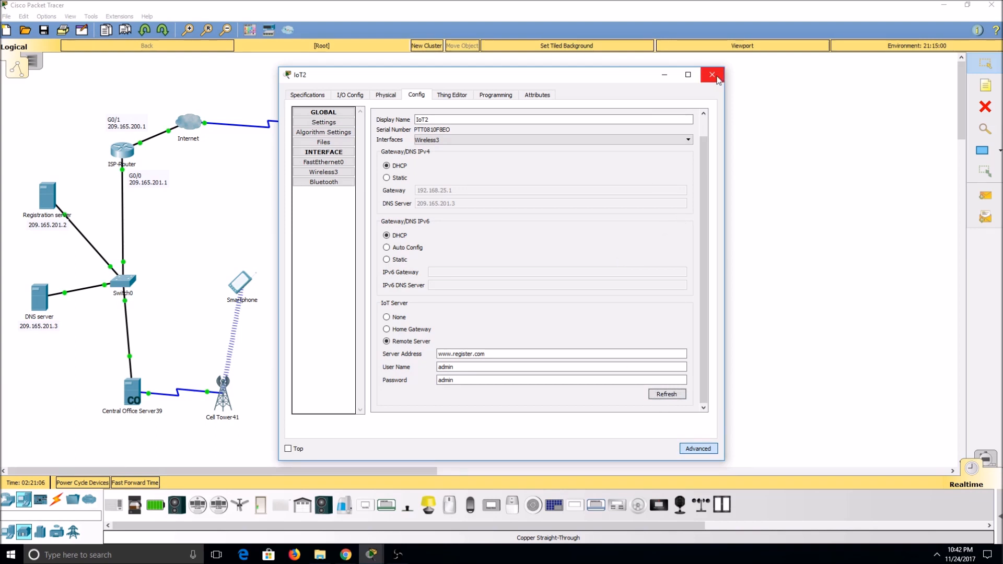
Step: Discover nearby Bluetooth devices from IoT2 and pair it with IoT3
{"action": "left_click", "coordinate": [712, 75]}
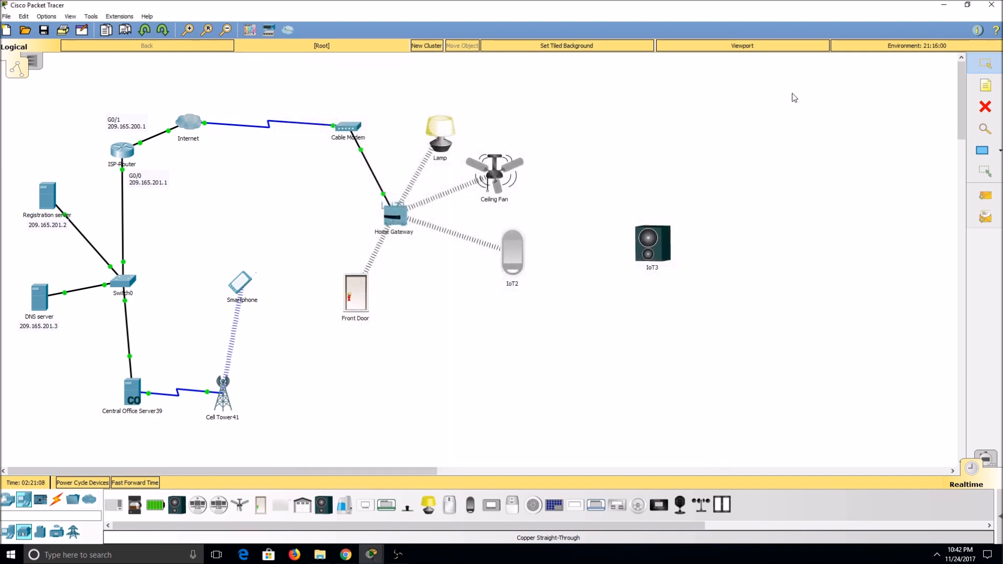
{"action": "double_click", "coordinate": [513, 251]}
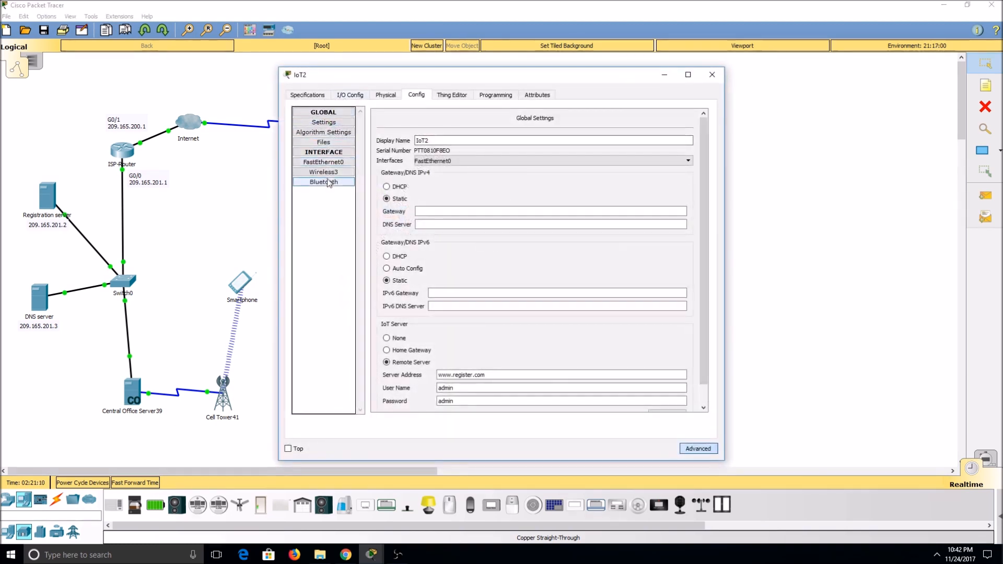
{"action": "left_click", "coordinate": [322, 182]}
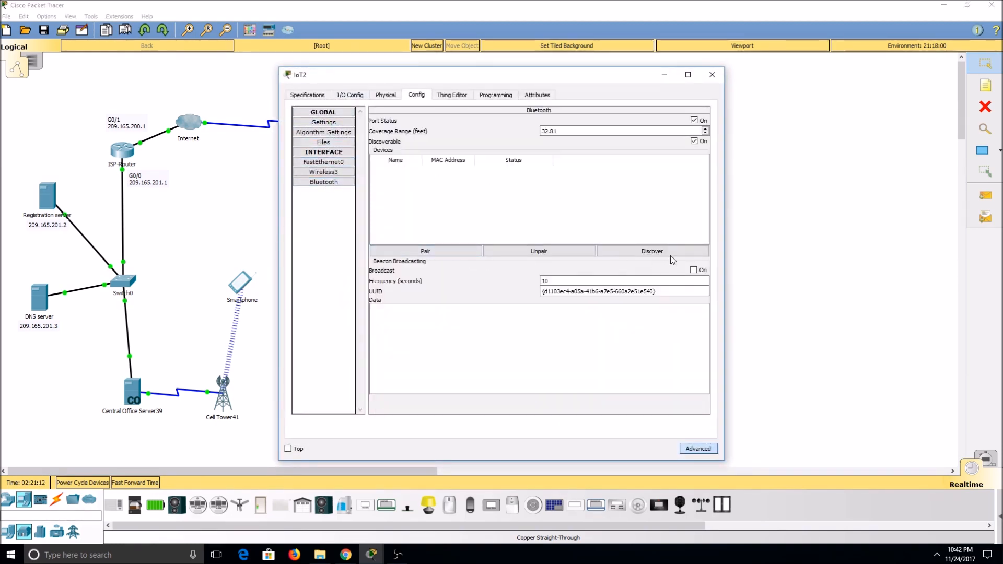
{"action": "left_click", "coordinate": [652, 251]}
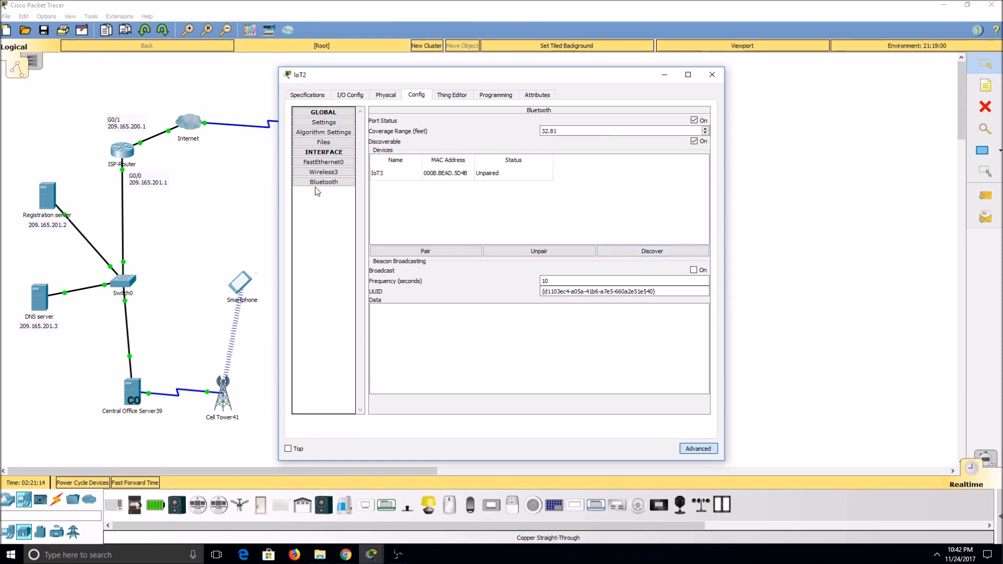
{"action": "left_click", "coordinate": [448, 173]}
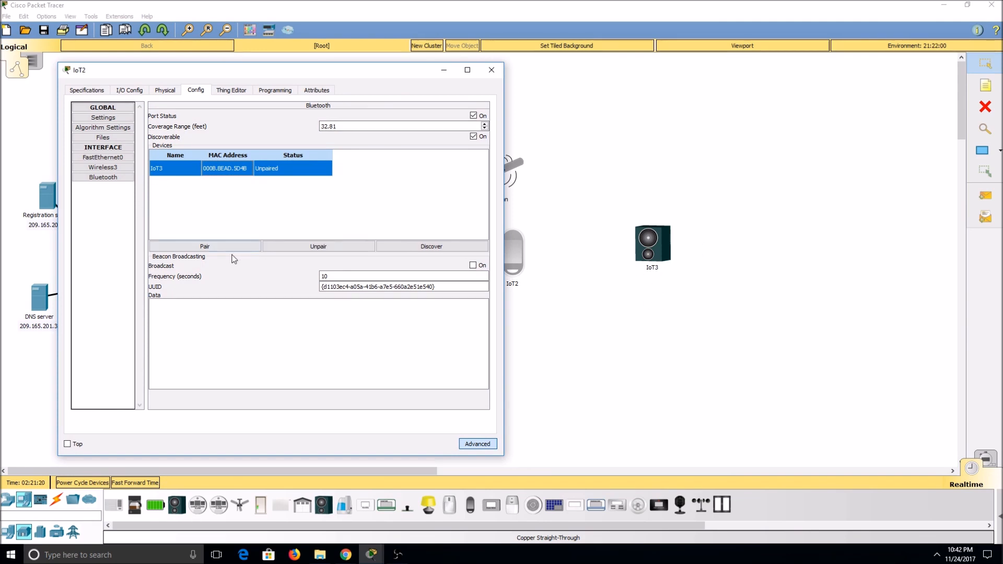
{"action": "left_click", "coordinate": [204, 246]}
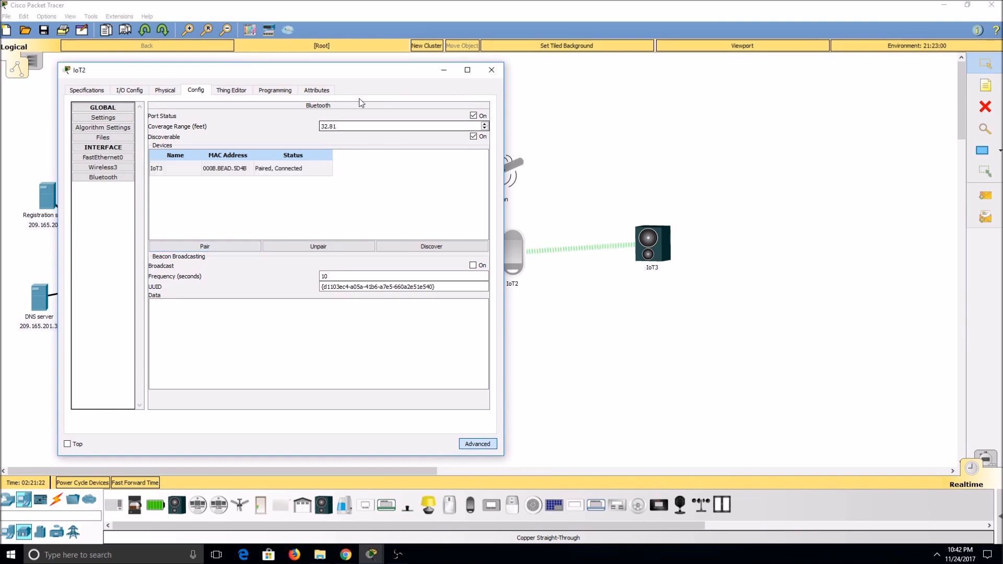
{"action": "left_click", "coordinate": [491, 70]}
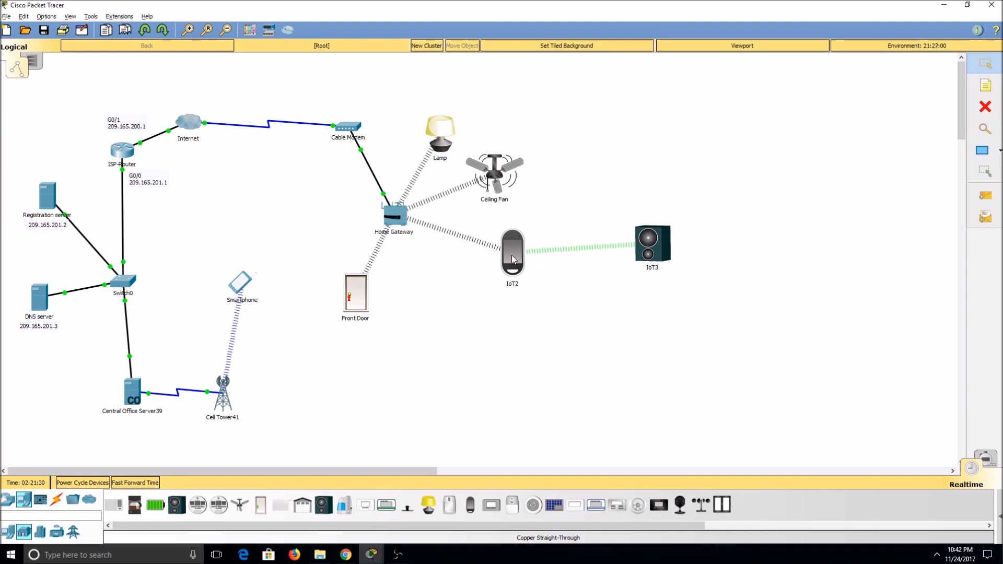
{"action": "mouse_move", "coordinate": [512, 255]}
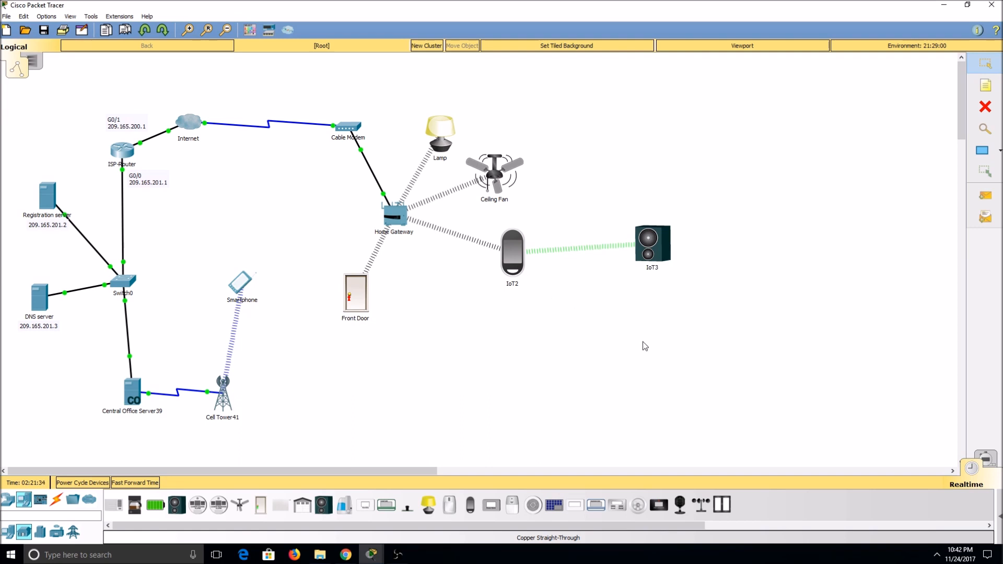
{"action": "mouse_move", "coordinate": [620, 310]}
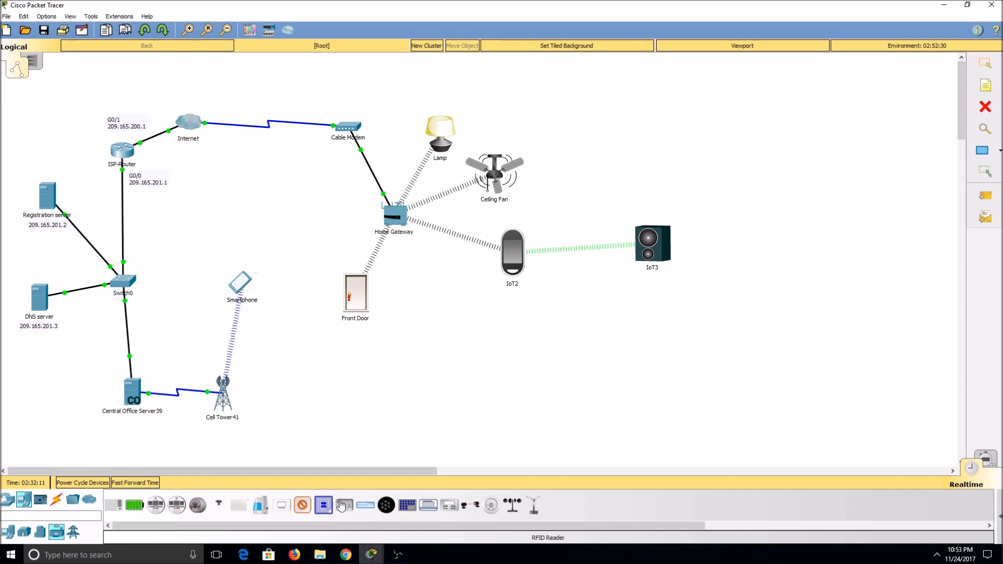
Step: Place an RFID reader and a third RFID card, and rename the first card Home Key
{"action": "left_click", "coordinate": [439, 311]}
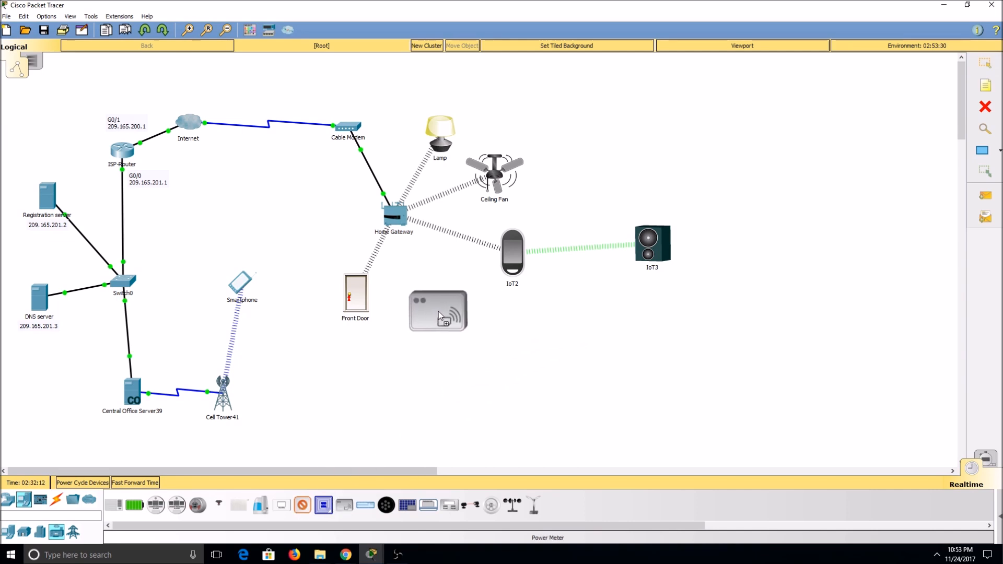
{"action": "left_click", "coordinate": [479, 410]}
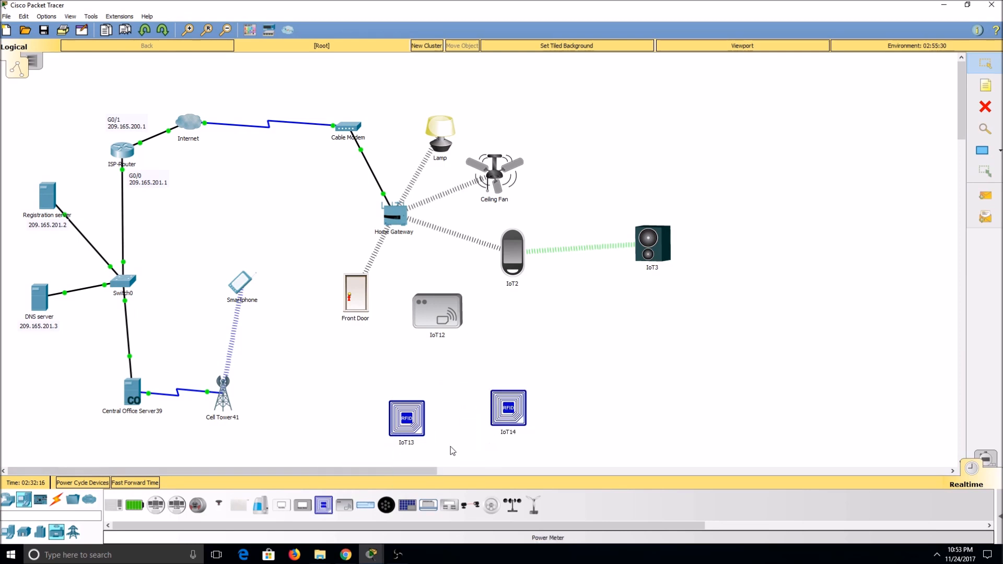
{"action": "left_click", "coordinate": [601, 365]}
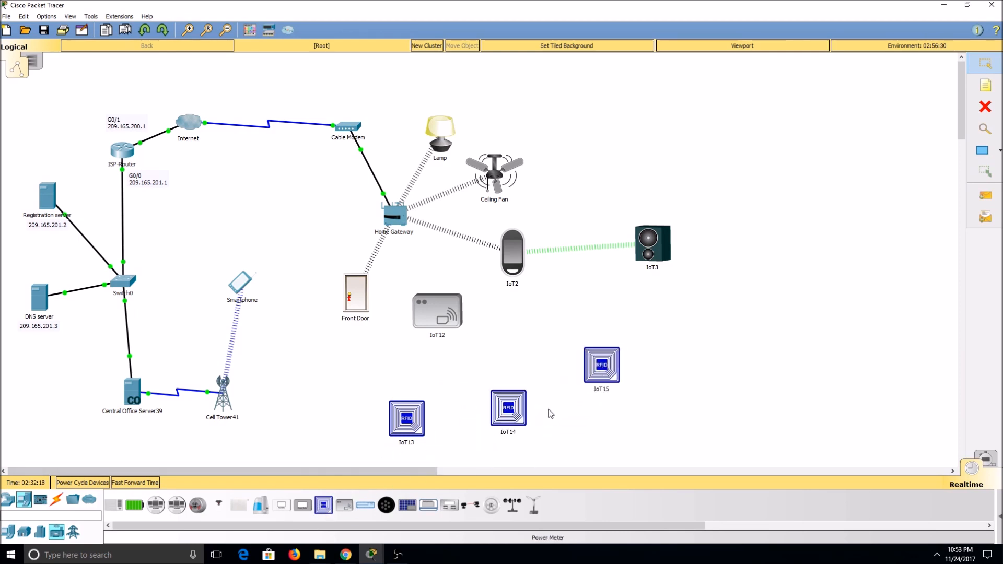
{"action": "double_click", "coordinate": [406, 442]}
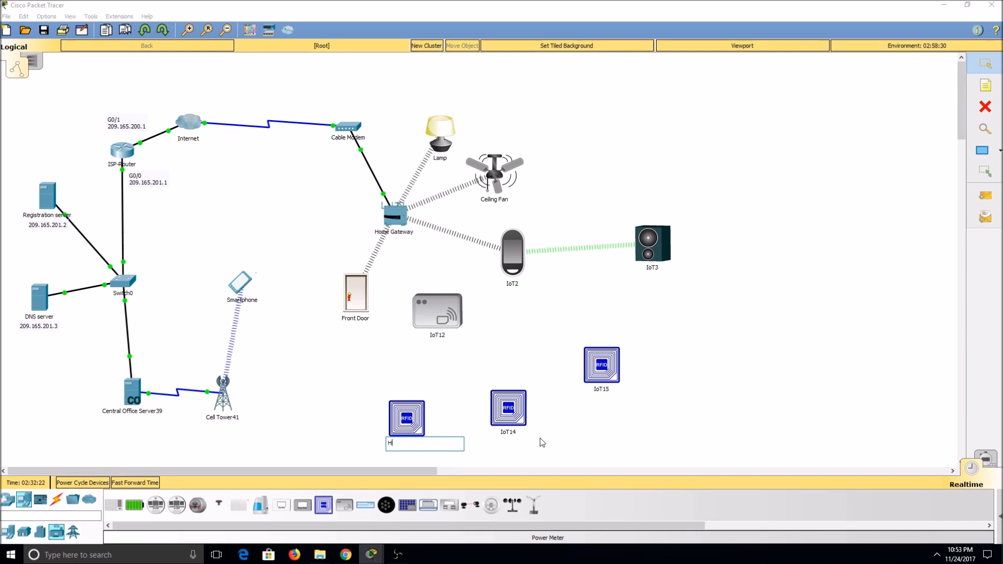
{"action": "type", "text": "ome Key"}
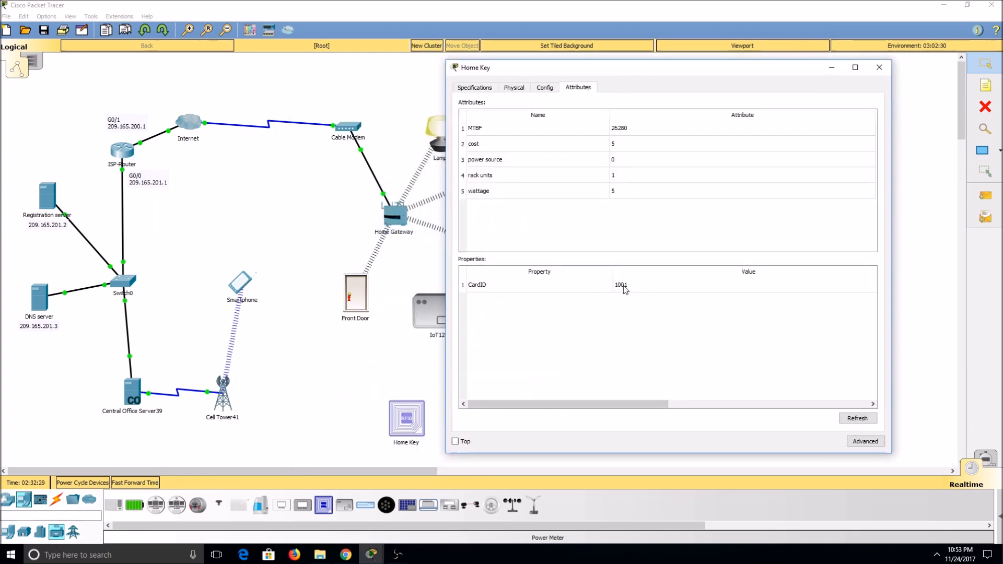
Step: Set the Home Key card's CardID to 225
{"action": "double_click", "coordinate": [621, 284]}
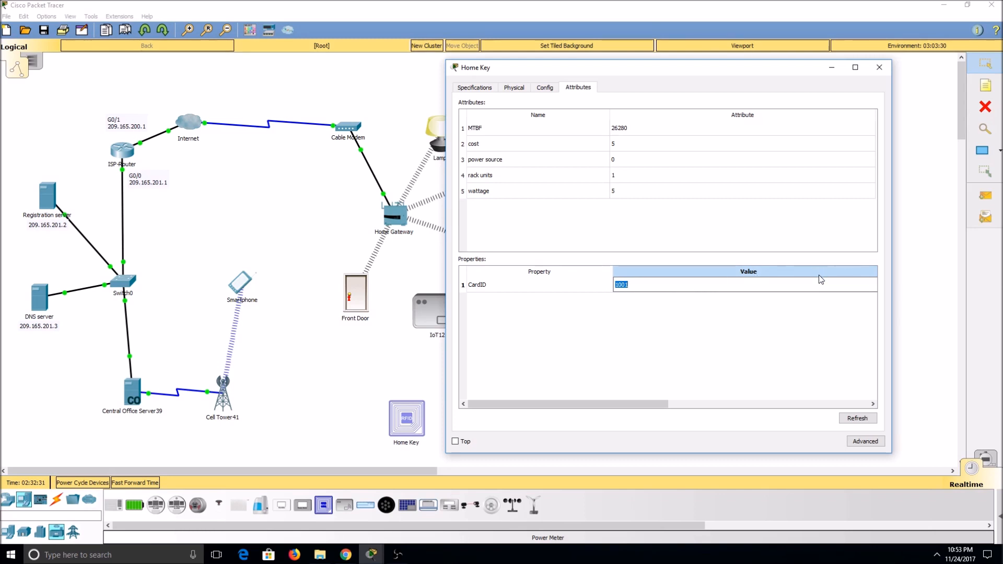
{"action": "type", "text": "2"}
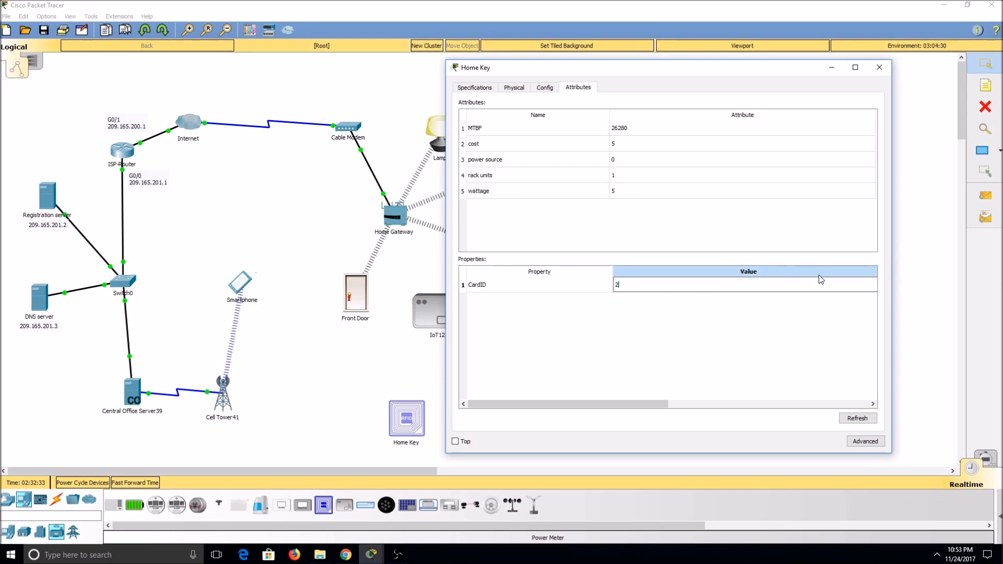
{"action": "type", "text": "25"}
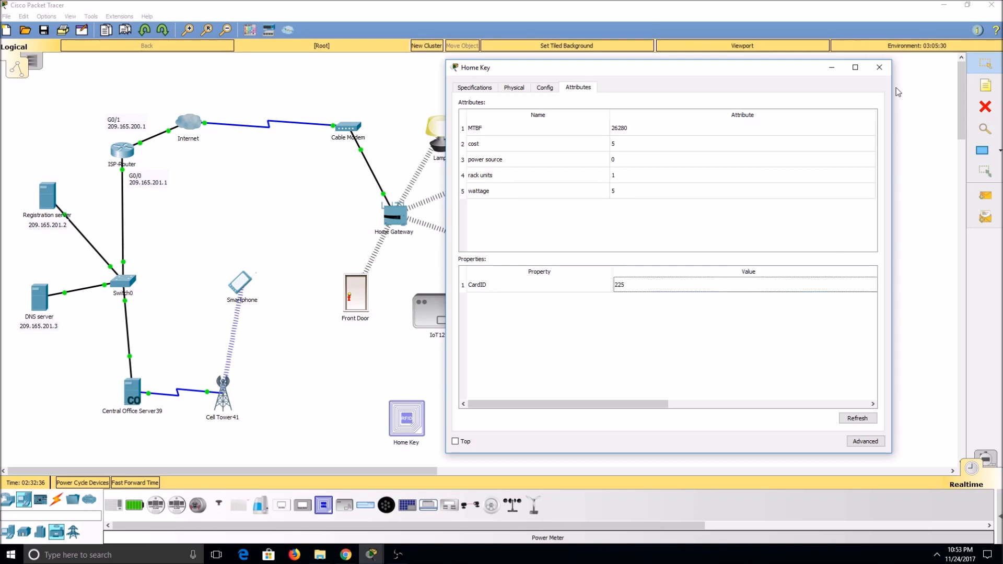
{"action": "left_click", "coordinate": [878, 68]}
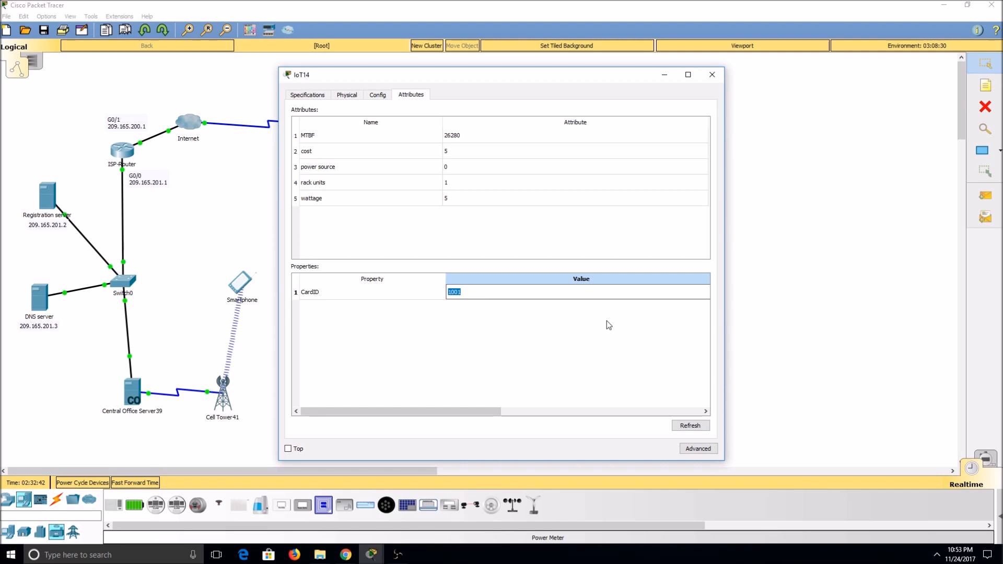
Step: Set IoT14's CardID to 110 and review IoT15's CardID 25 in its attributes
{"action": "type", "text": "110"}
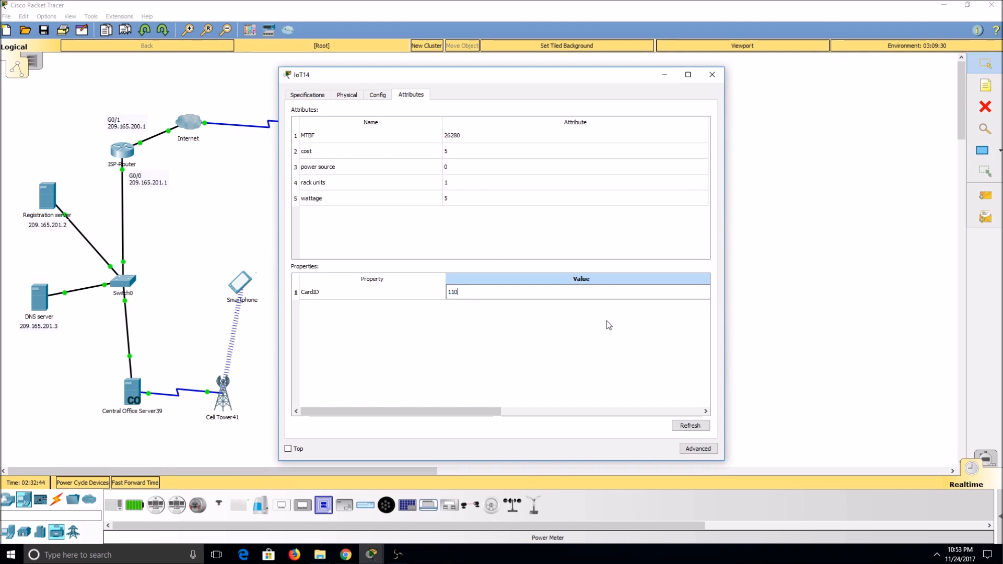
{"action": "left_click", "coordinate": [711, 74]}
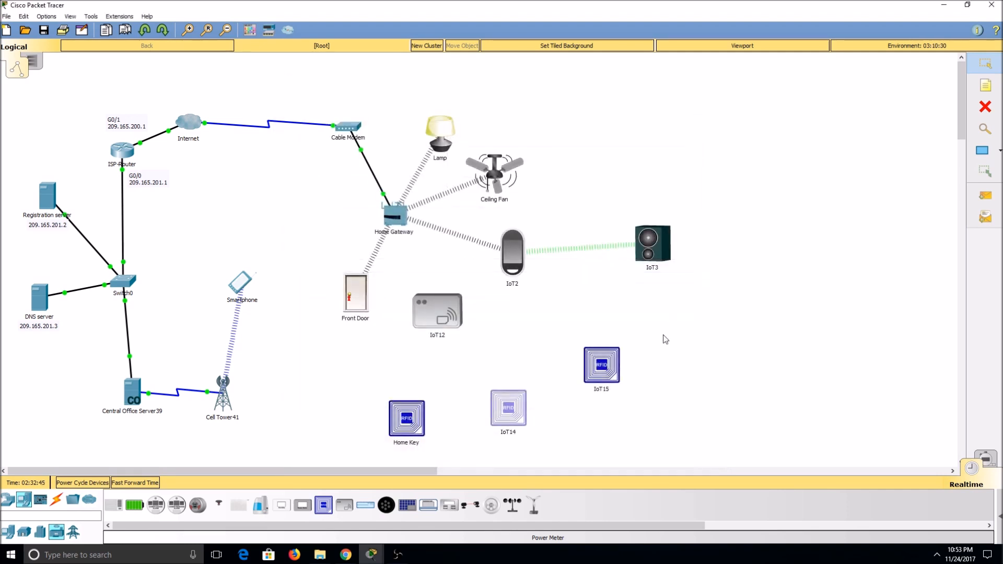
{"action": "double_click", "coordinate": [601, 364]}
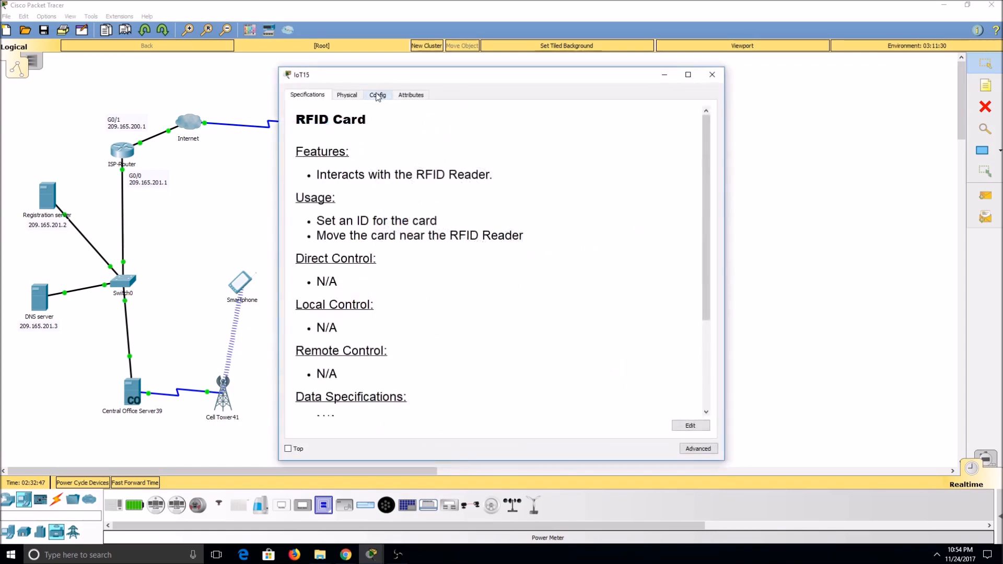
{"action": "left_click", "coordinate": [411, 95]}
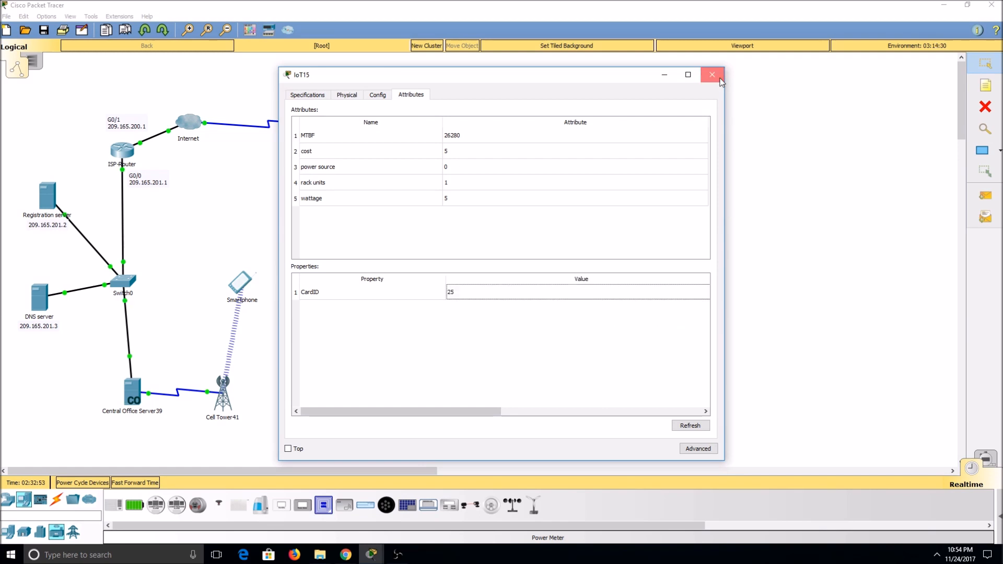
{"action": "left_click", "coordinate": [712, 75]}
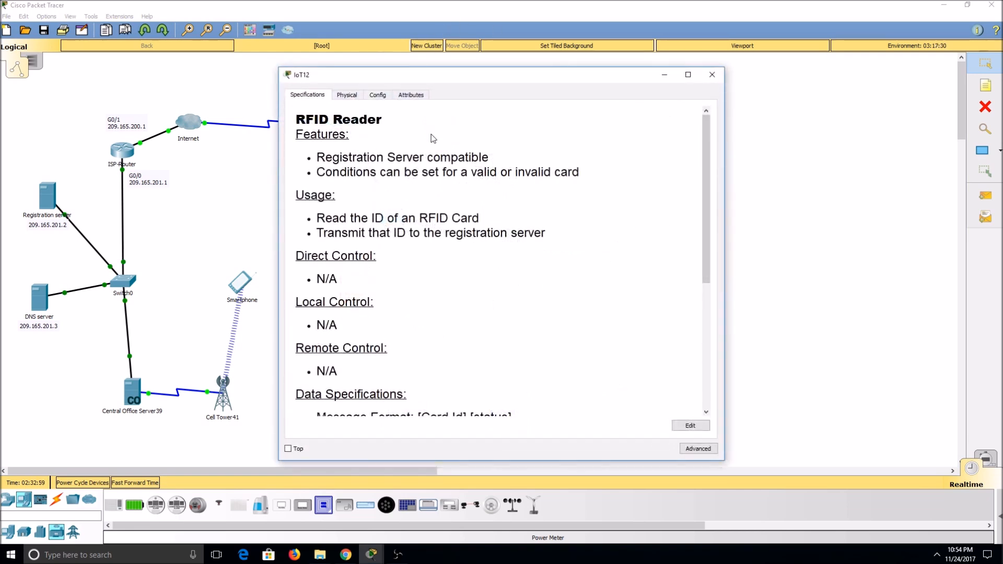
{"action": "left_click", "coordinate": [349, 94]}
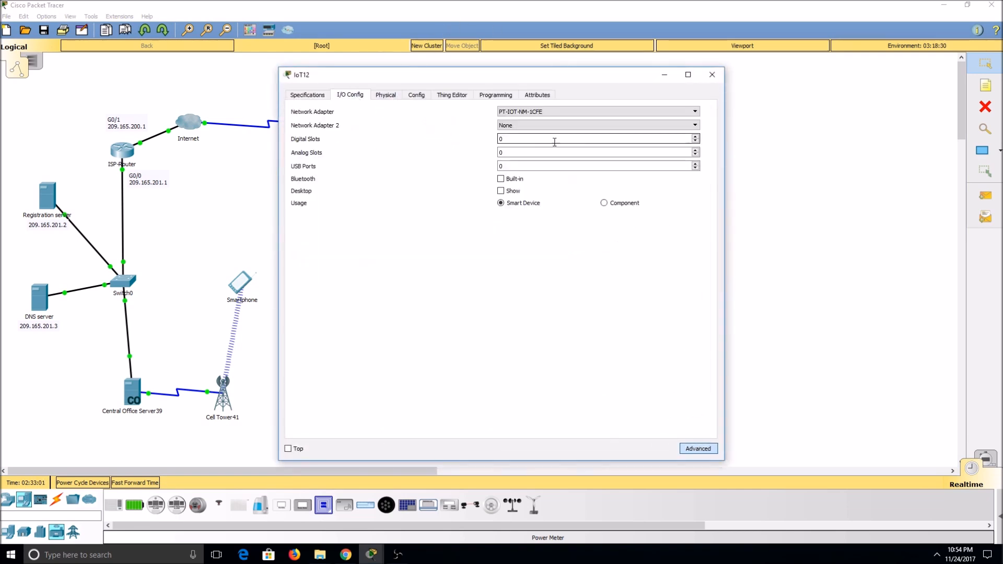
{"action": "left_click", "coordinate": [695, 124]}
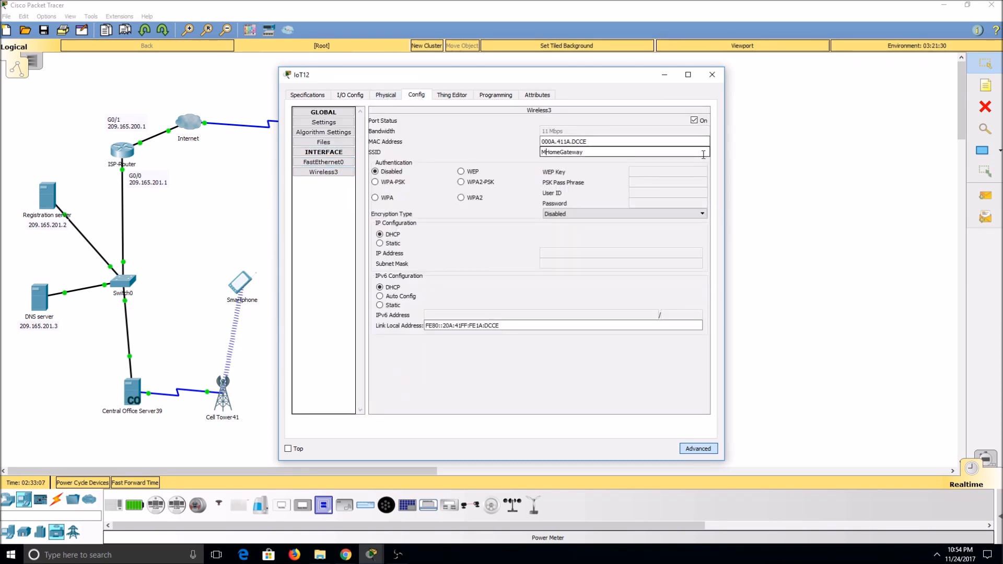
{"action": "left_click", "coordinate": [461, 182]}
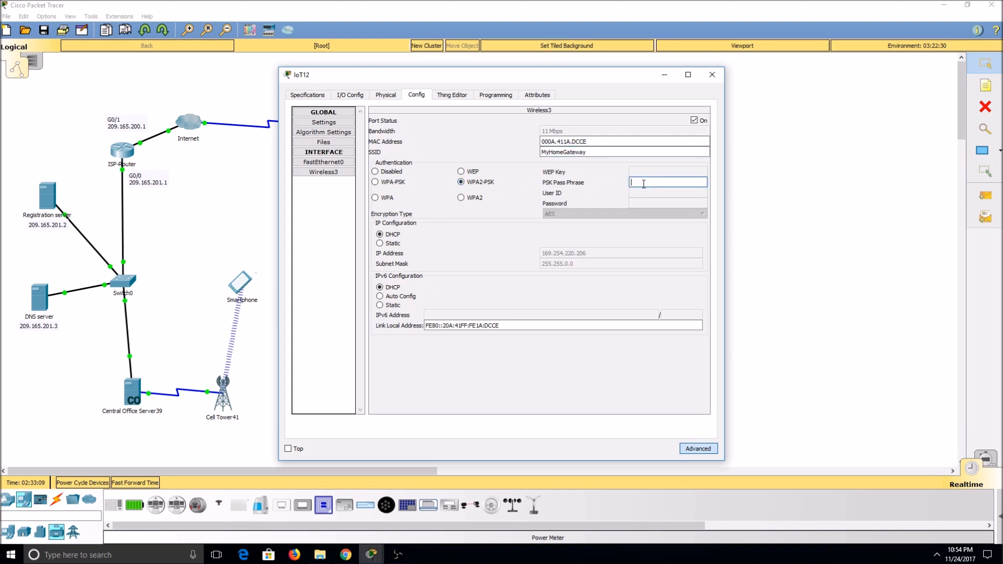
{"action": "type", "text": "Cisco"}
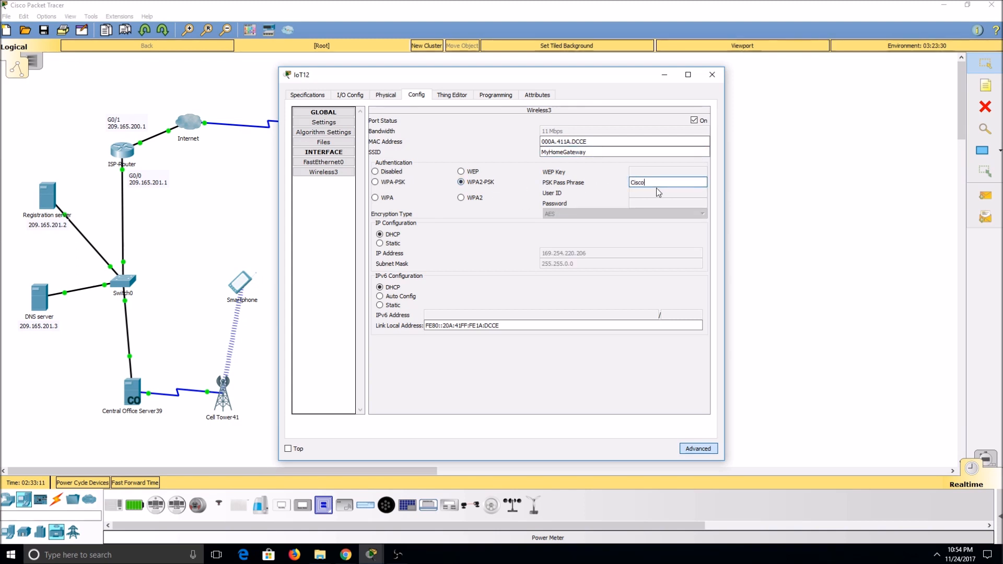
{"action": "type", "text": "IoT"}
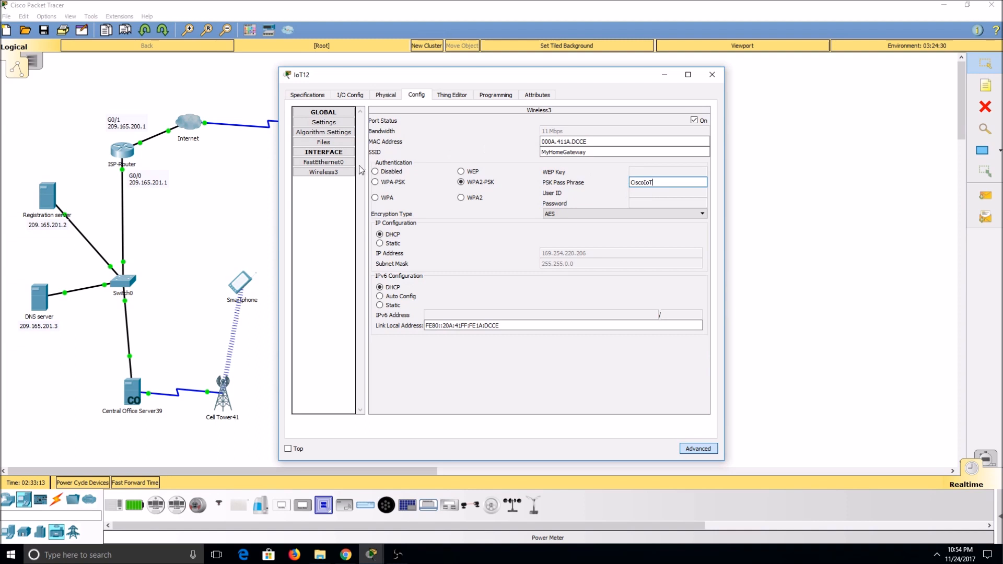
{"action": "left_click", "coordinate": [324, 122]}
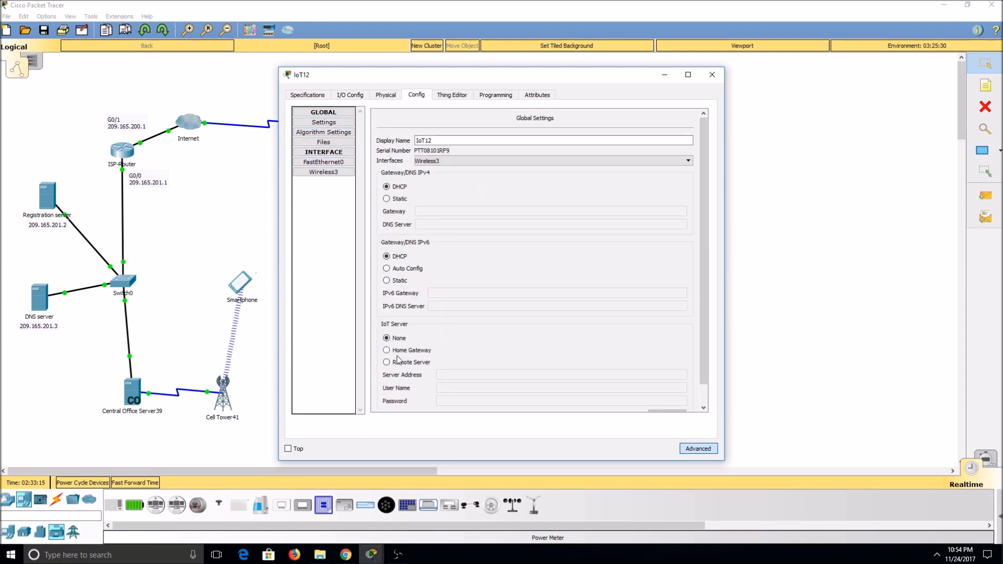
{"action": "left_click", "coordinate": [387, 362]}
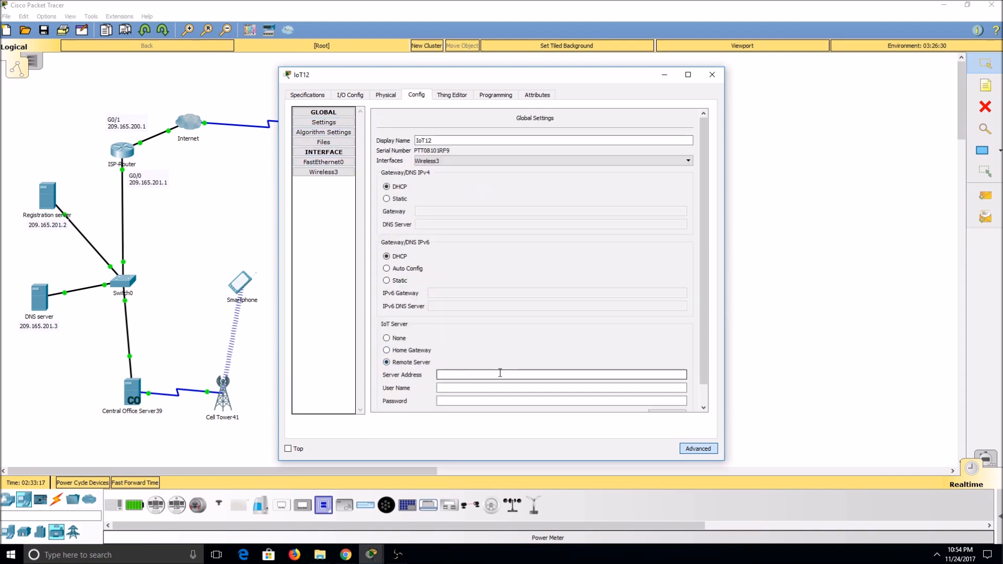
{"action": "type", "text": "www.register.co"}
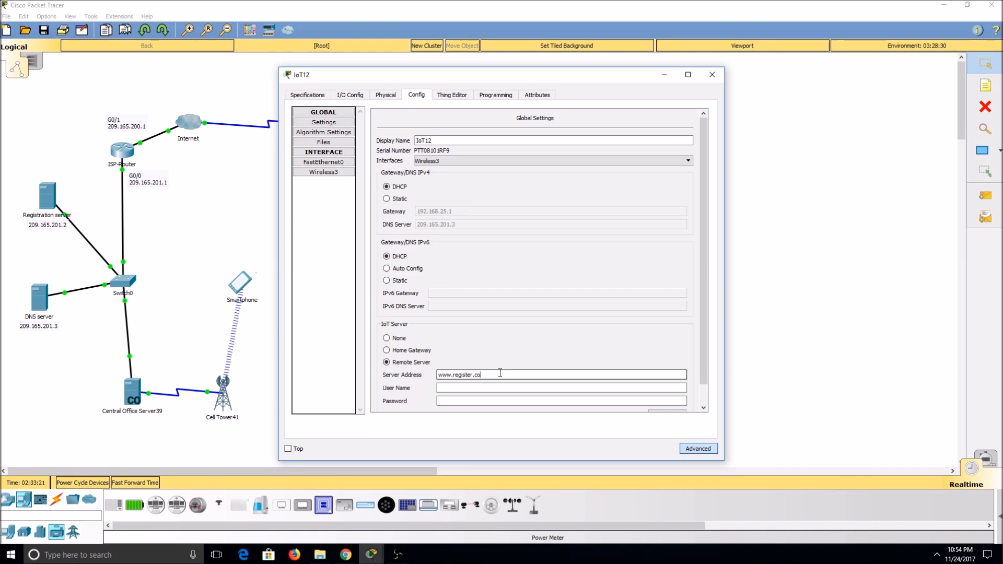
{"action": "type", "text": "admin"}
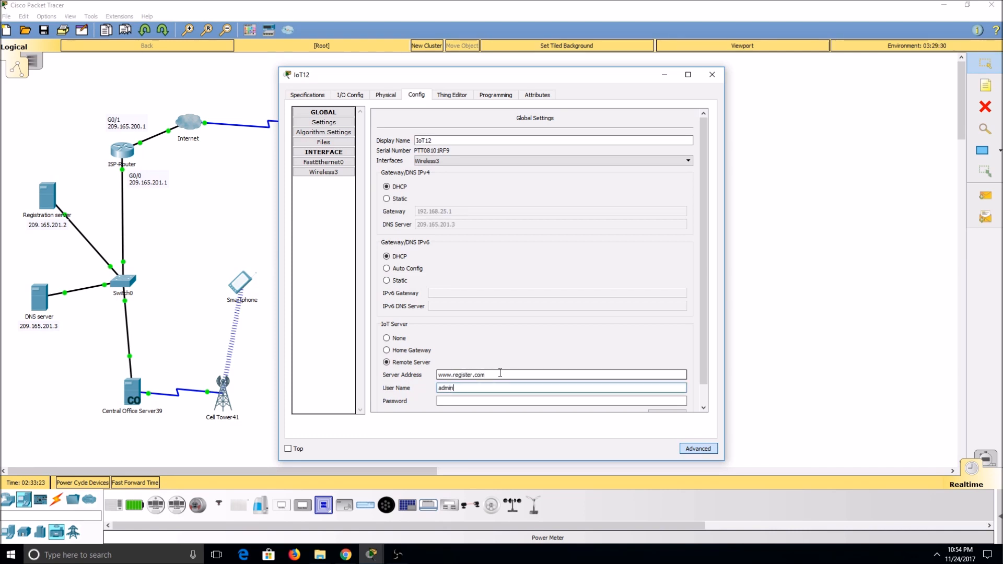
{"action": "type", "text": "admin"}
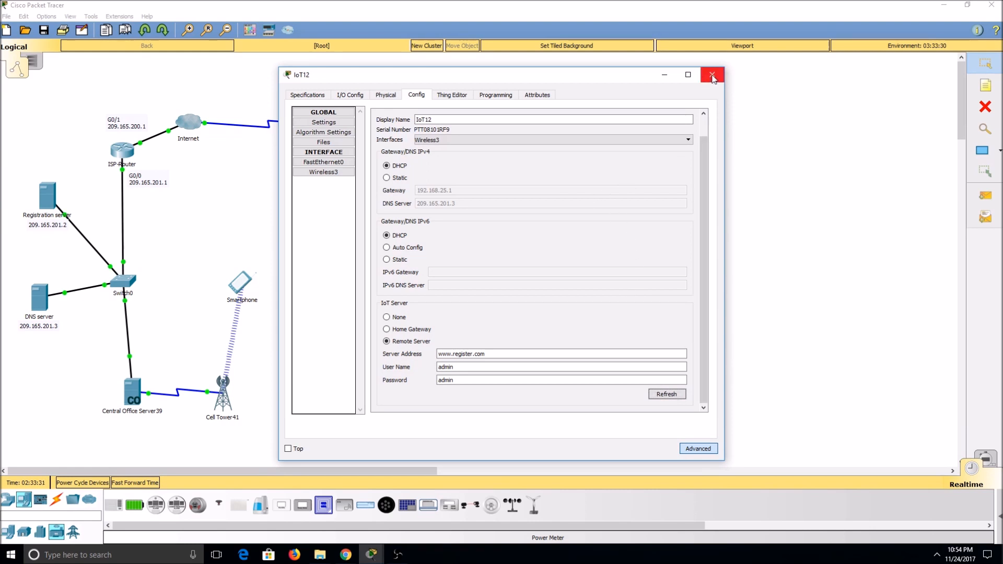
{"action": "left_click", "coordinate": [712, 74]}
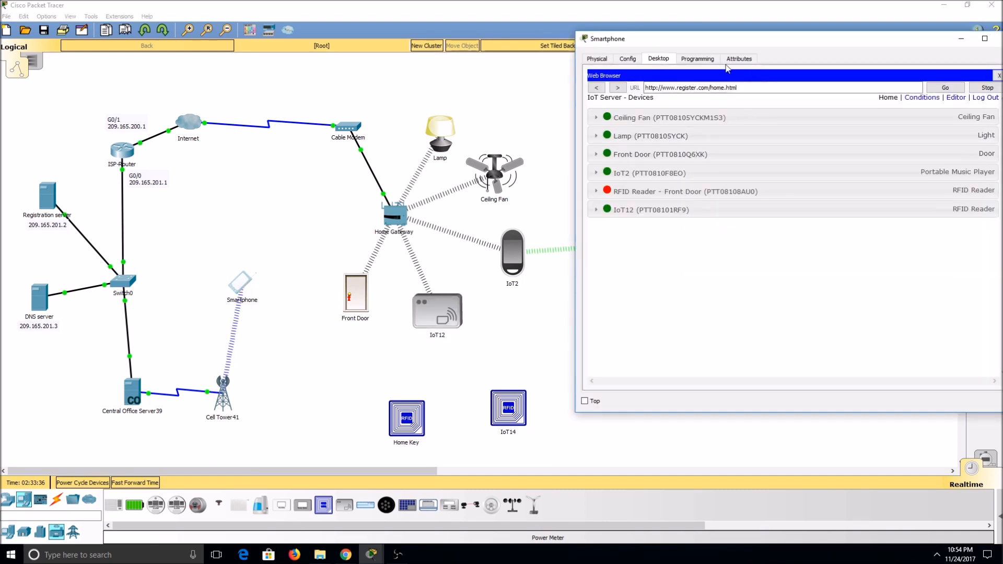
{"action": "mouse_move", "coordinate": [783, 98]}
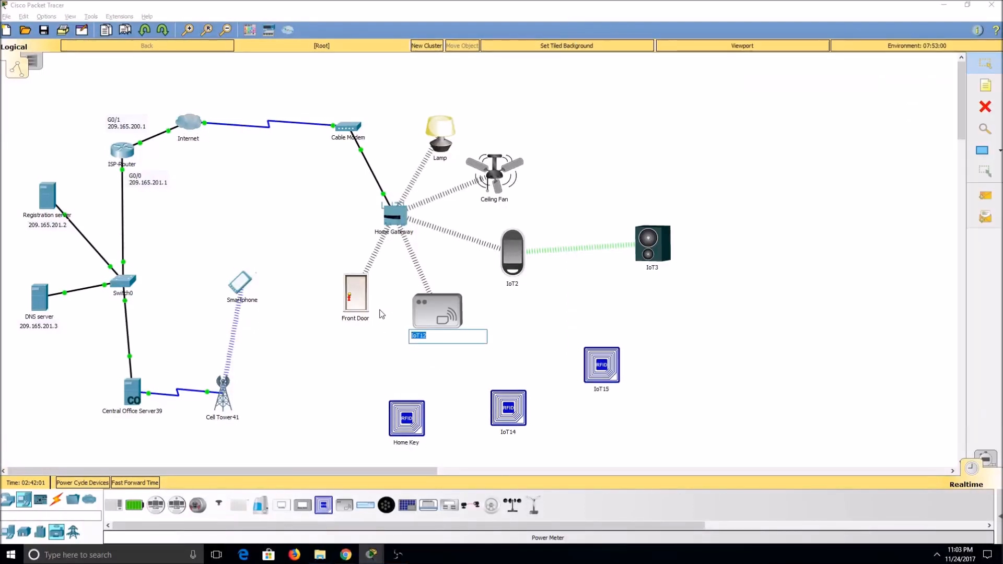
Step: Relabel the IoT12 device on the canvas as RFID Reader
{"action": "type", "text": "RFID Rel"}
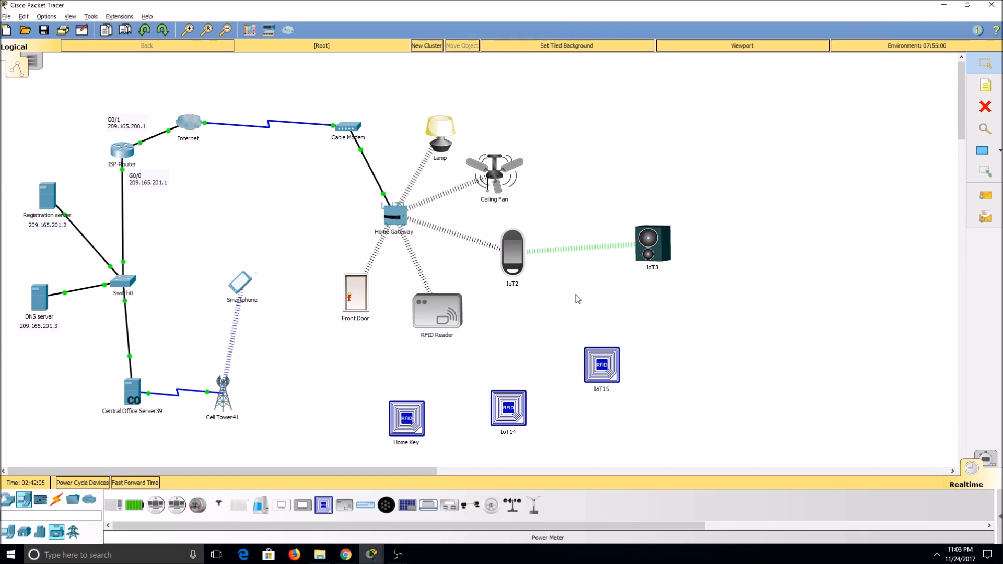
Step: Extend the reader's label to read RFID Reader - Front Door
{"action": "double_click", "coordinate": [437, 313]}
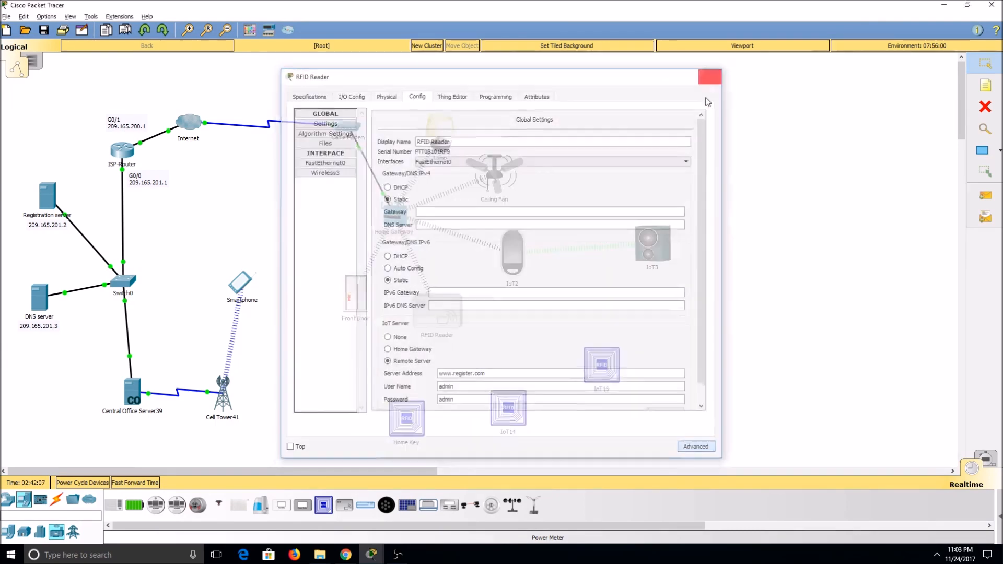
{"action": "left_click", "coordinate": [707, 77]}
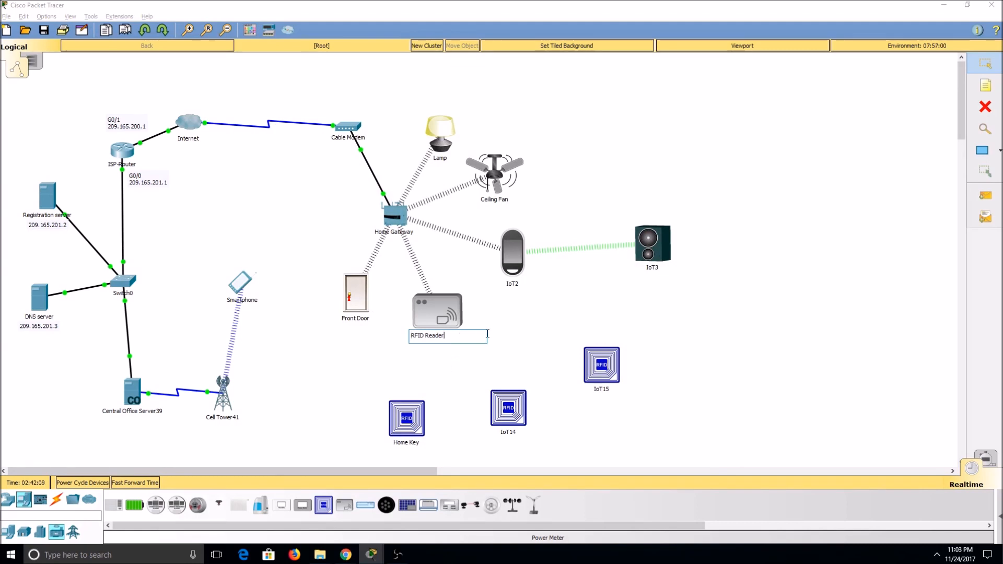
{"action": "type", "text": "-"}
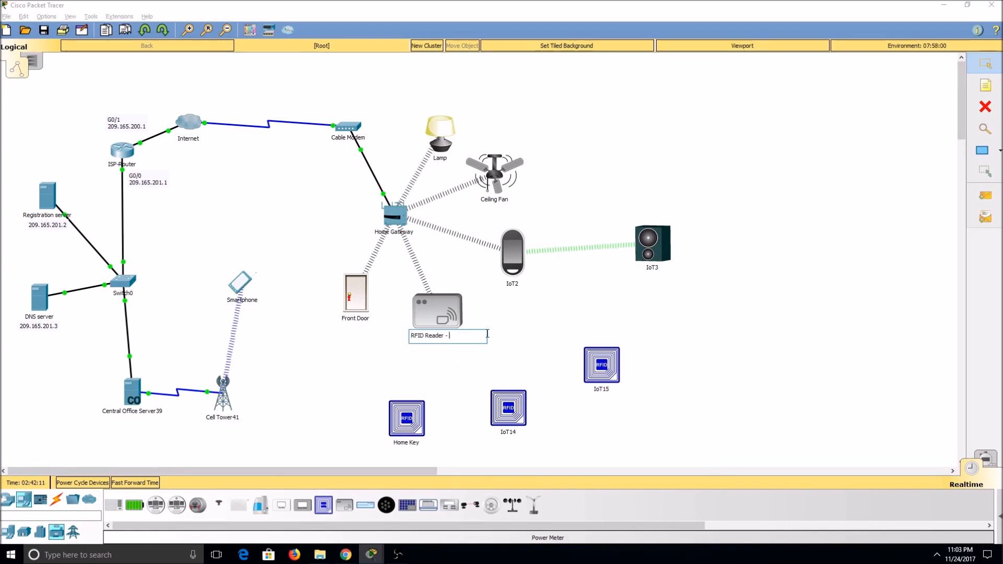
{"action": "type", "text": "Front Door"}
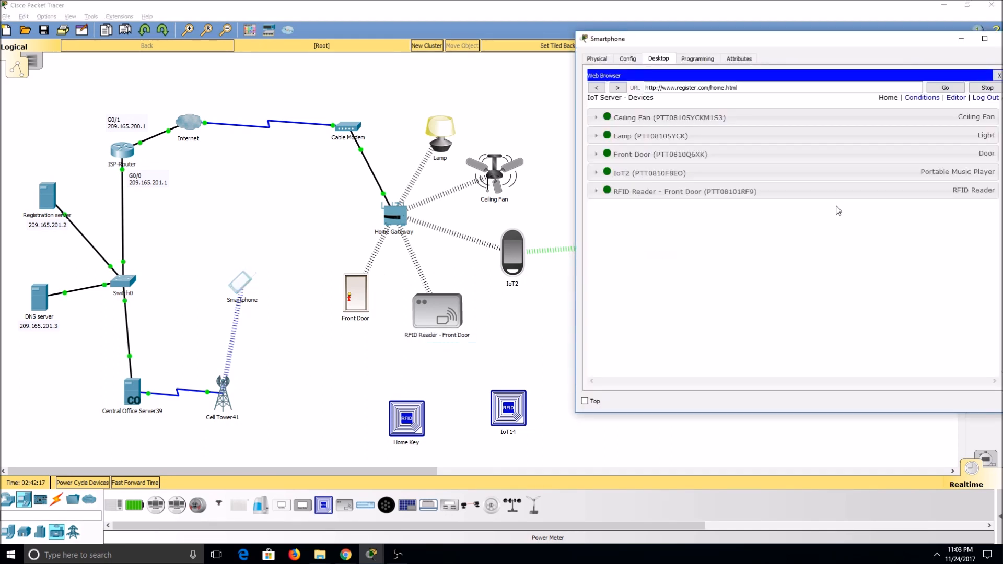
Step: Name a new rule RFID Open Door with condition RFID Reader - Front Door Status is Valid
{"action": "left_click", "coordinate": [922, 97]}
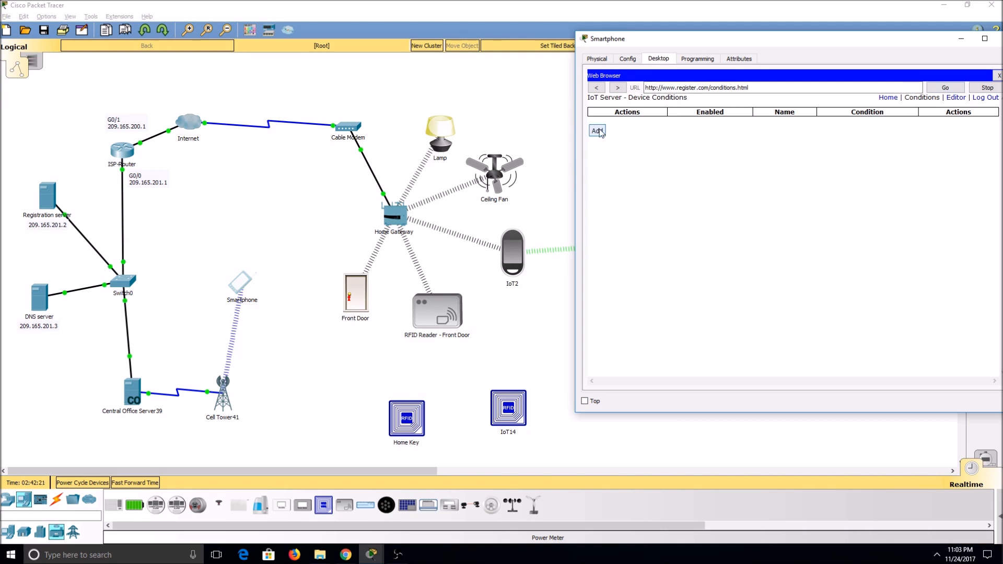
{"action": "left_click", "coordinate": [596, 130]}
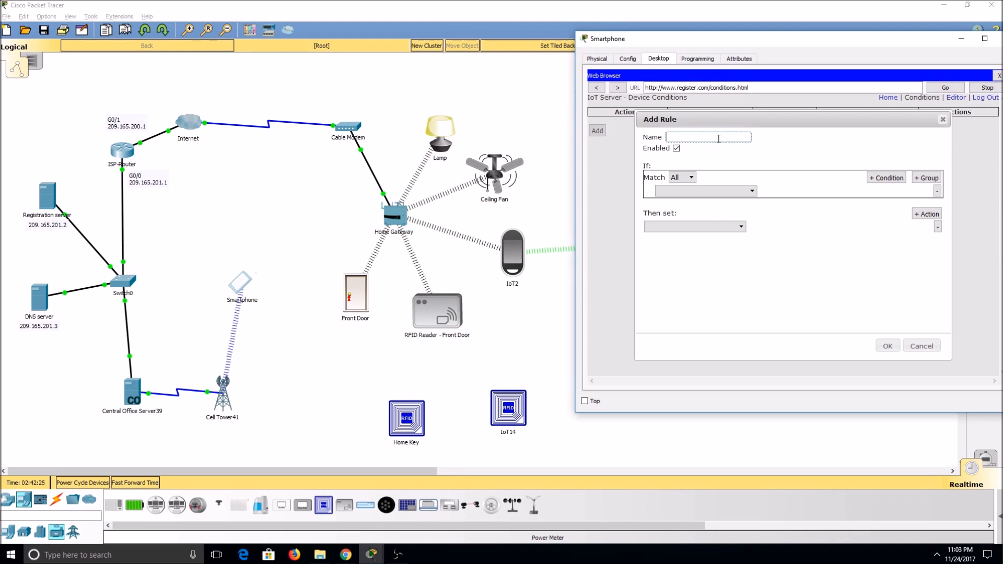
{"action": "type", "text": "RFID Op"}
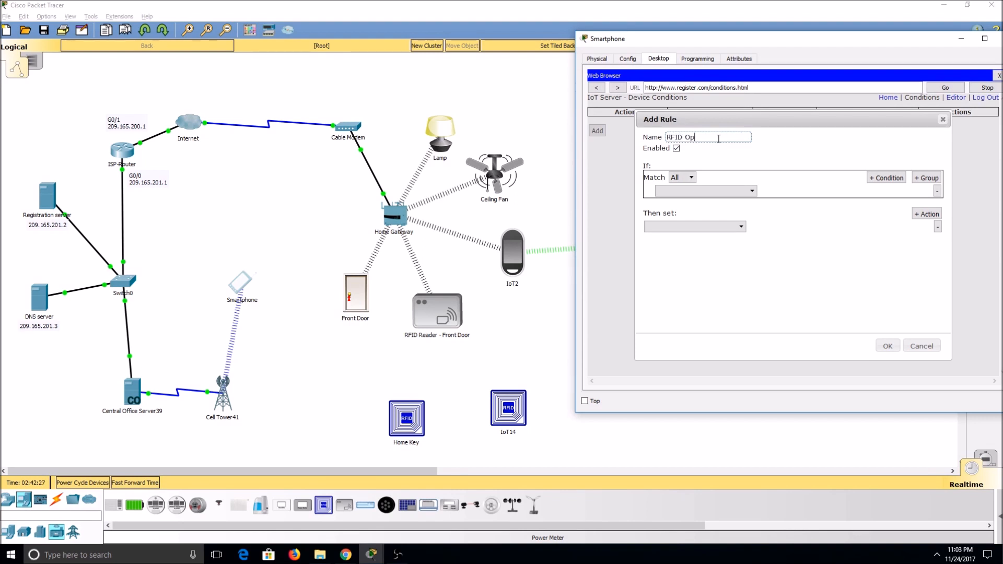
{"action": "type", "text": "en Door"}
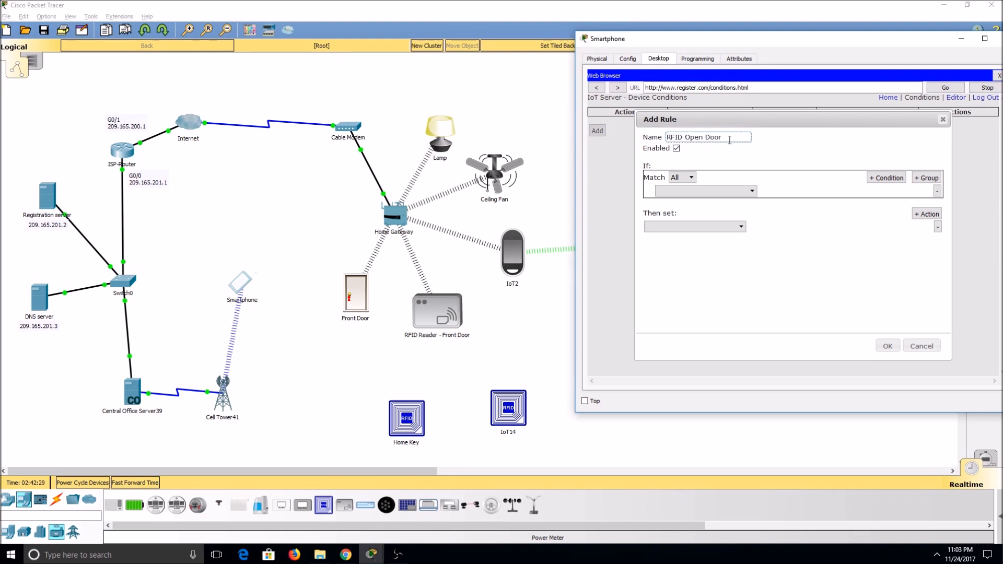
{"action": "left_click", "coordinate": [752, 190]}
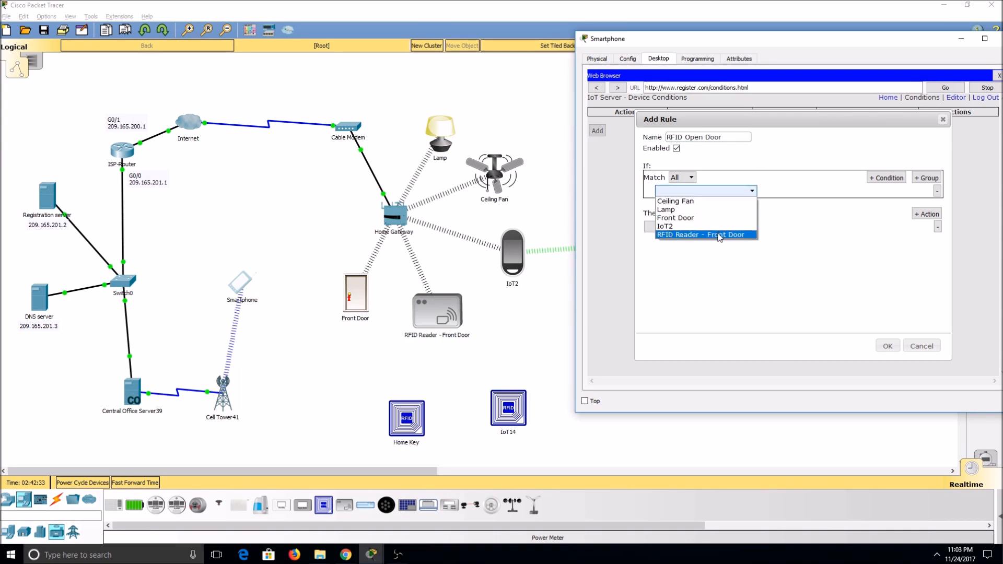
{"action": "left_click", "coordinate": [707, 234]}
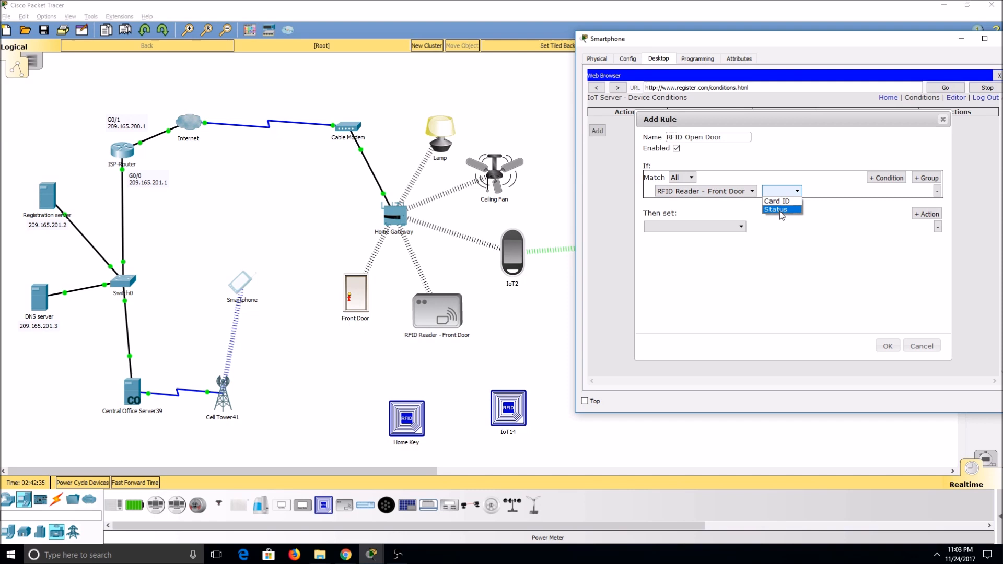
{"action": "left_click", "coordinate": [775, 209]}
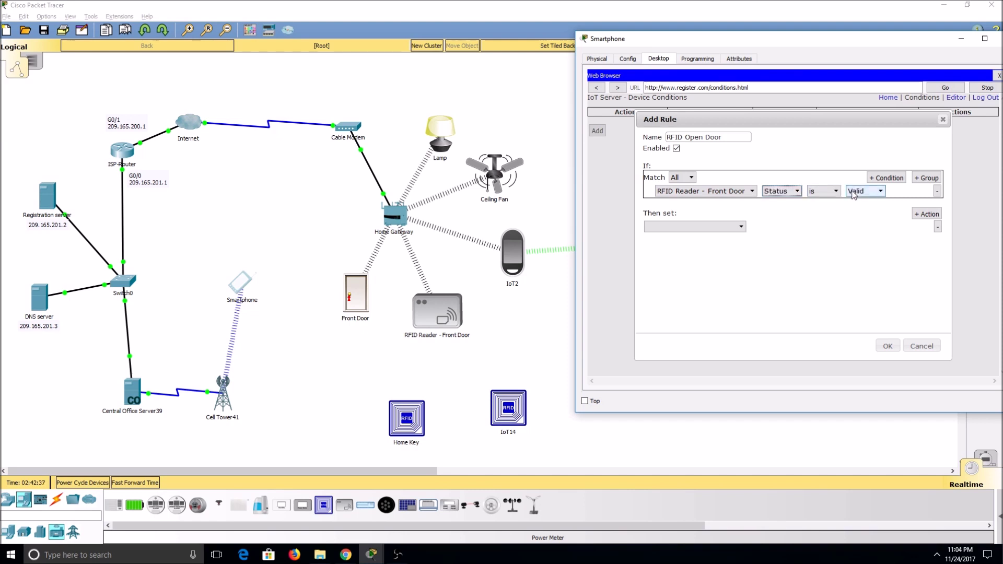
{"action": "mouse_move", "coordinate": [904, 193]}
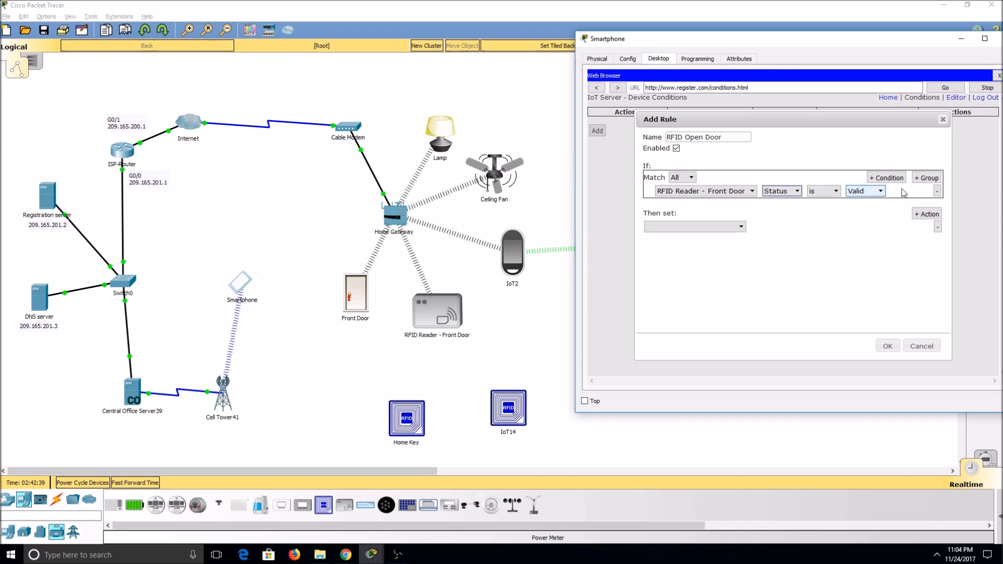
Step: Set the rule's action to Front Door Lock Unlock and save it
{"action": "left_click", "coordinate": [742, 227]}
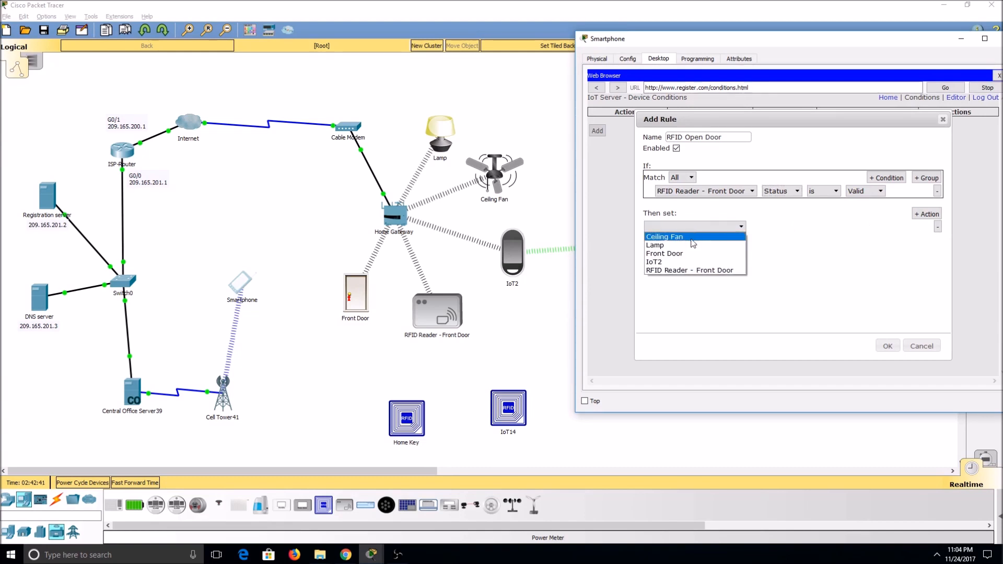
{"action": "left_click", "coordinate": [664, 254]}
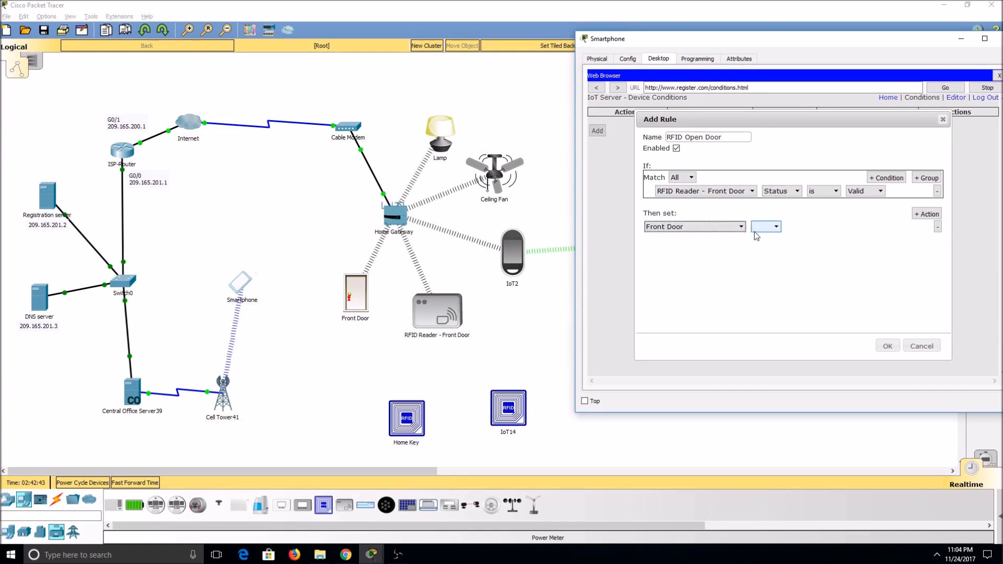
{"action": "left_click", "coordinate": [765, 226]}
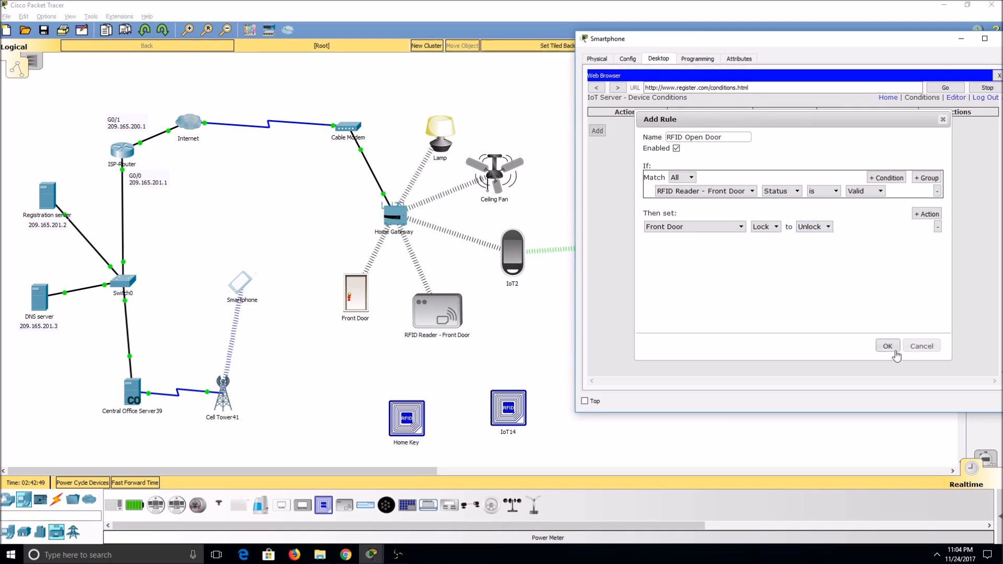
{"action": "left_click", "coordinate": [887, 345]}
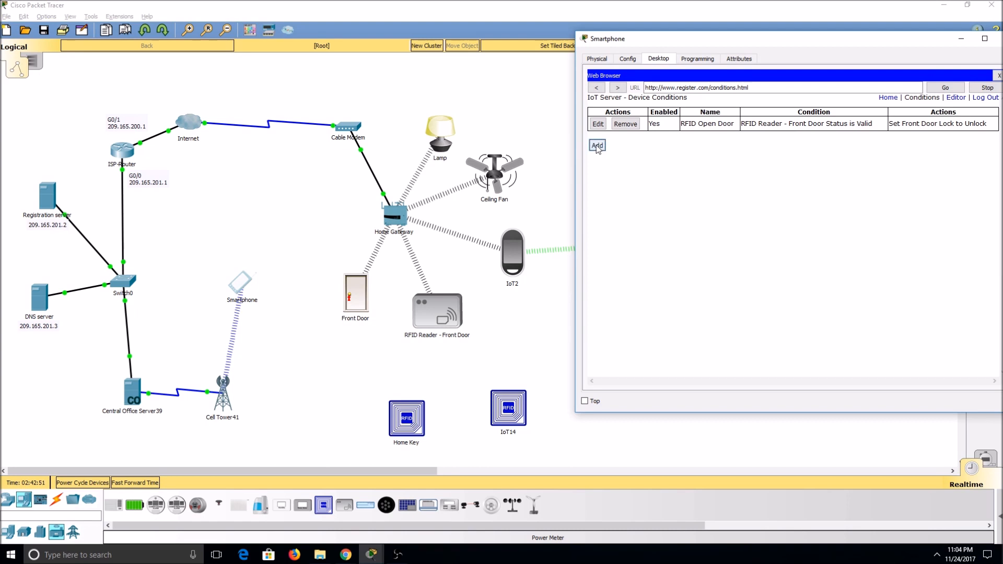
{"action": "left_click", "coordinate": [596, 145]}
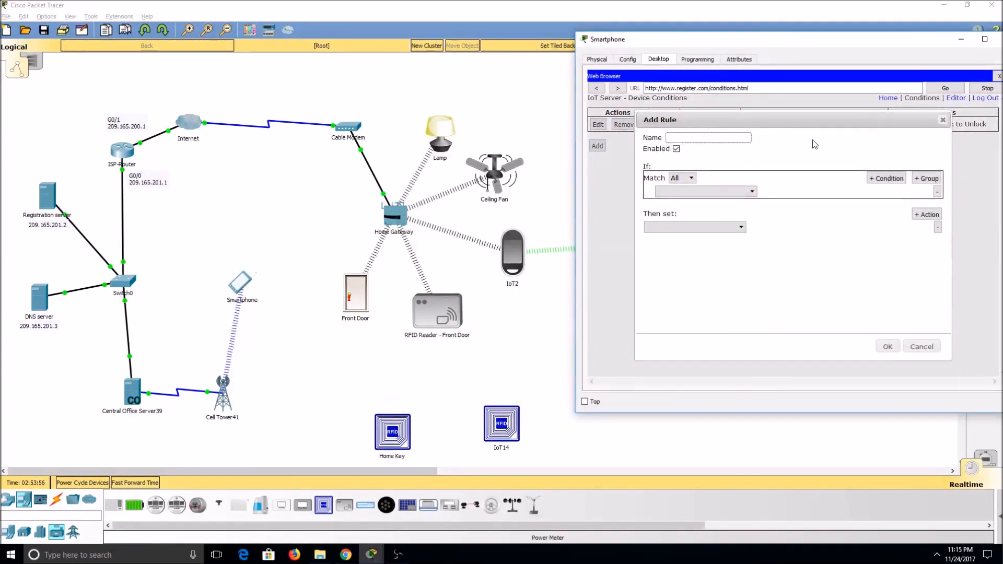
Step: Name the rule RFID Lock Door with conditions Status Invalid or Waiting, matching Any
{"action": "type", "text": "R"}
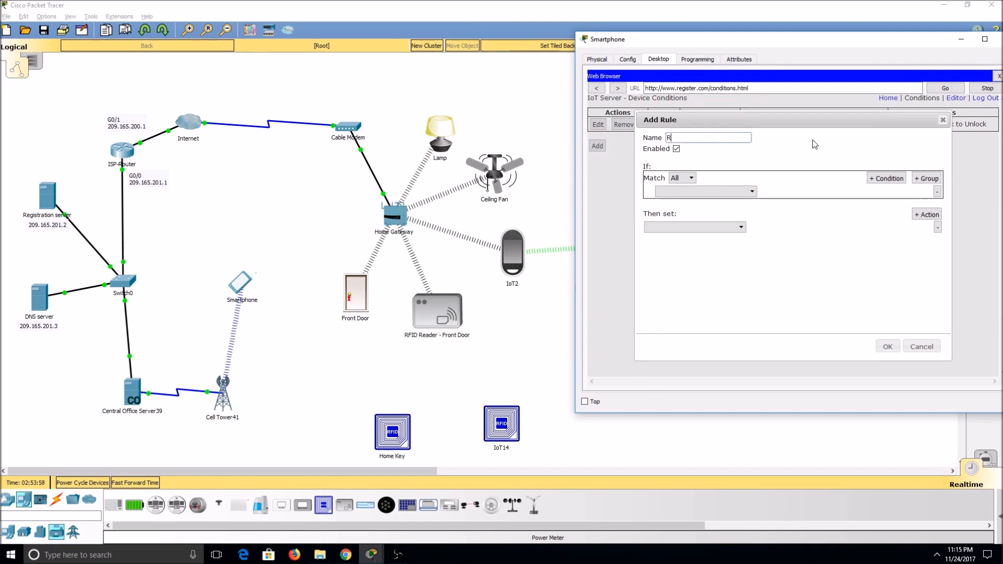
{"action": "type", "text": "FID"}
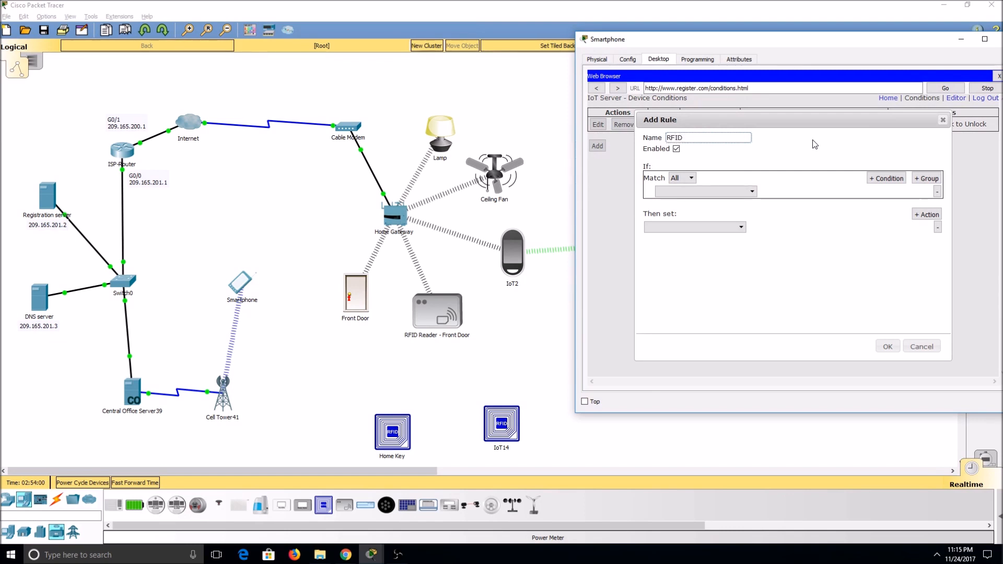
{"action": "type", "text": "Lock Door"}
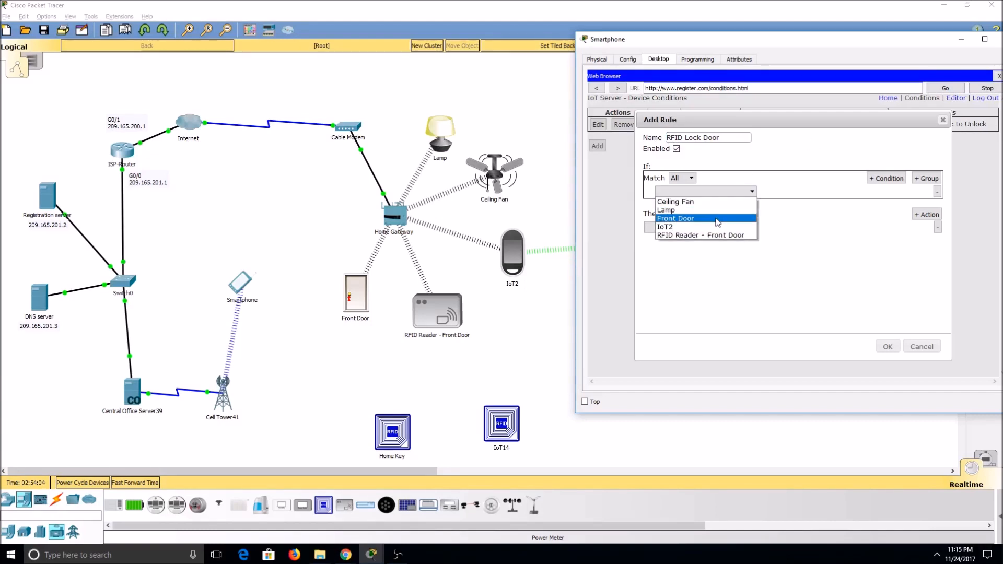
{"action": "left_click", "coordinate": [700, 235]}
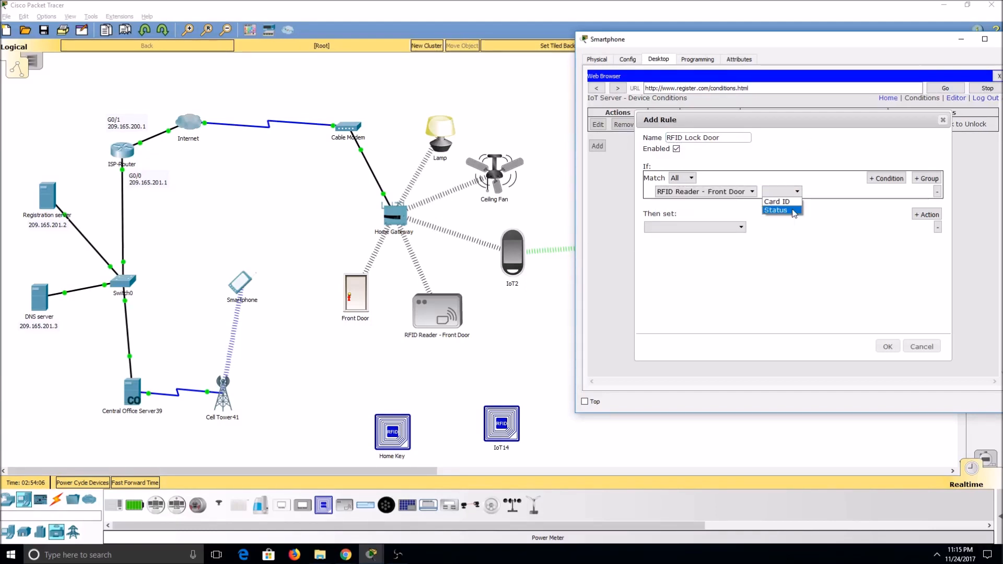
{"action": "left_click", "coordinate": [776, 210]}
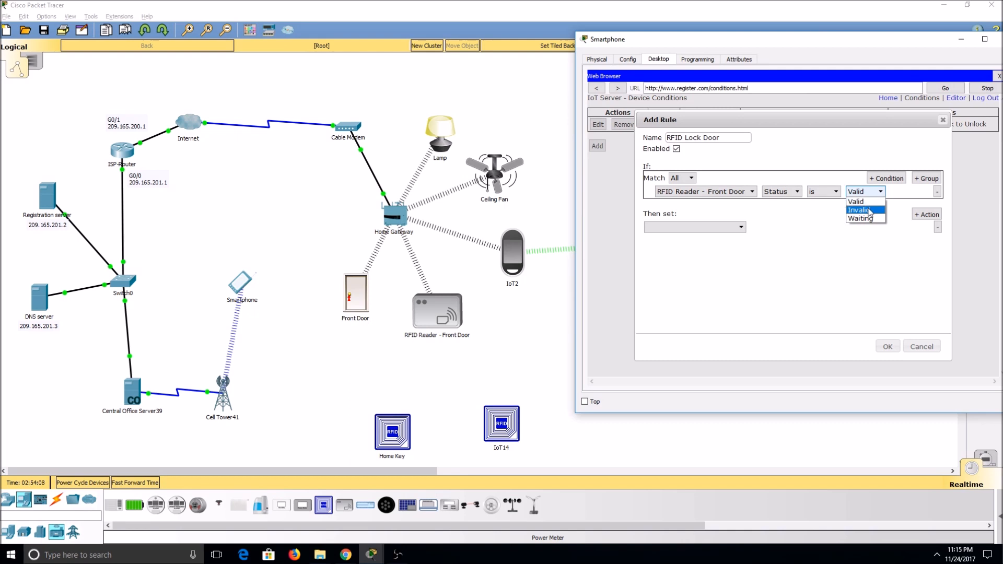
{"action": "left_click", "coordinate": [858, 210]}
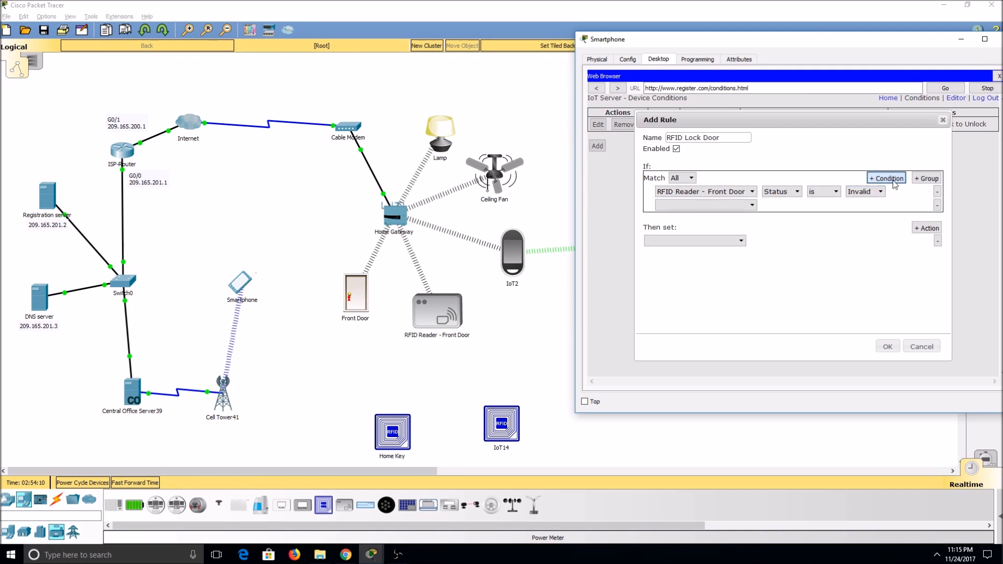
{"action": "left_click", "coordinate": [887, 178]}
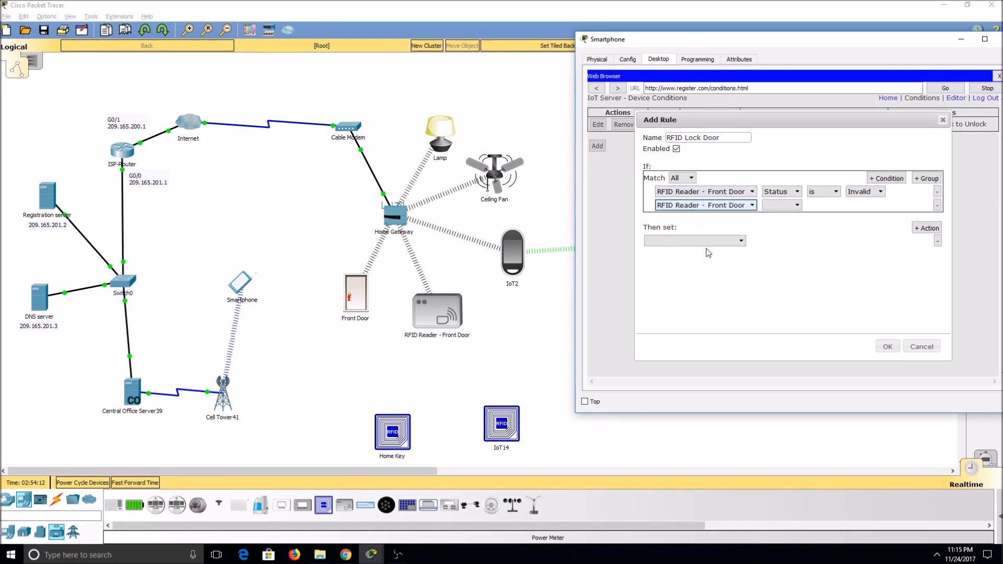
{"action": "left_click", "coordinate": [835, 205]}
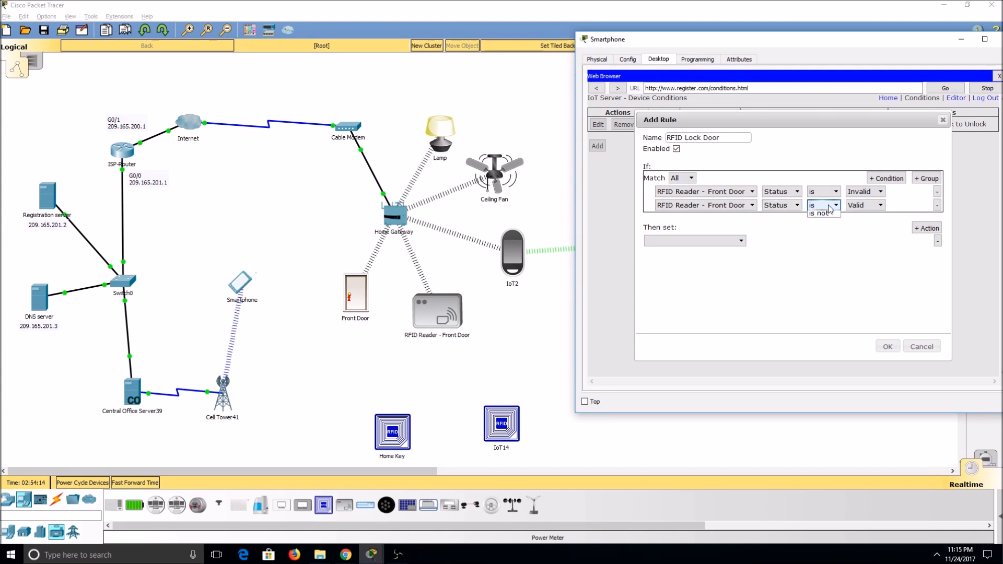
{"action": "left_click", "coordinate": [863, 205]}
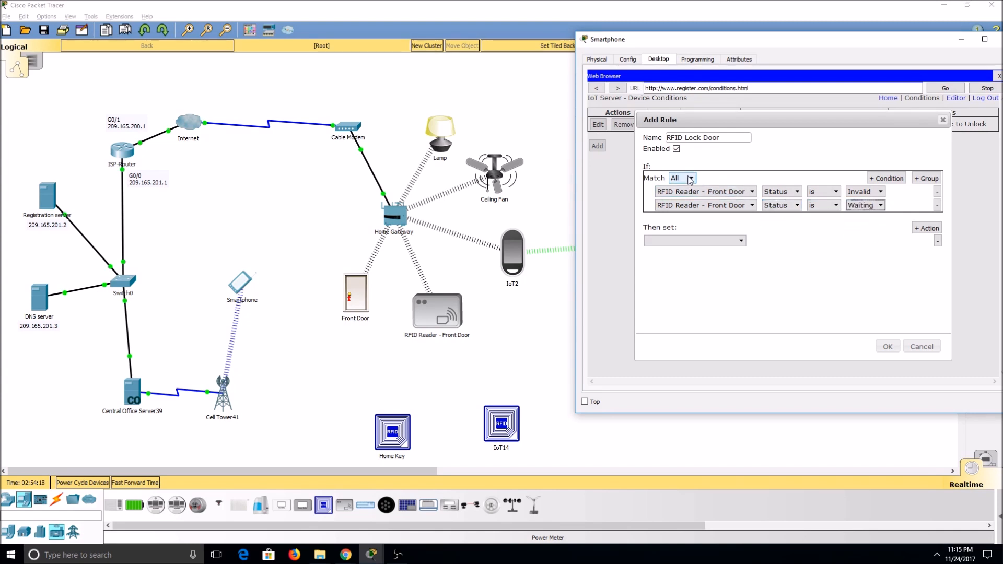
{"action": "left_click", "coordinate": [681, 178]}
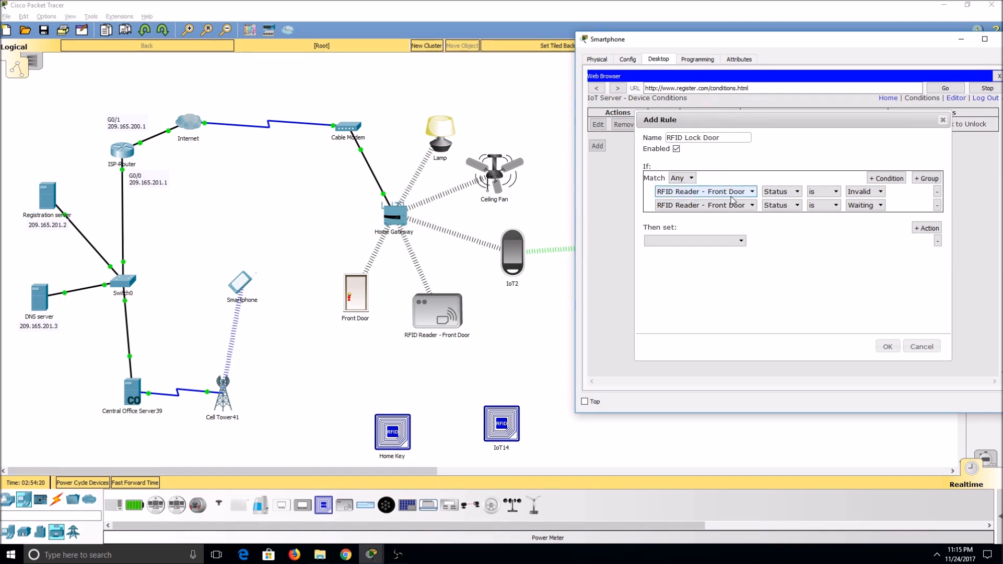
Step: Set the action to Front Door Lock Lock and save the rule
{"action": "left_click", "coordinate": [694, 240]}
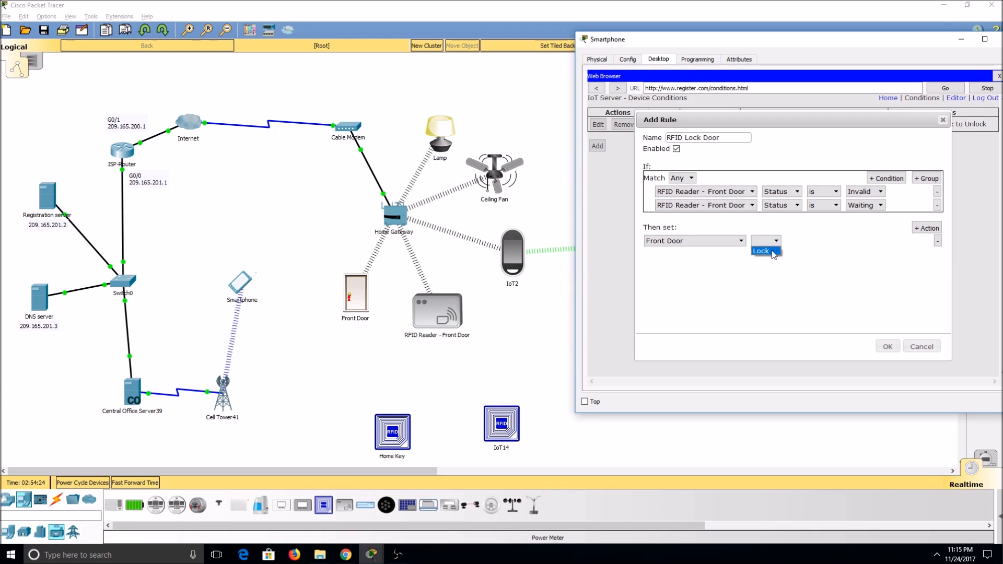
{"action": "left_click", "coordinate": [762, 251]}
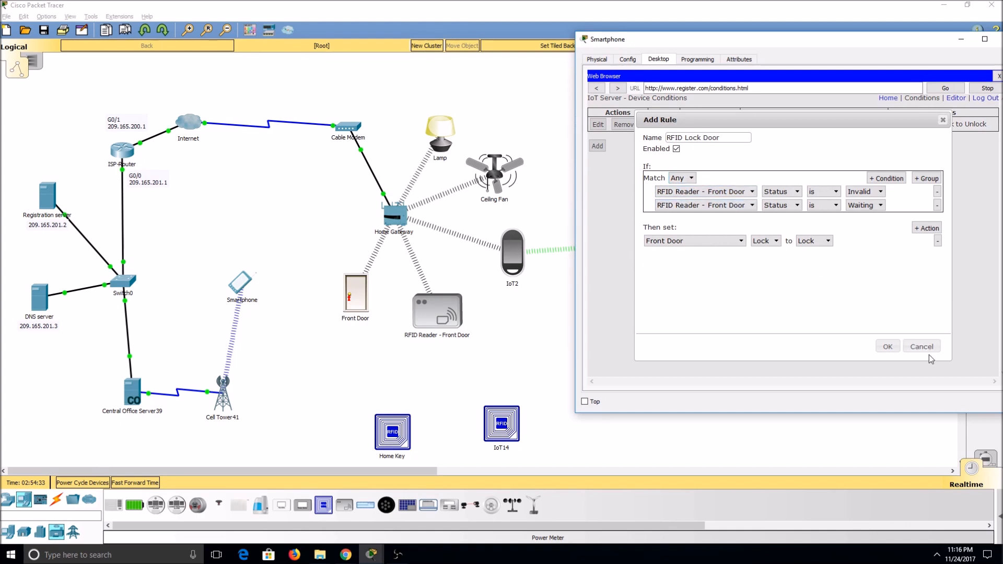
{"action": "left_click", "coordinate": [887, 346]}
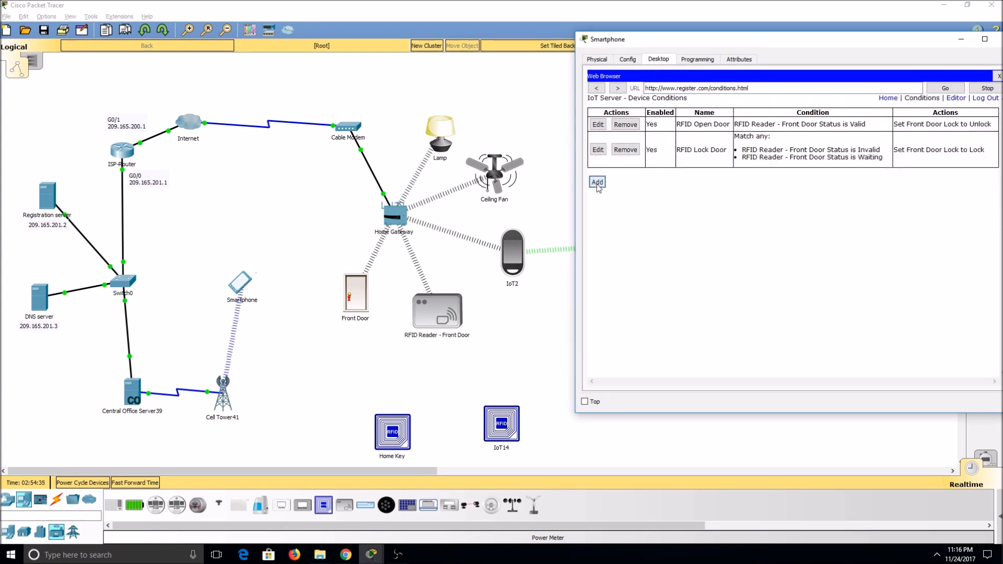
{"action": "left_click", "coordinate": [596, 182]}
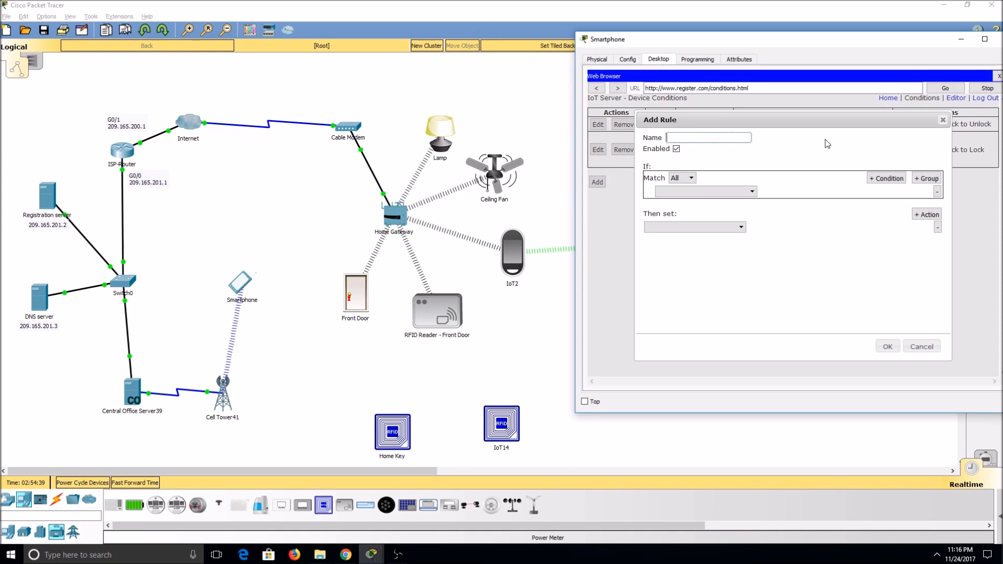
Step: Name the rule RFID Key with condition reader Card ID equals 225
{"action": "type", "text": "RFID Key"}
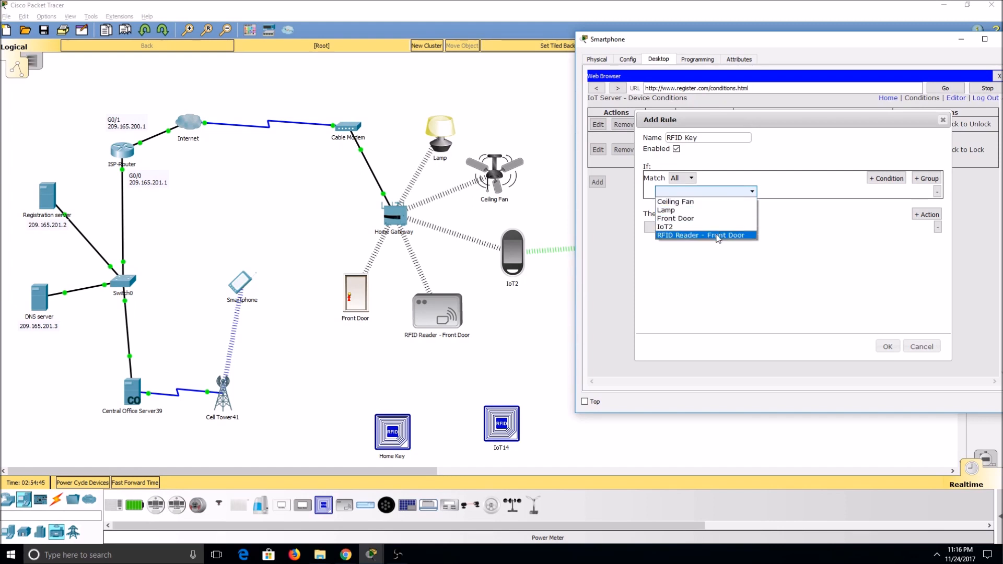
{"action": "left_click", "coordinate": [706, 235]}
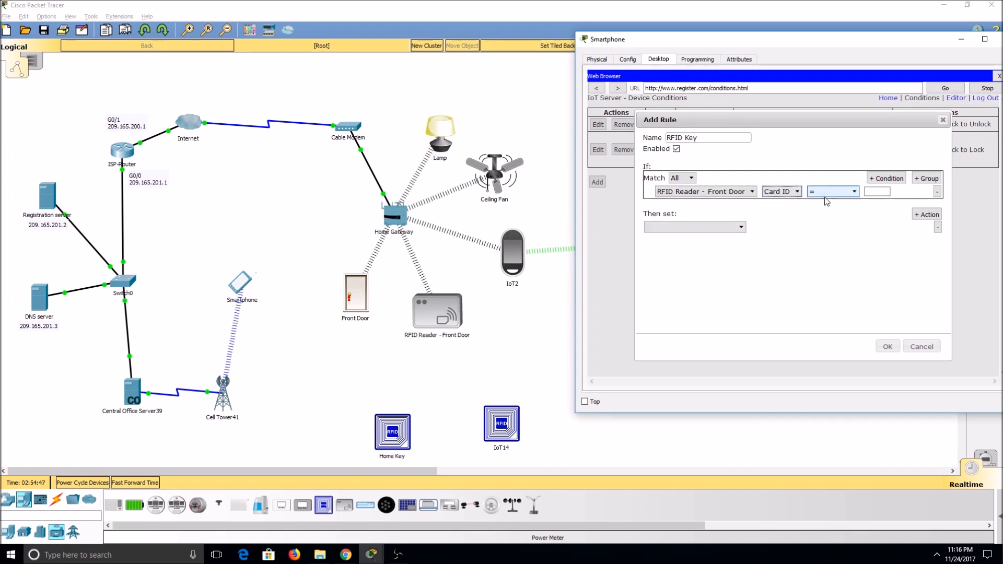
{"action": "type", "text": "2"}
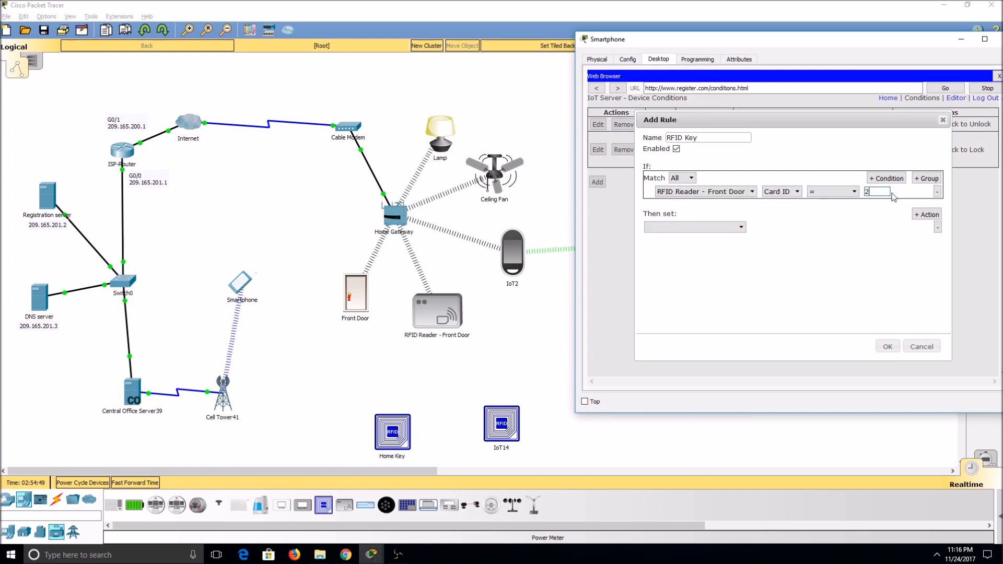
{"action": "type", "text": "25"}
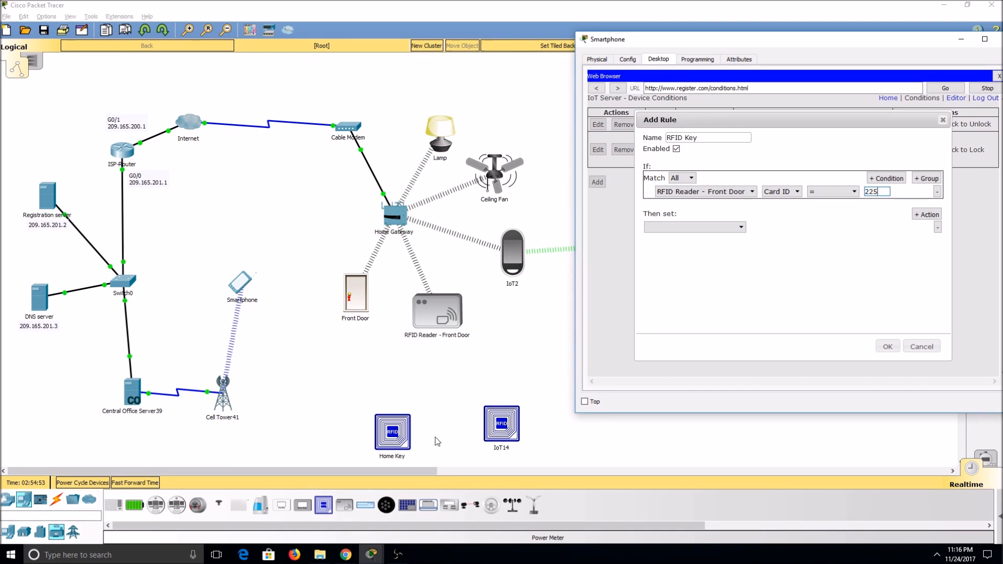
Step: Set the action to RFID Reader Status Valid and save the rule
{"action": "left_click", "coordinate": [694, 227]}
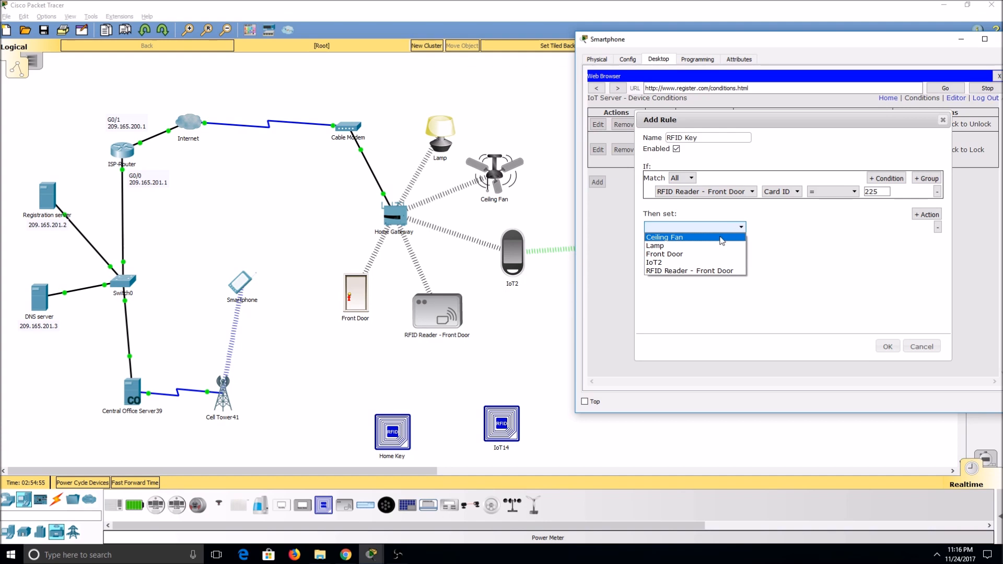
{"action": "left_click", "coordinate": [689, 270]}
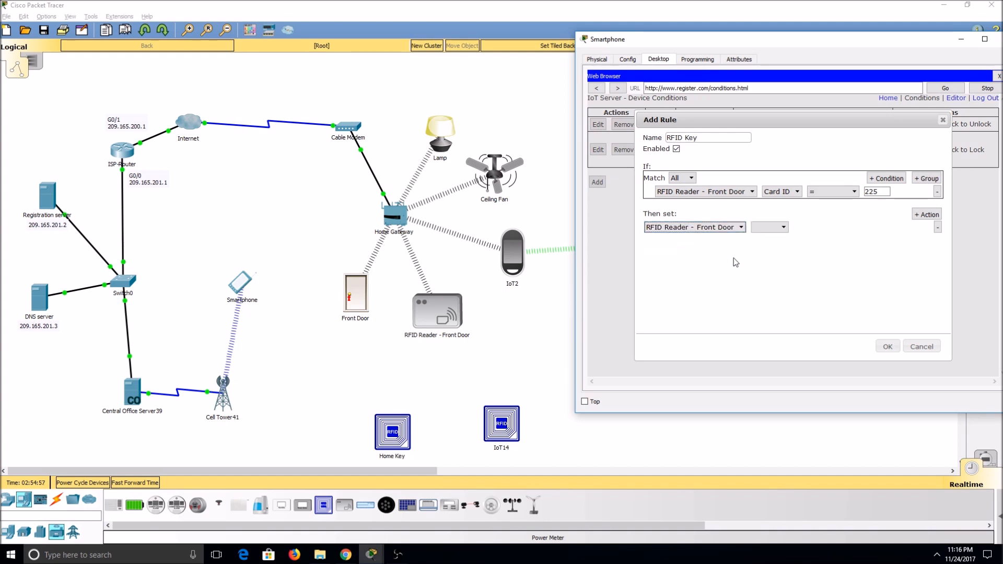
{"action": "left_click", "coordinate": [769, 227]}
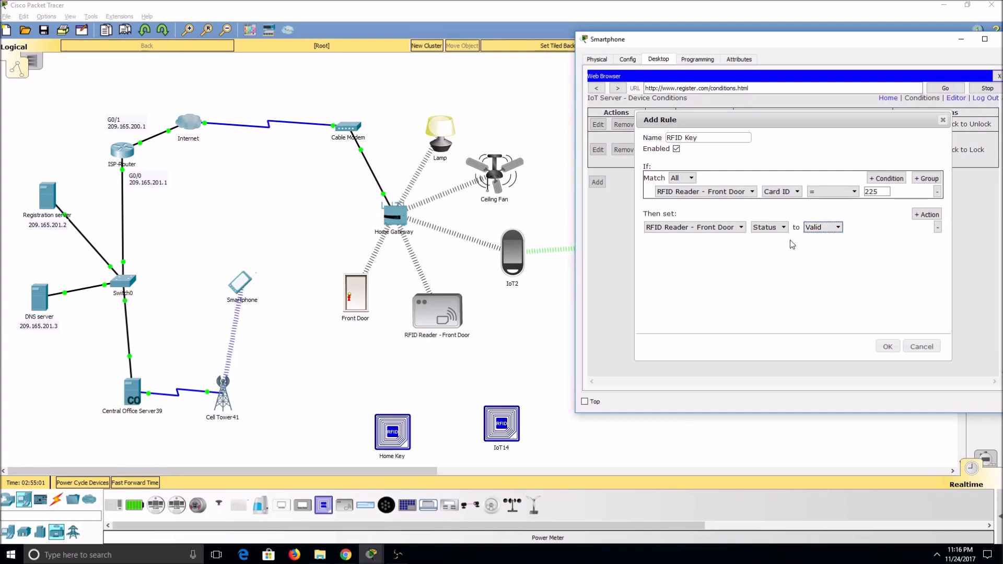
{"action": "left_click", "coordinate": [887, 346]}
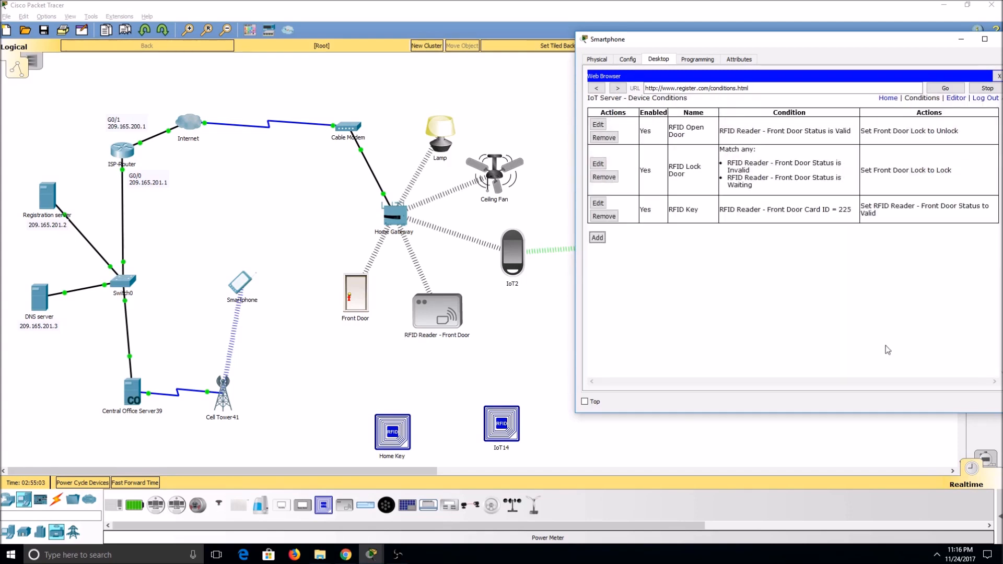